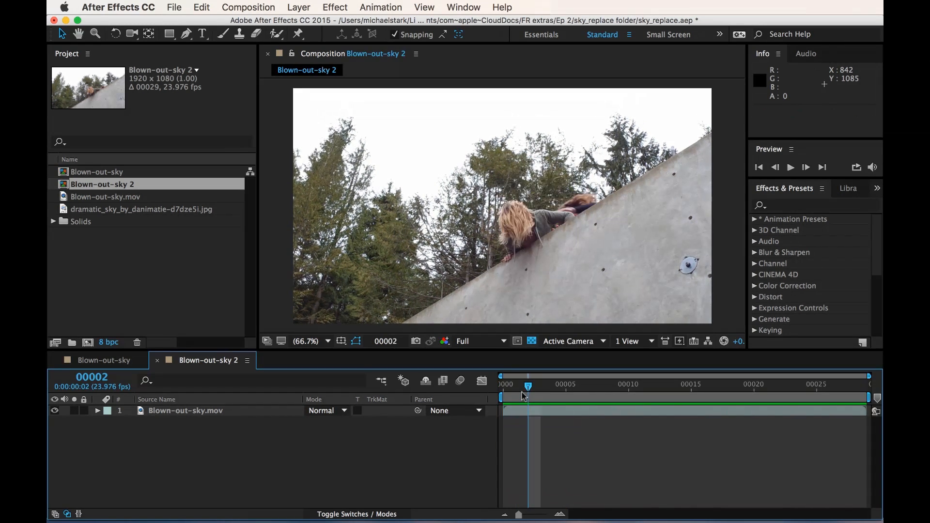
# Return to the first frame and preview the Blown-out-sky.mov clip
pyautogui.moveTo(528, 385); pyautogui.dragTo(501, 385)
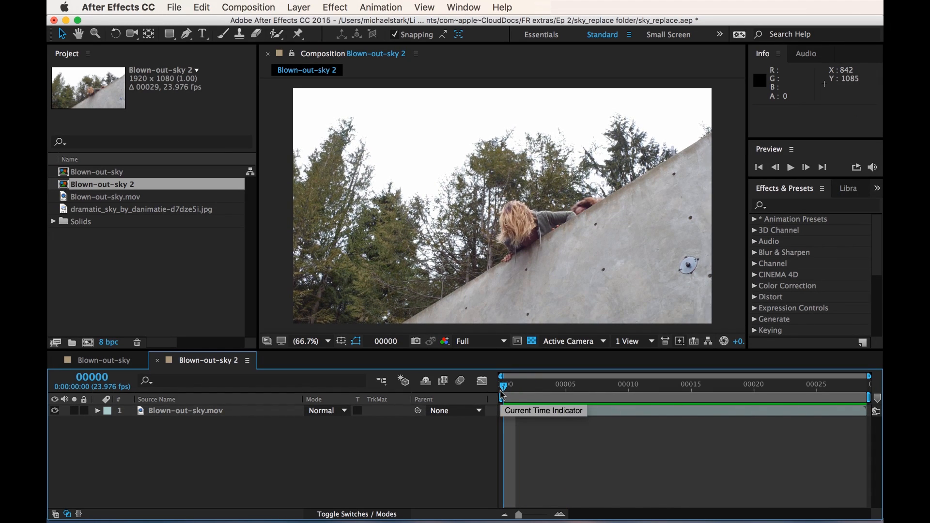
pyautogui.moveTo(454, 215)
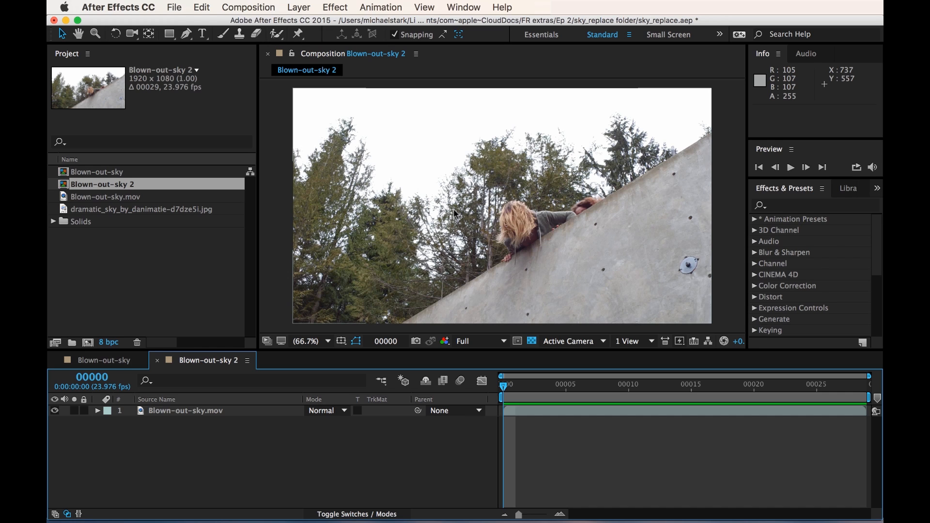
pyautogui.moveTo(329, 177)
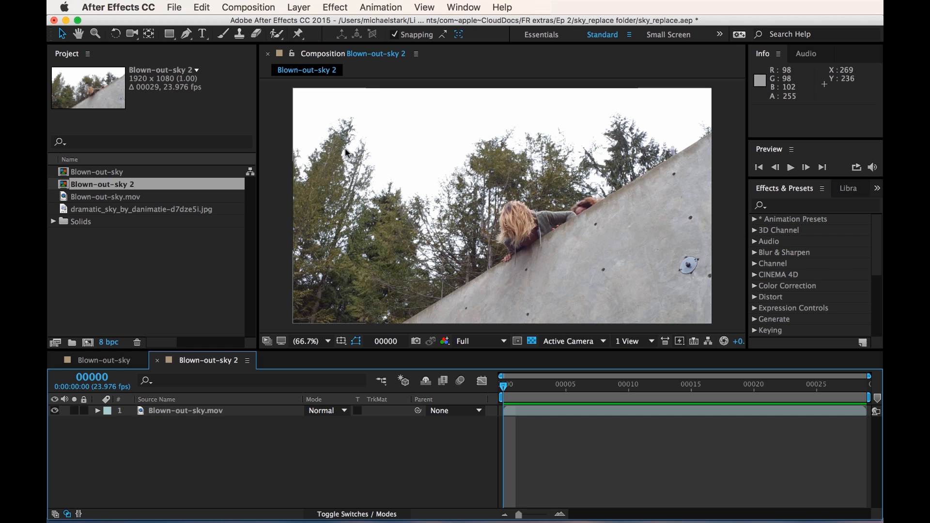
pyautogui.moveTo(383, 193)
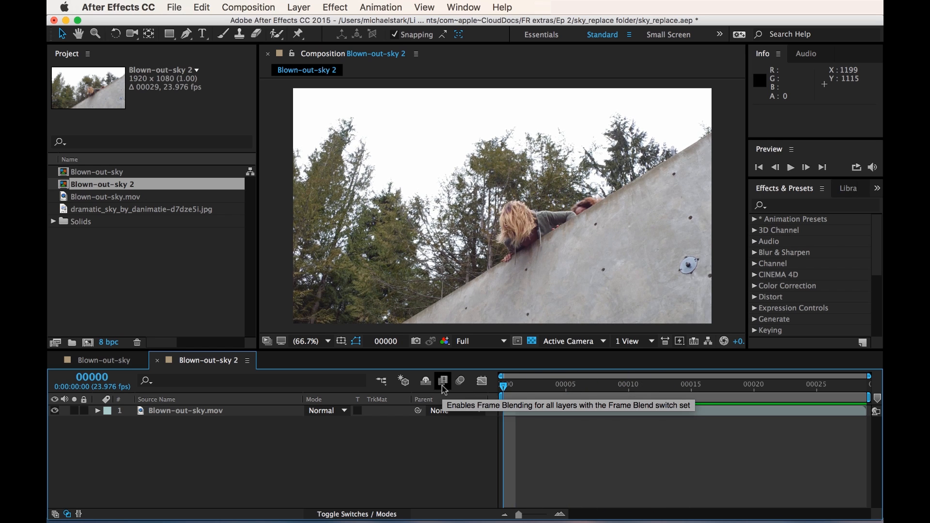
pyautogui.press('space')
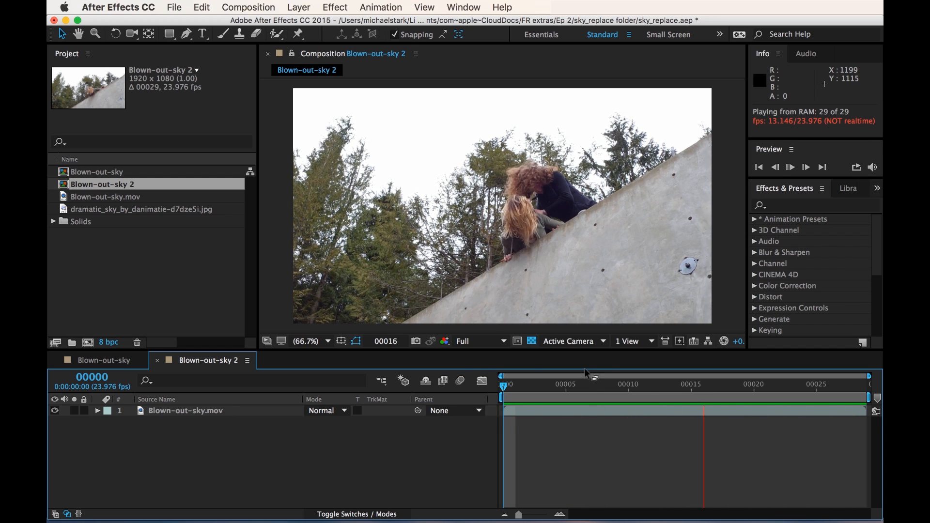
pyautogui.moveTo(725, 340)
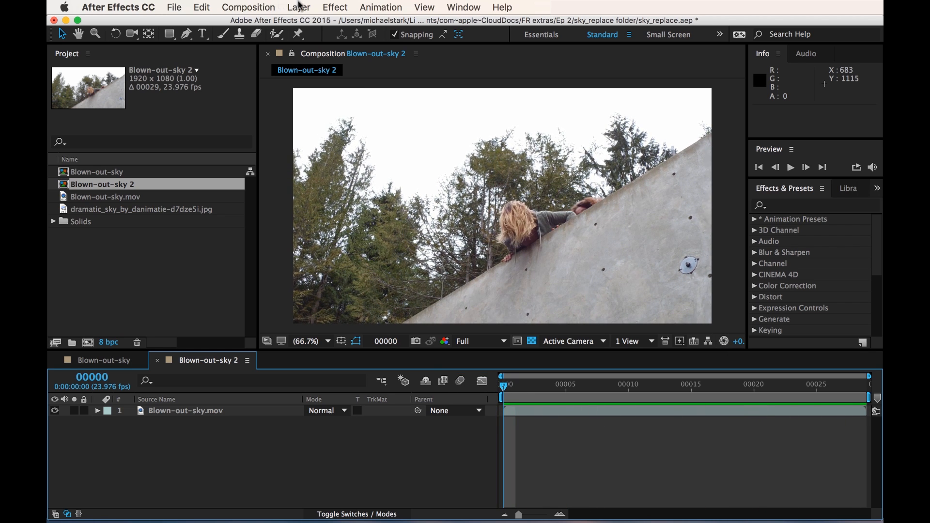
# Add a new null layer and rename it 'Camera Track'
pyautogui.click(298, 7)
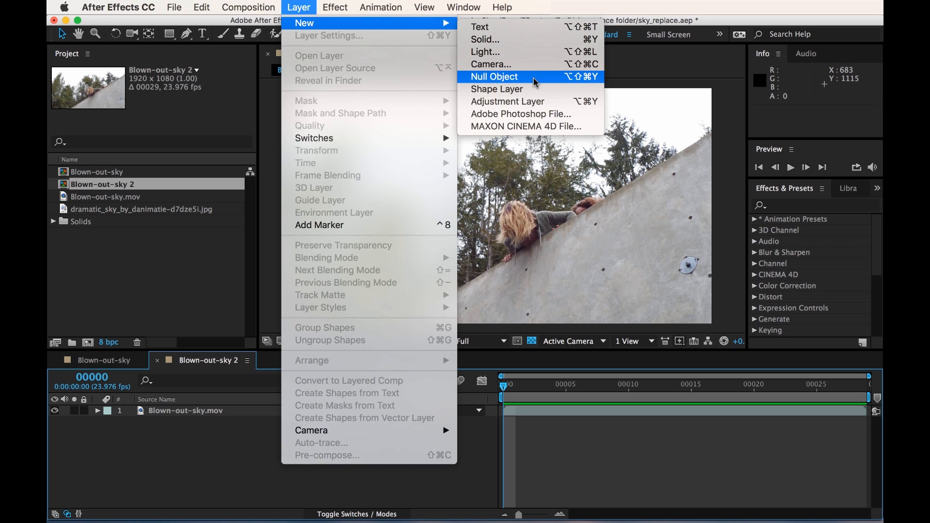
pyautogui.click(494, 77)
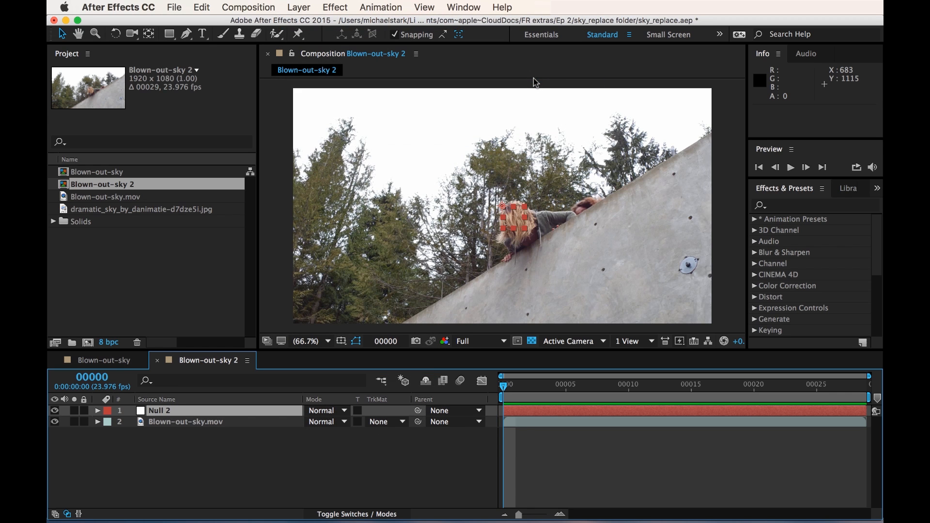
pyautogui.write('Cam')
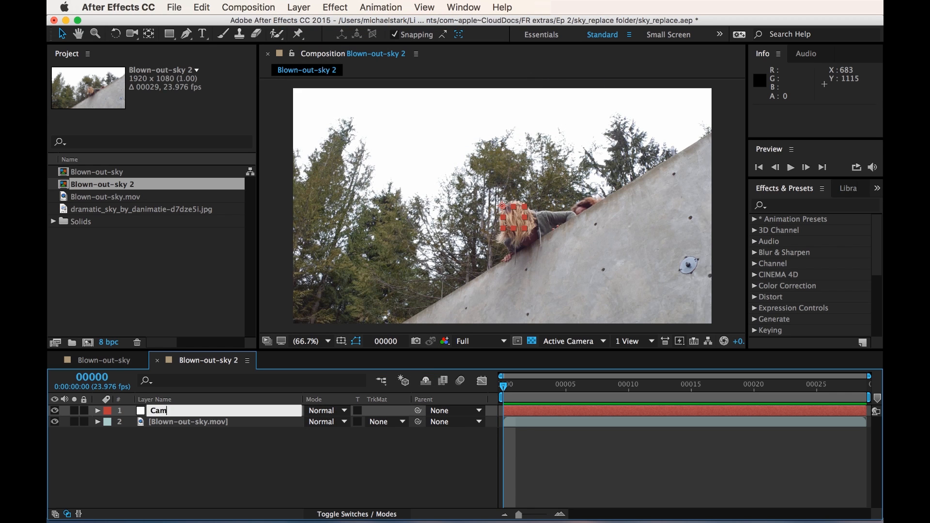
pyautogui.write('Camera Track')
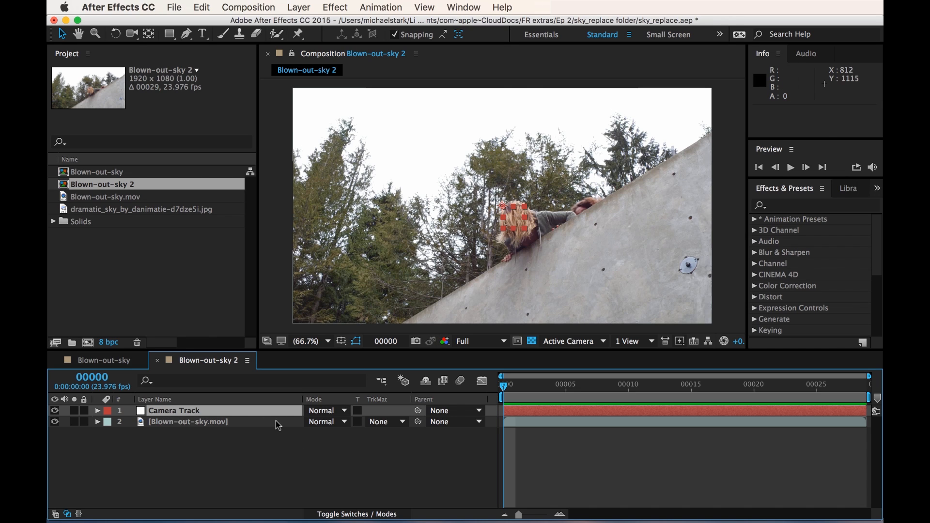
# Select the Blown-out-sky.mov layer and search the effects list for 'track'
pyautogui.click(188, 421)
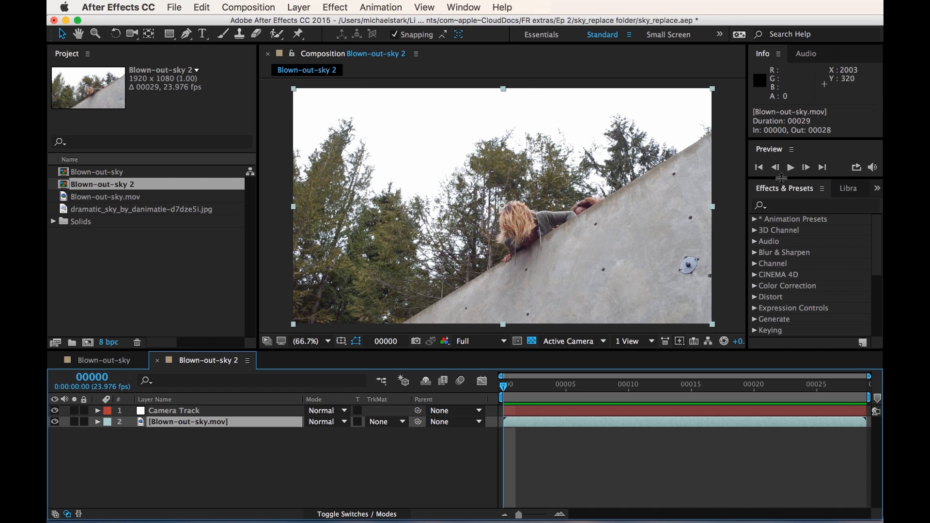
pyautogui.click(819, 205)
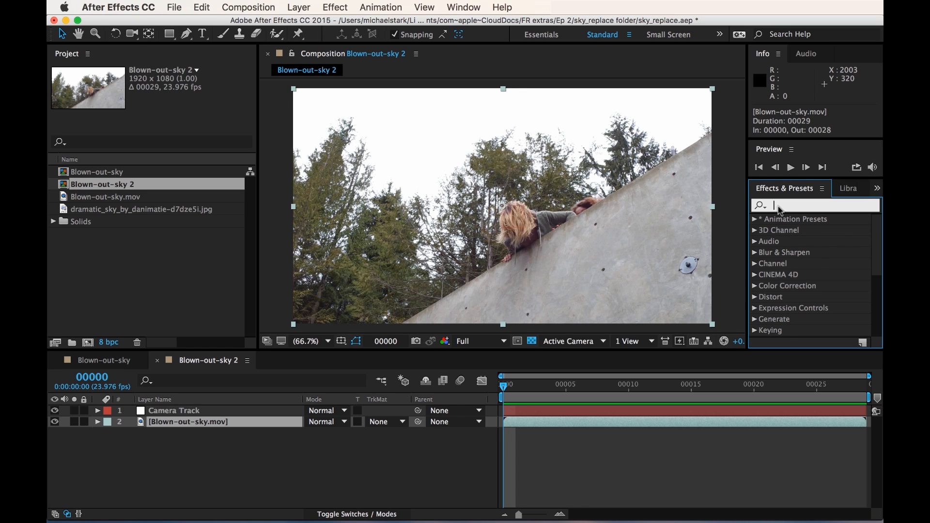
pyautogui.write('track')
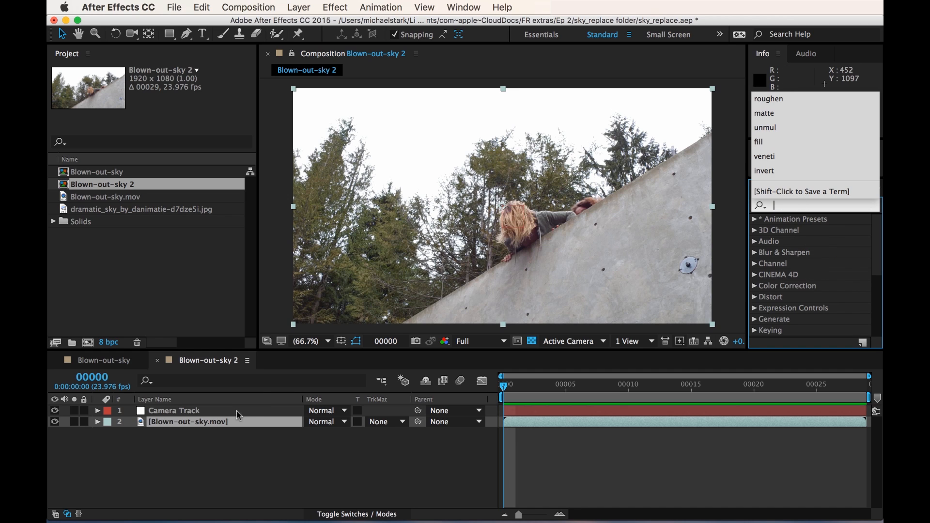
pyautogui.moveTo(688, 161)
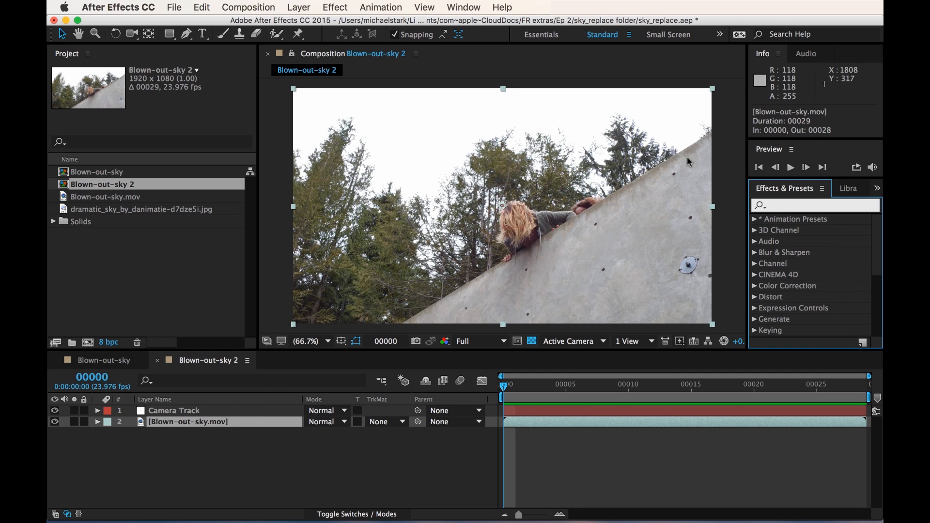
pyautogui.scroll(-3)
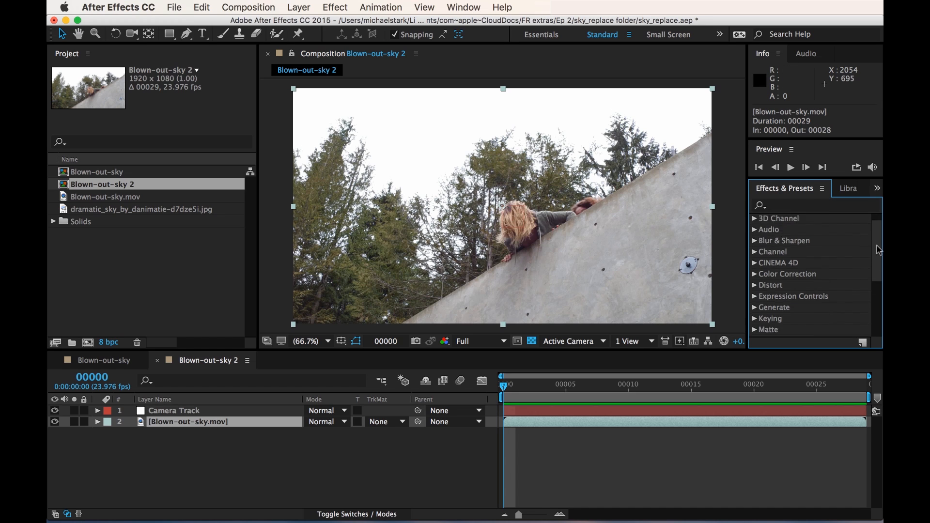
pyautogui.scroll(-3)
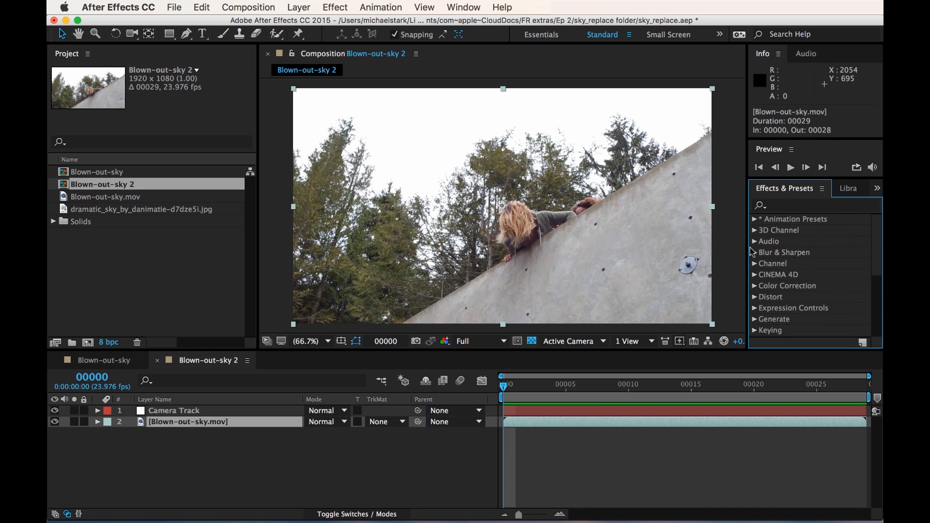
pyautogui.scroll(-3)
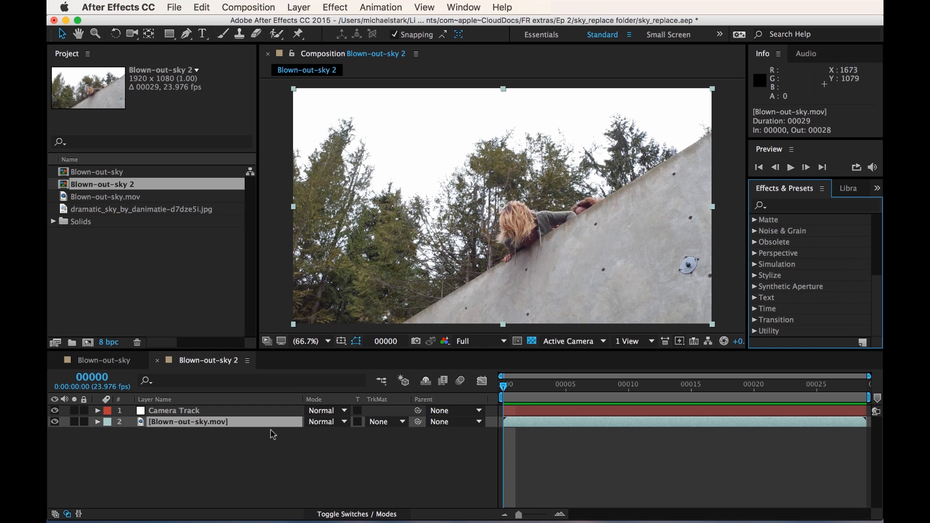
# Open Blown-out-sky.mov in its own layer viewer and bring up the Tracker panel
pyautogui.doubleClick(188, 422)
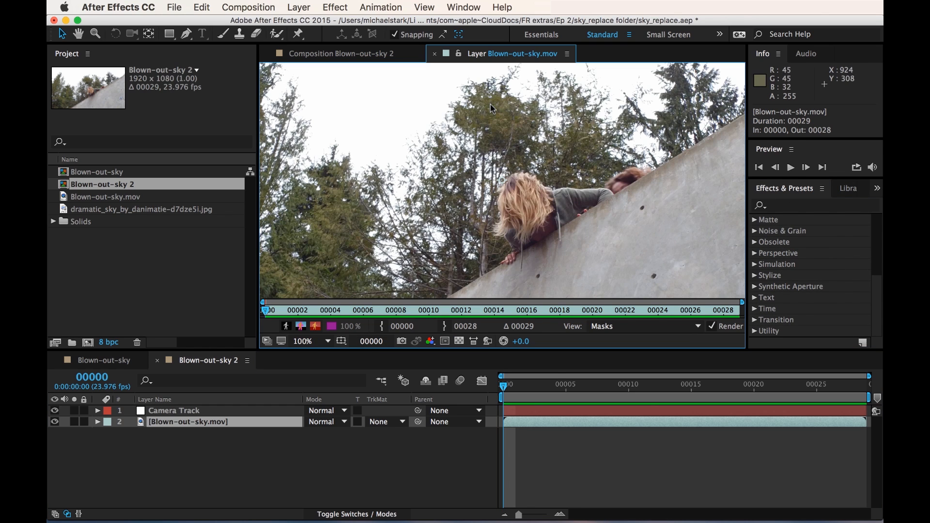
pyautogui.click(463, 7)
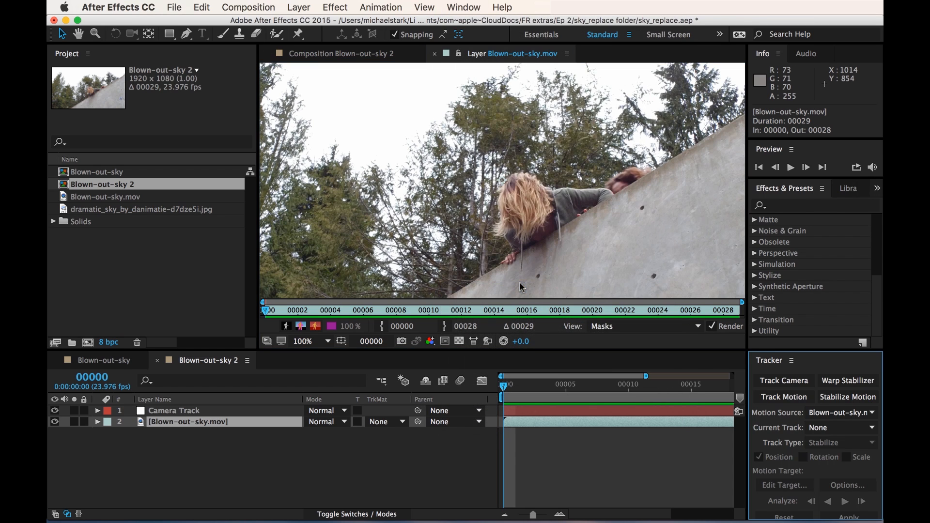
pyautogui.moveTo(772, 298)
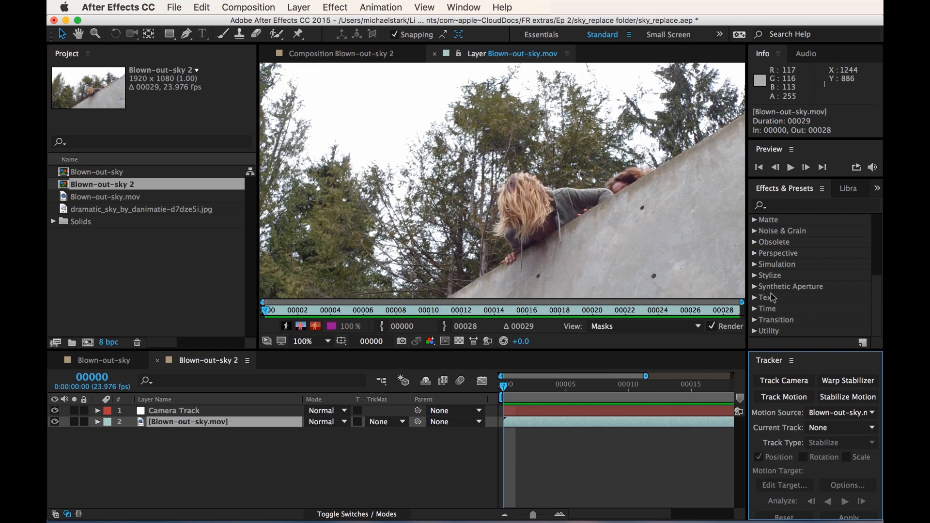
pyautogui.moveTo(565, 258)
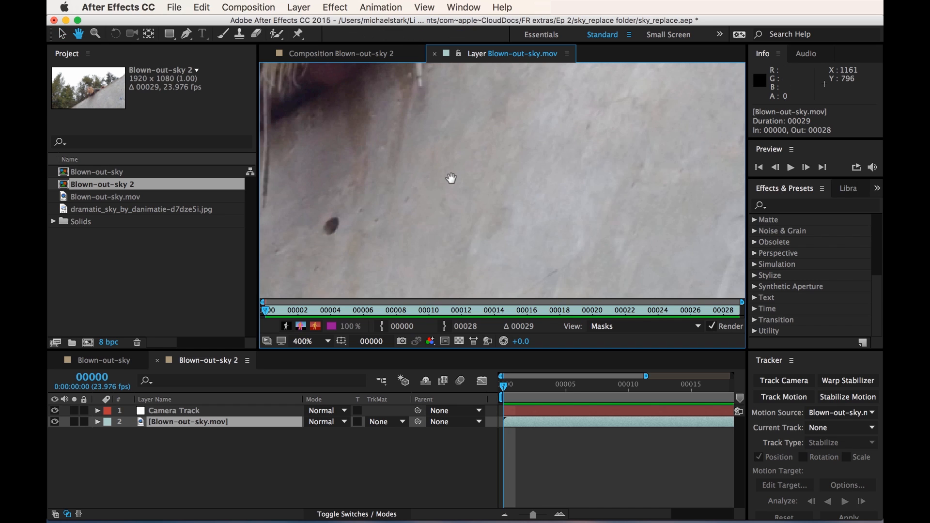
pyautogui.moveTo(329, 231)
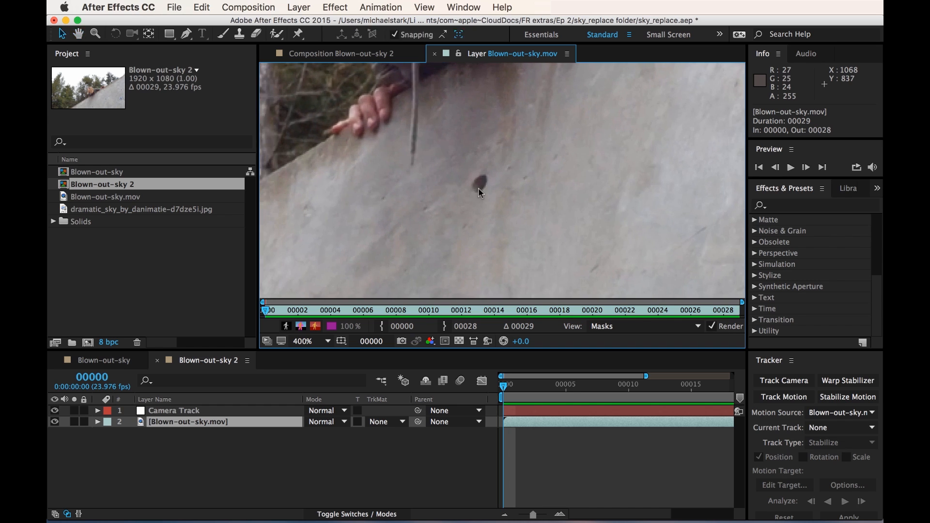
pyautogui.moveTo(537, 136)
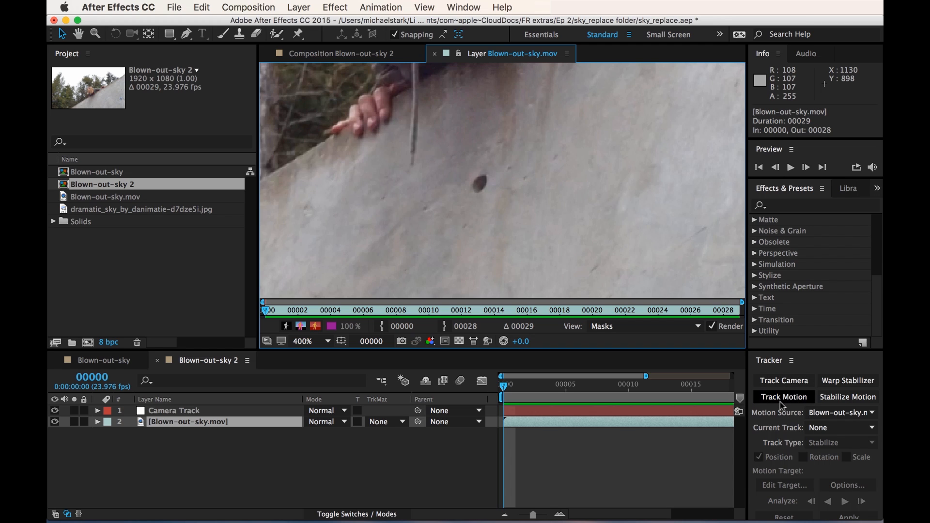
# Start Track Motion, place Track Point 1 on a dark hole with a larger search area, and enable Rotation
pyautogui.click(783, 397)
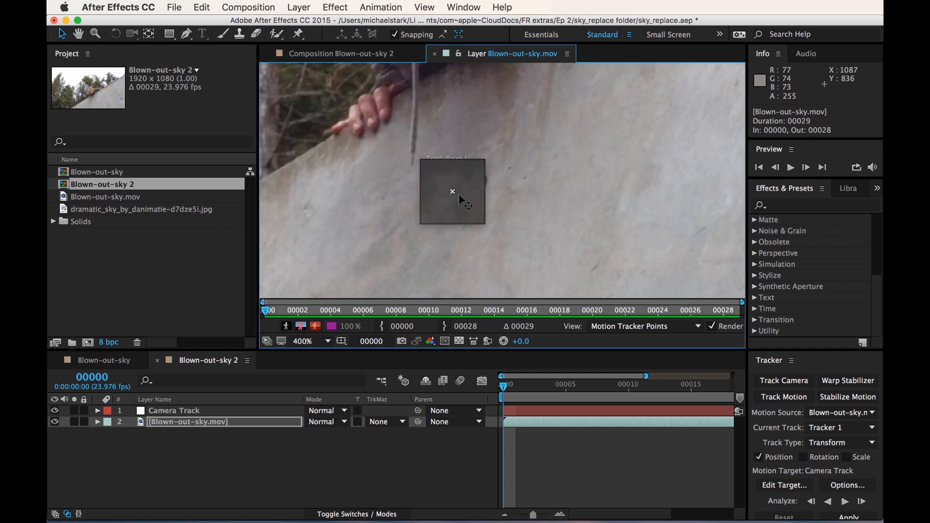
pyautogui.moveTo(453, 192); pyautogui.dragTo(486, 175)
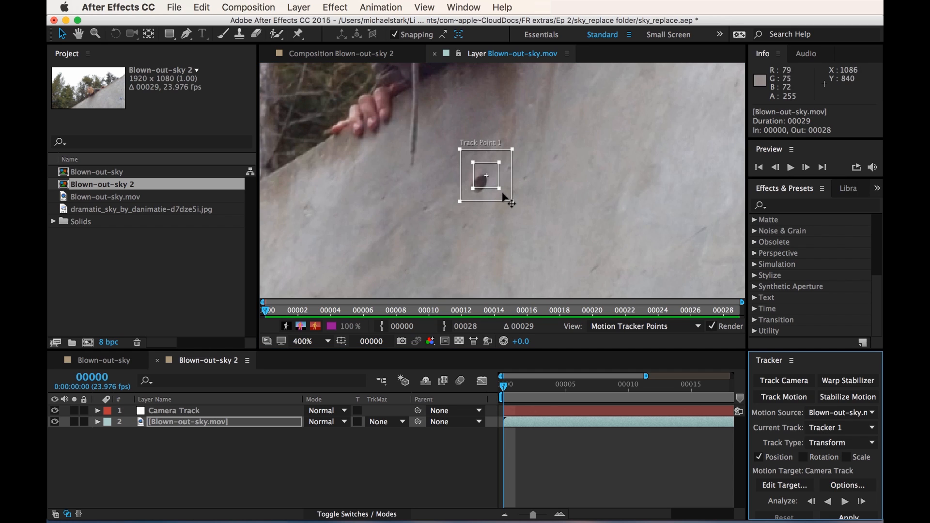
pyautogui.moveTo(508, 201); pyautogui.dragTo(525, 216)
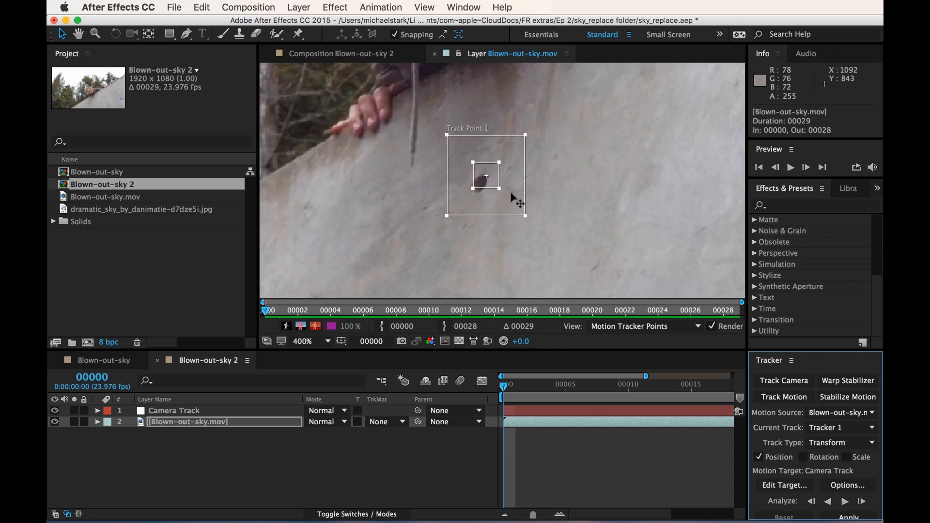
pyautogui.moveTo(475, 205)
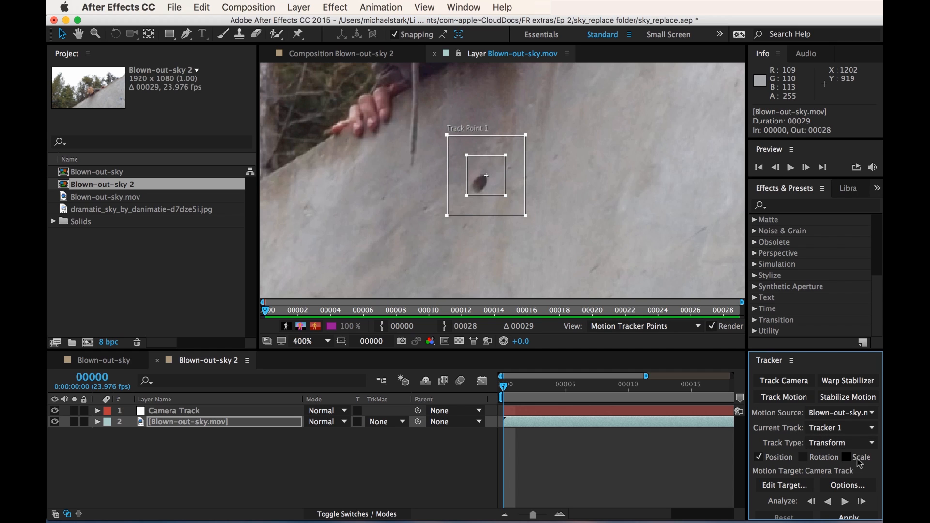
pyautogui.click(803, 457)
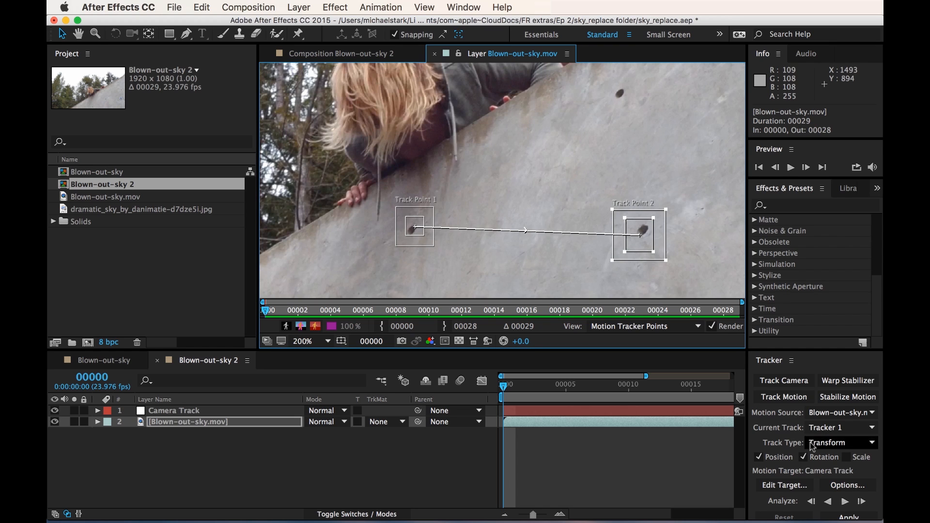
# Set the motion target layer to Camera Track
pyautogui.click(784, 486)
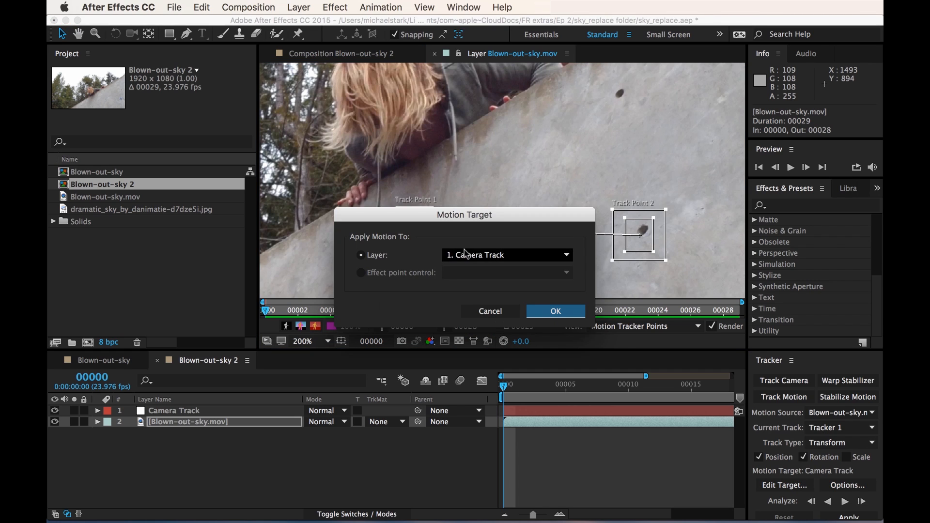
pyautogui.moveTo(421, 261)
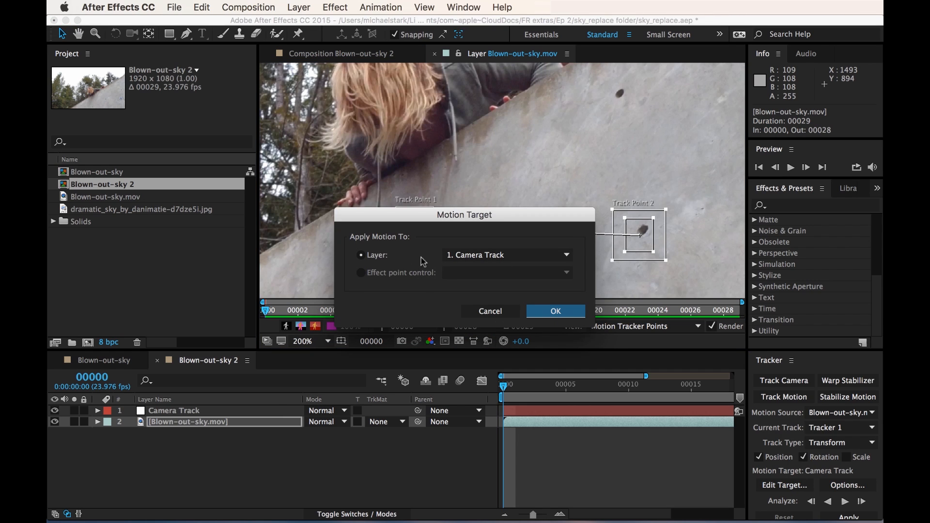
pyautogui.moveTo(249, 432)
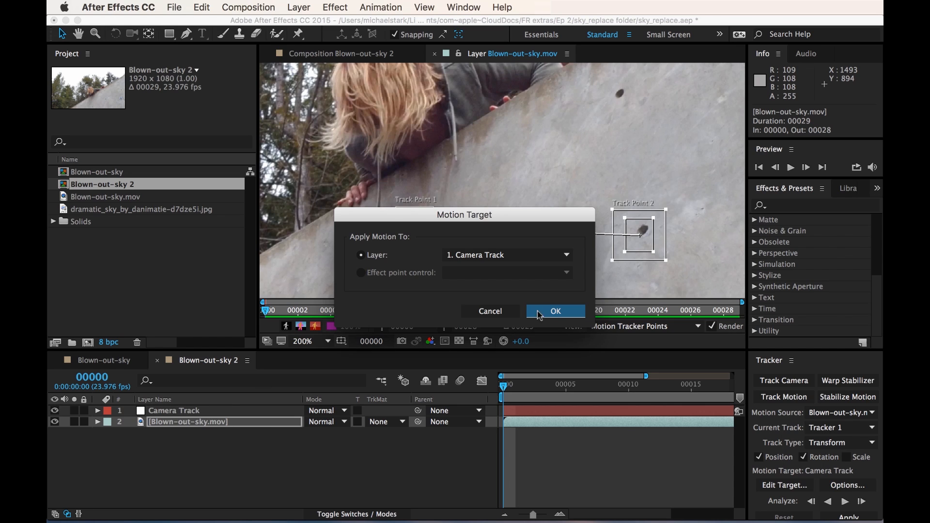
pyautogui.click(556, 311)
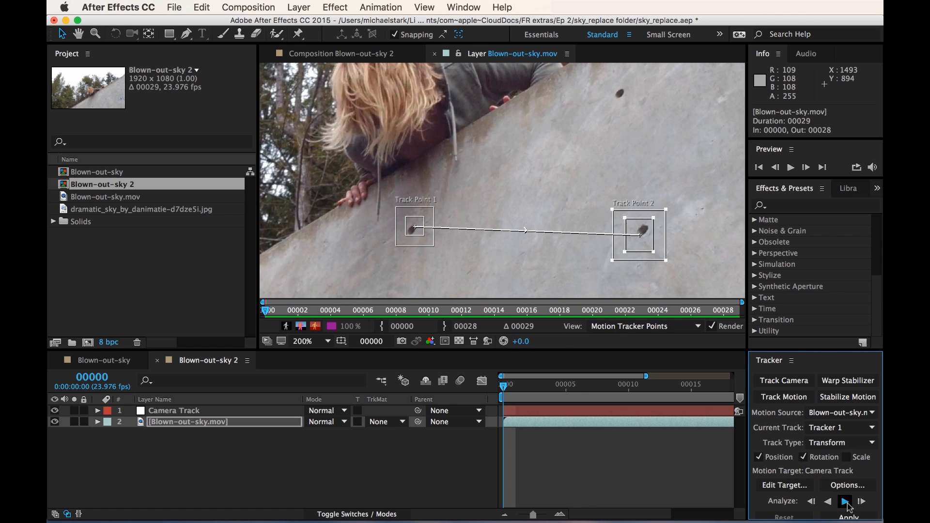
# Analyze the track forward through the clip and apply it to Camera Track in X and Y
pyautogui.click(845, 501)
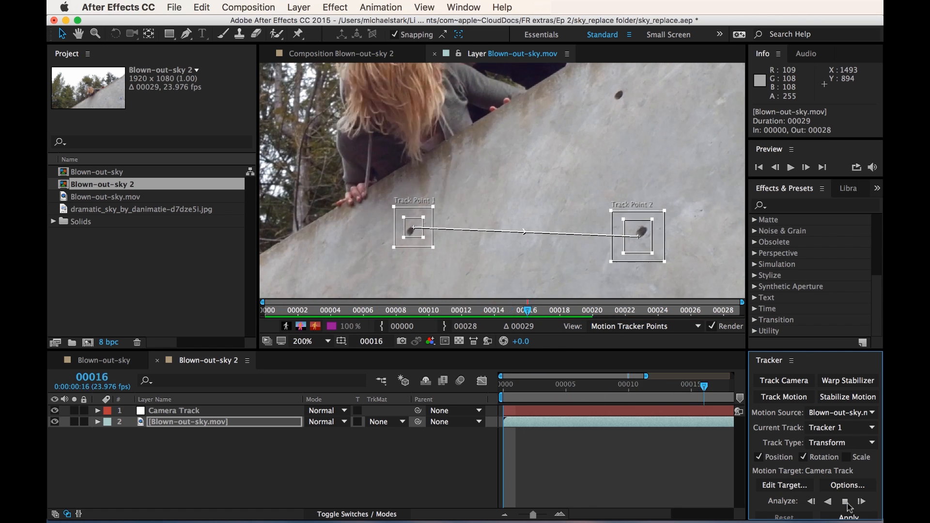
pyautogui.click(845, 502)
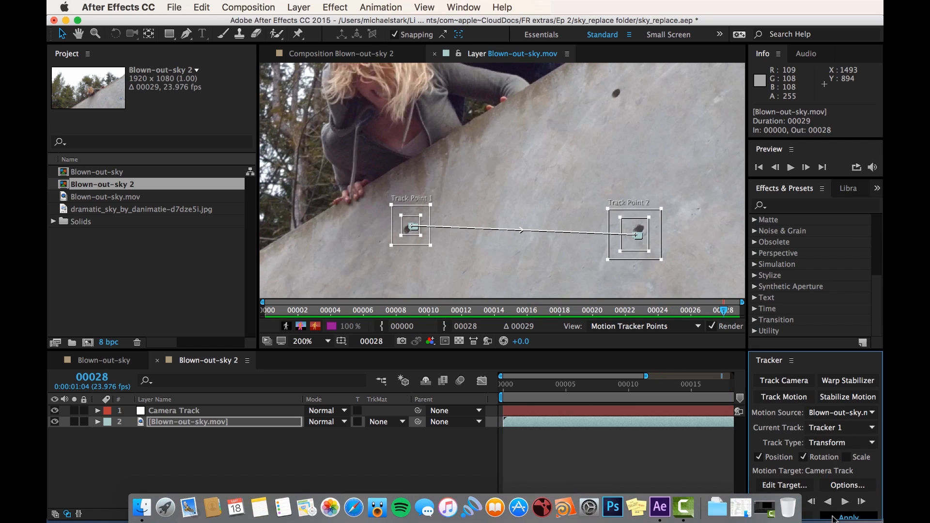
pyautogui.click(849, 516)
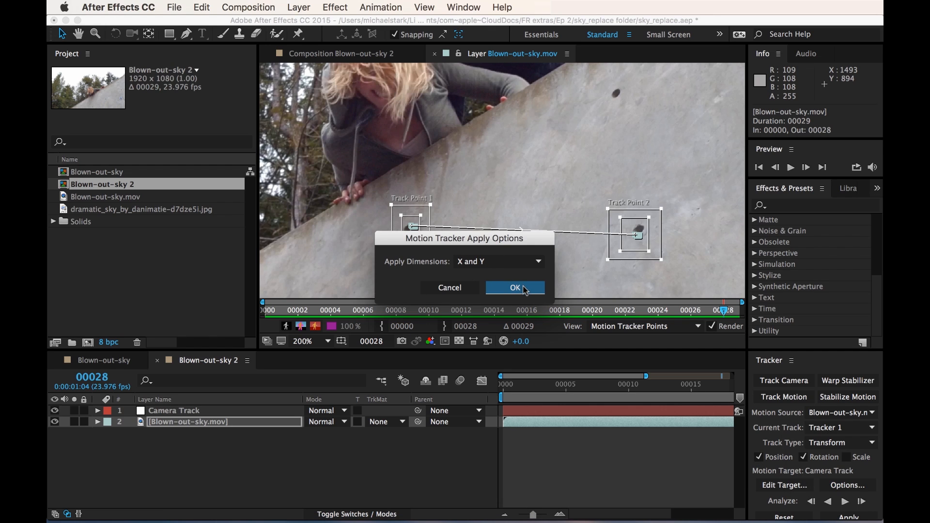
pyautogui.click(514, 288)
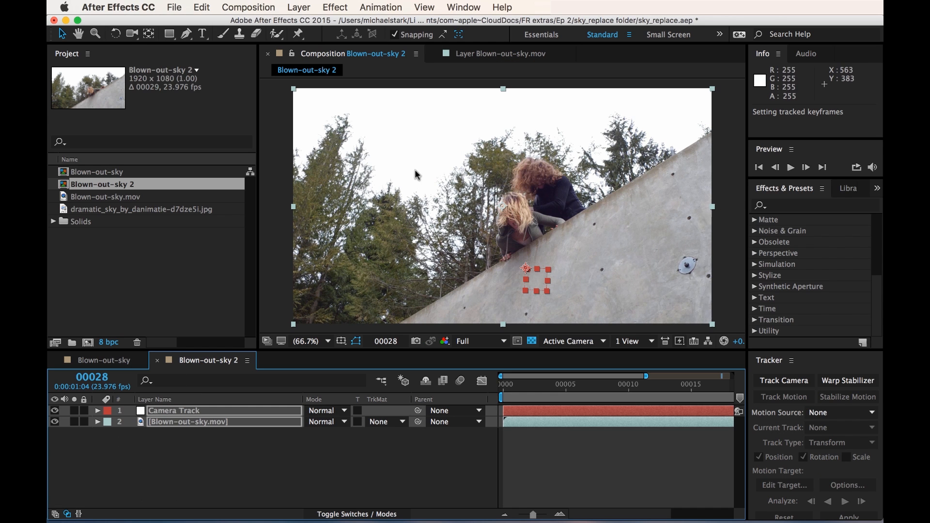
pyautogui.click(297, 7)
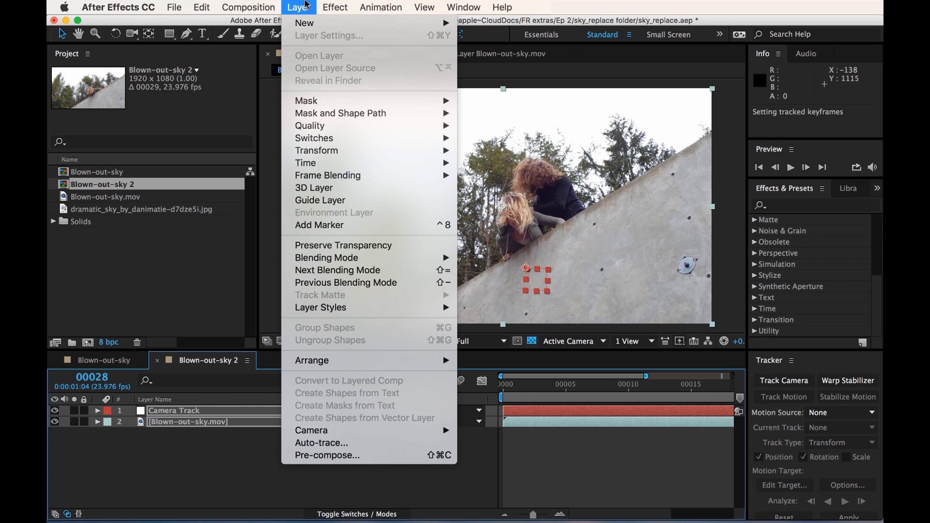
pyautogui.moveTo(304, 22)
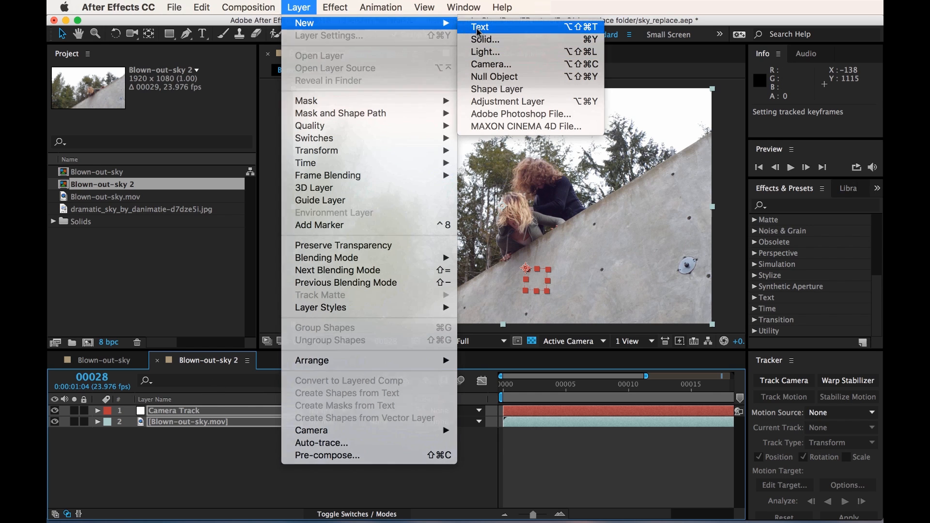
pyautogui.click(479, 27)
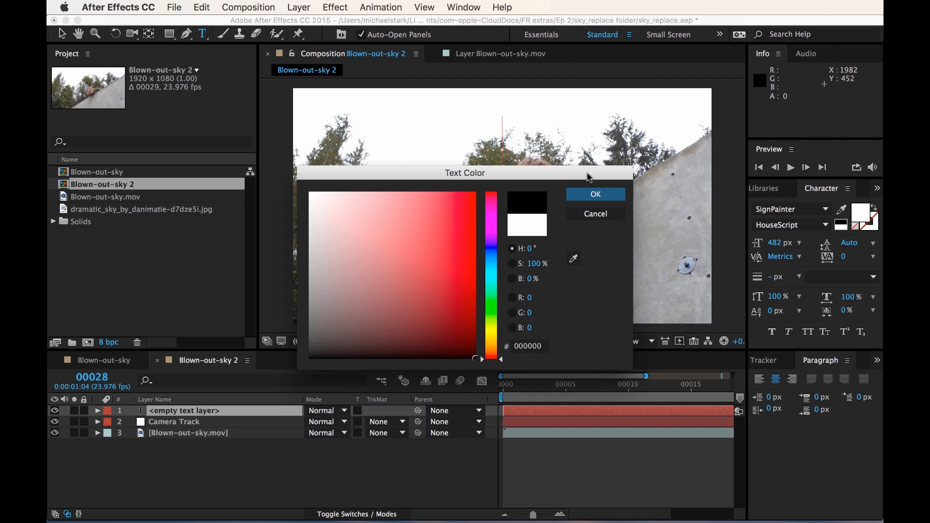
pyautogui.click(594, 194)
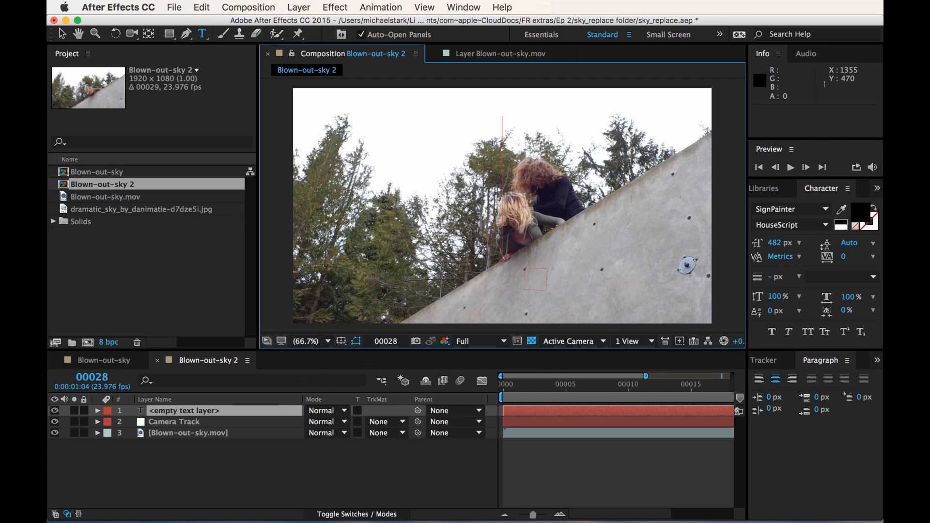
pyautogui.write('TRACK')
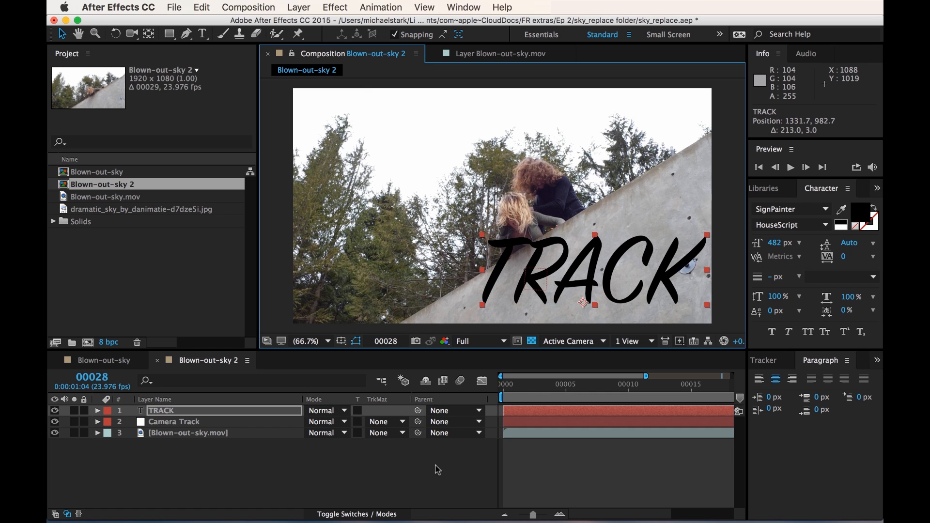
pyautogui.click(453, 411)
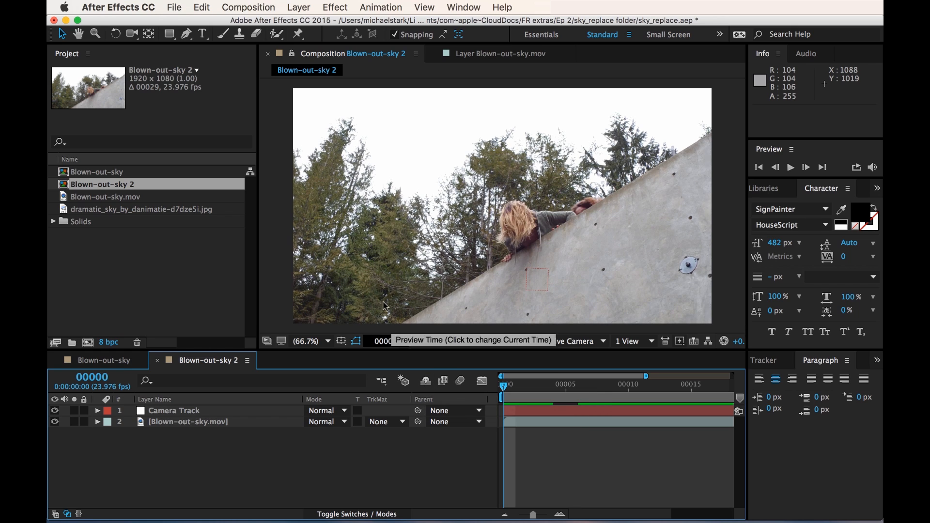
pyautogui.moveTo(198, 54)
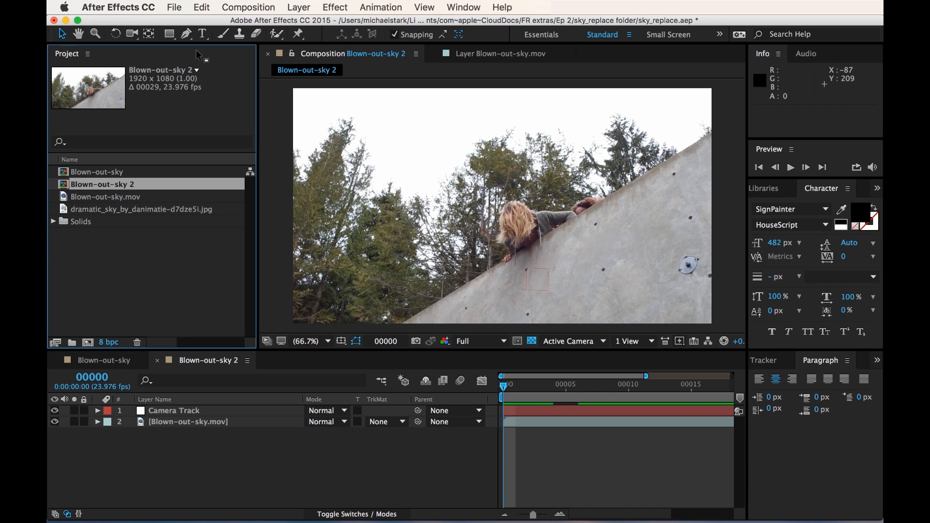
pyautogui.moveTo(844, 149)
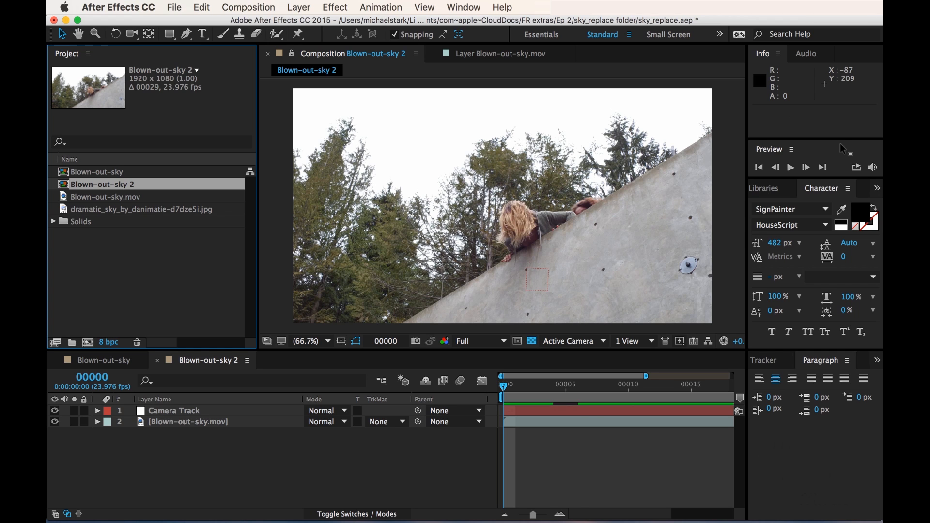
pyautogui.moveTo(660, 38)
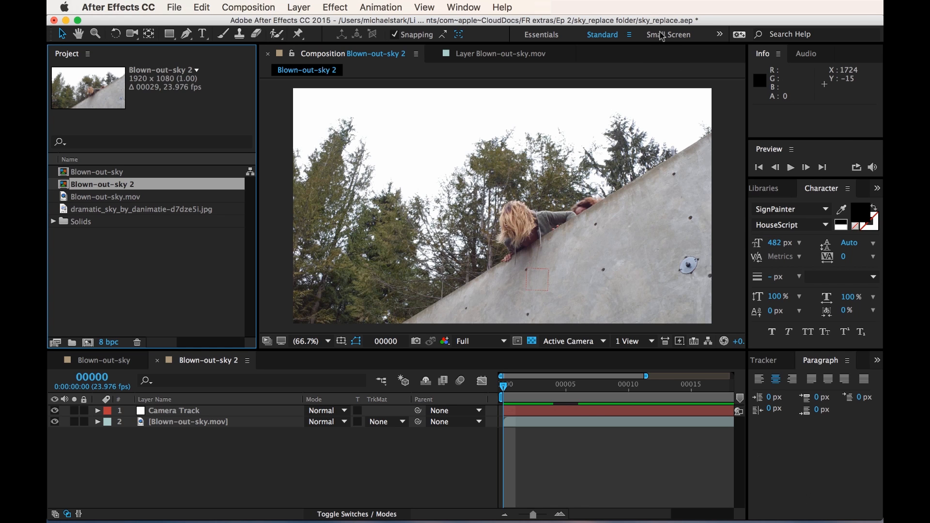
# Switch to the Small Screen workspace and close the Libraries panel
pyautogui.click(465, 7)
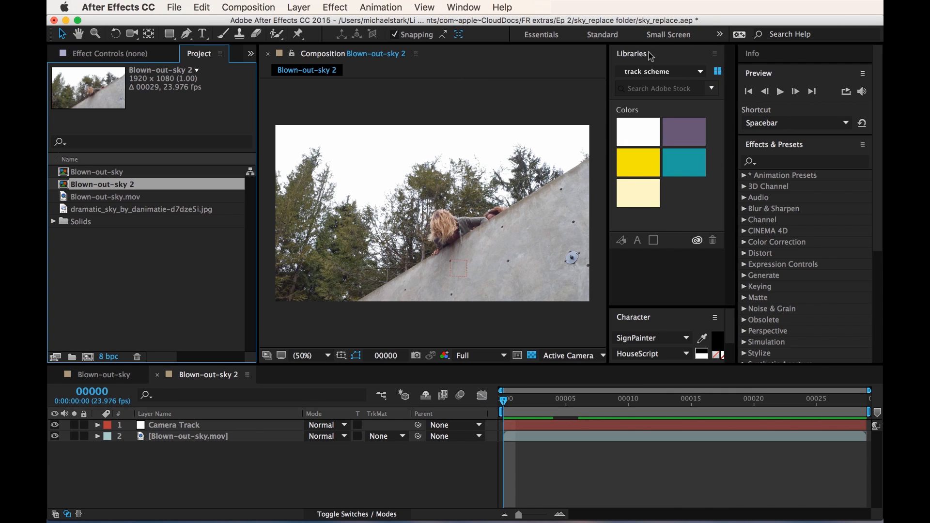
pyautogui.click(715, 53)
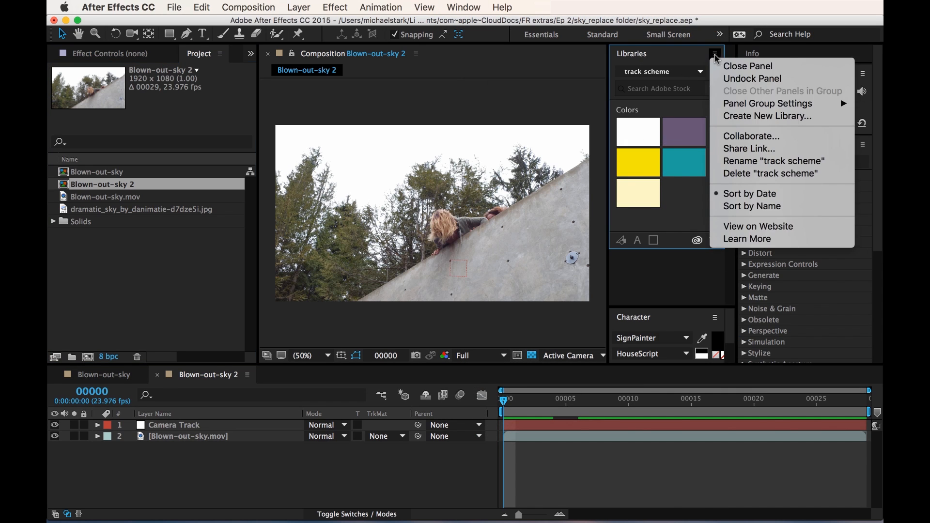
pyautogui.click(747, 66)
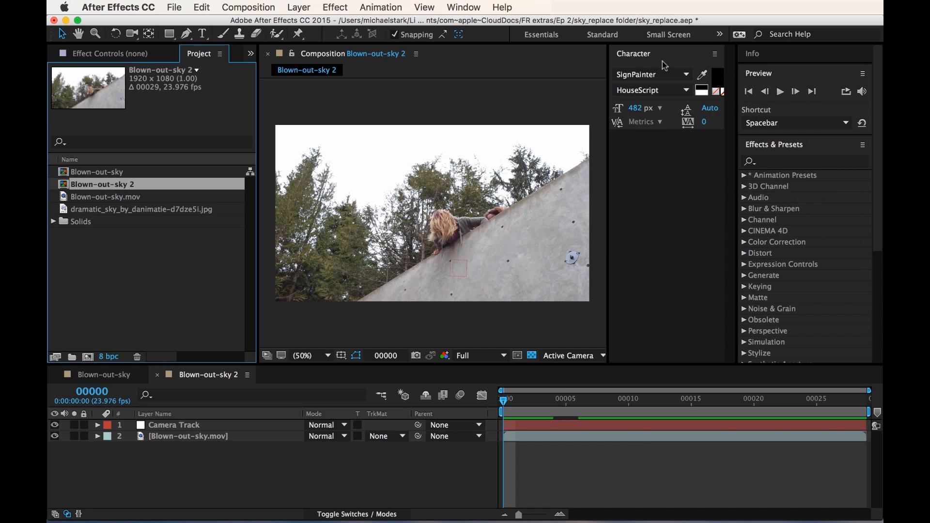
# Close the Character panel and add the dramatic sky image from the Project panel to the timeline
pyautogui.click(715, 53)
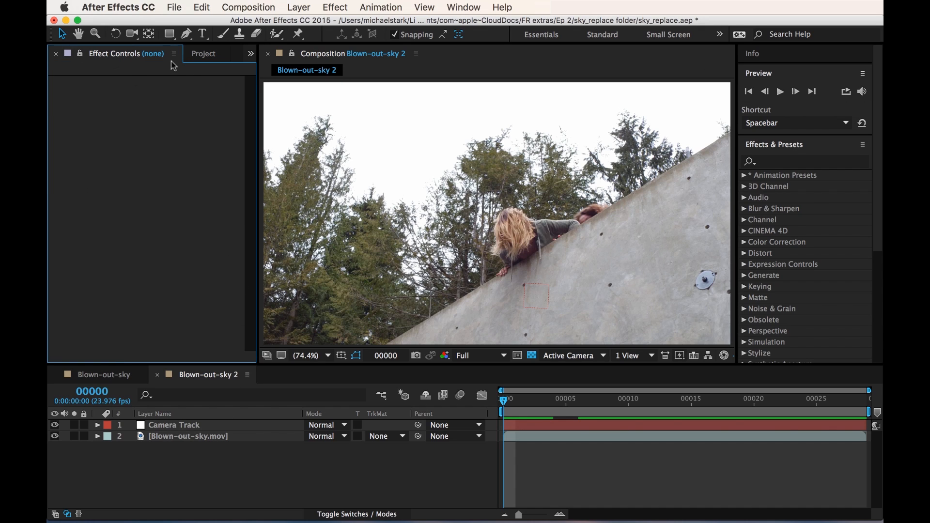
pyautogui.click(202, 54)
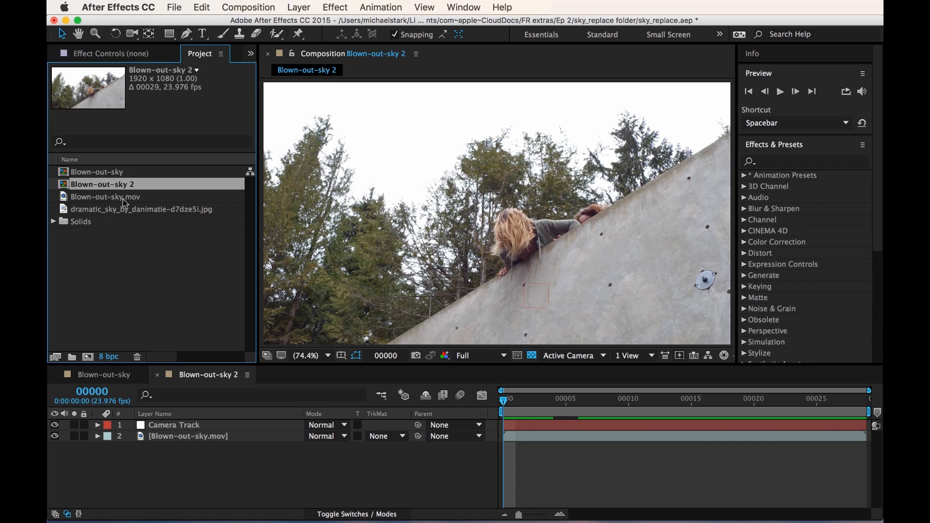
pyautogui.click(142, 210)
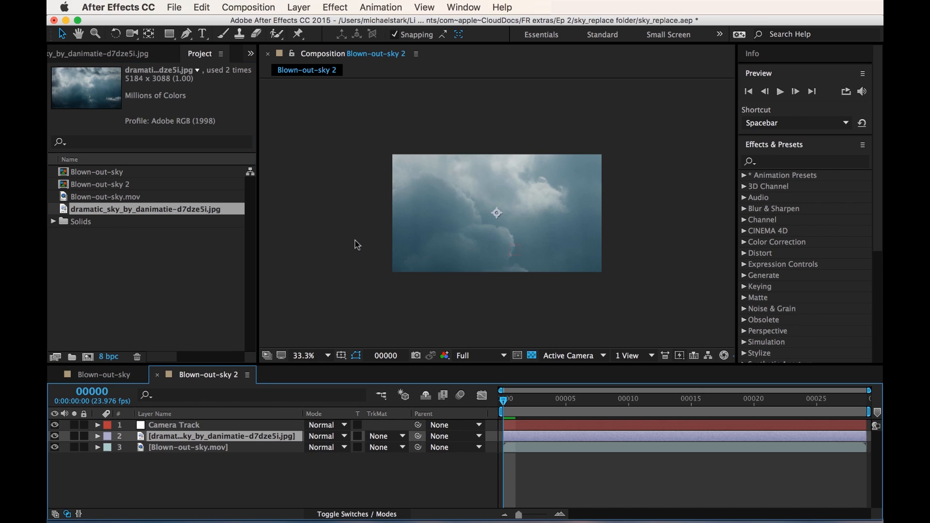
# Move the dramatic sky layer beneath the footage, zoom the view to 50% and start an effects search
pyautogui.click(97, 436)
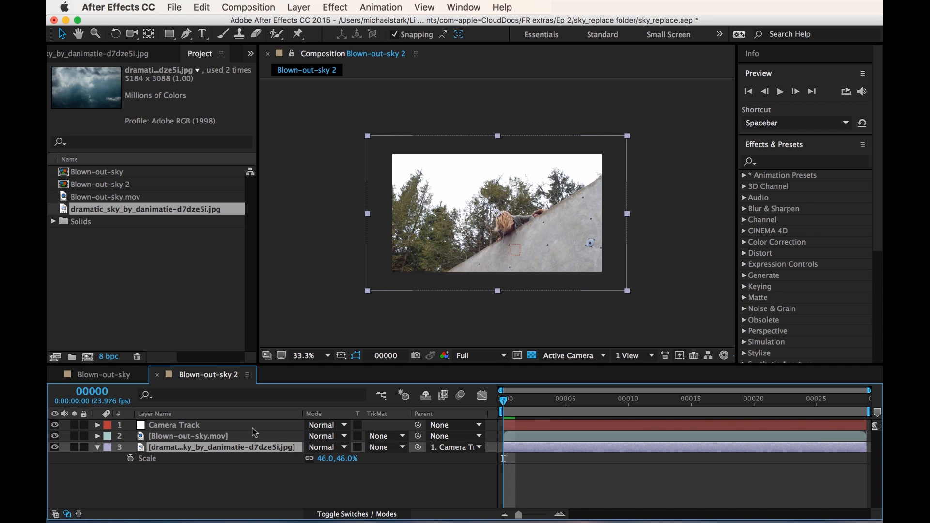
pyautogui.moveTo(263, 418)
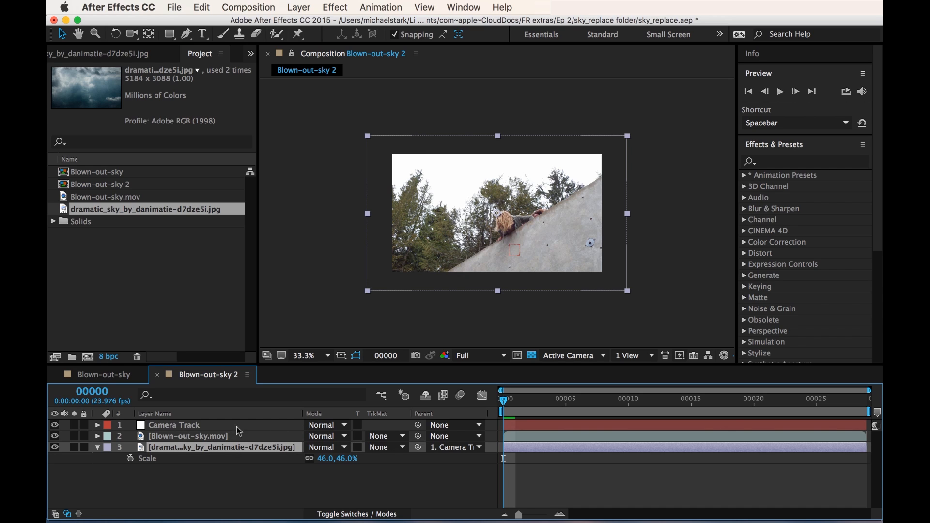
pyautogui.moveTo(452, 273)
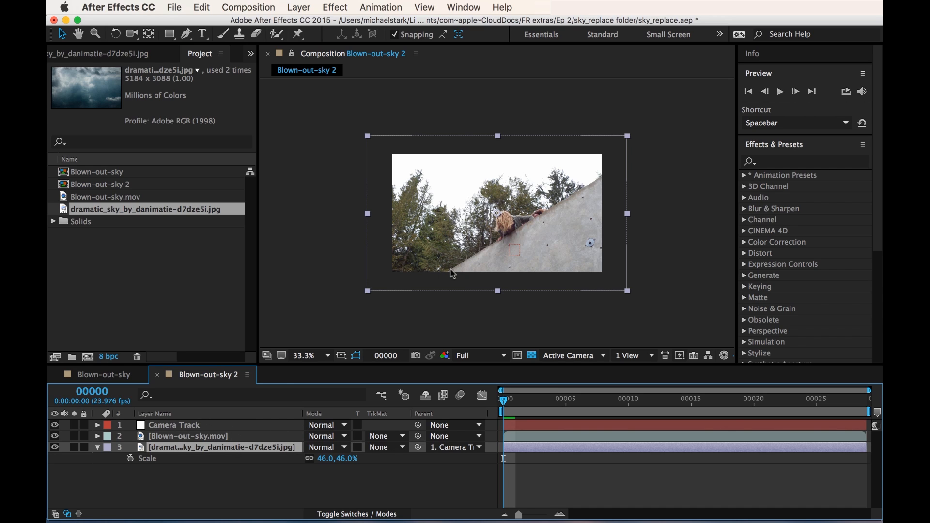
pyautogui.click(303, 356)
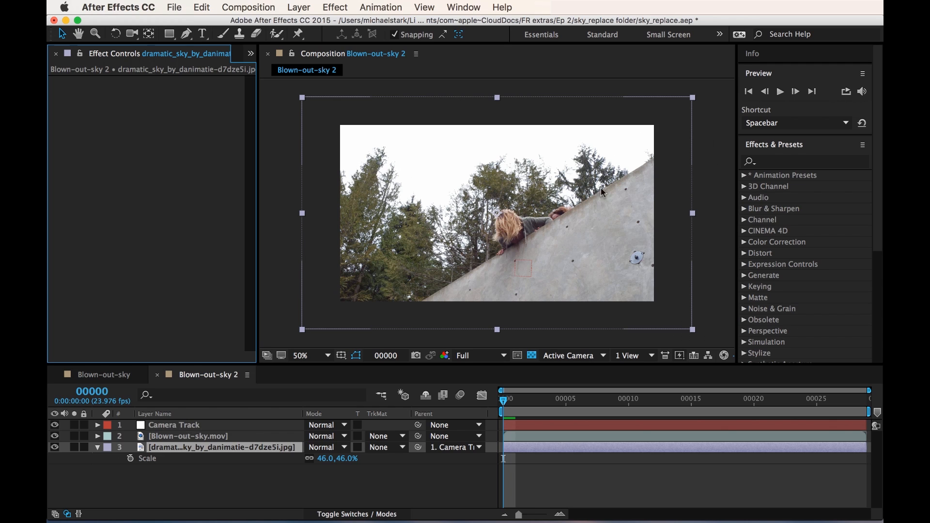
pyautogui.moveTo(333, 106)
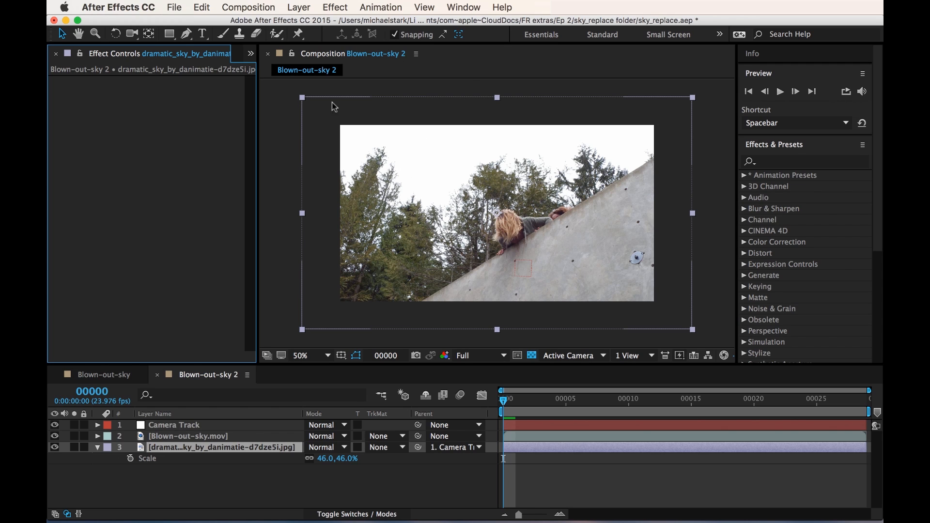
pyautogui.moveTo(486, 174)
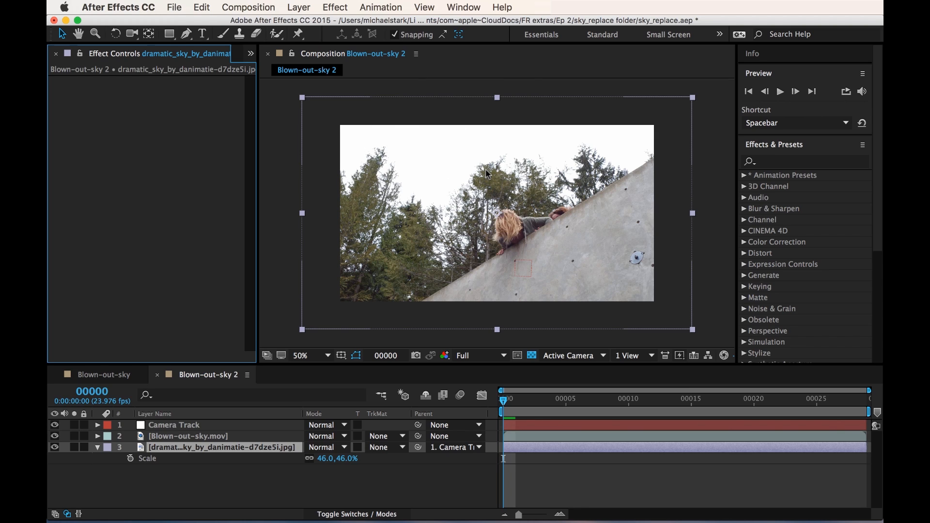
pyautogui.moveTo(480, 170)
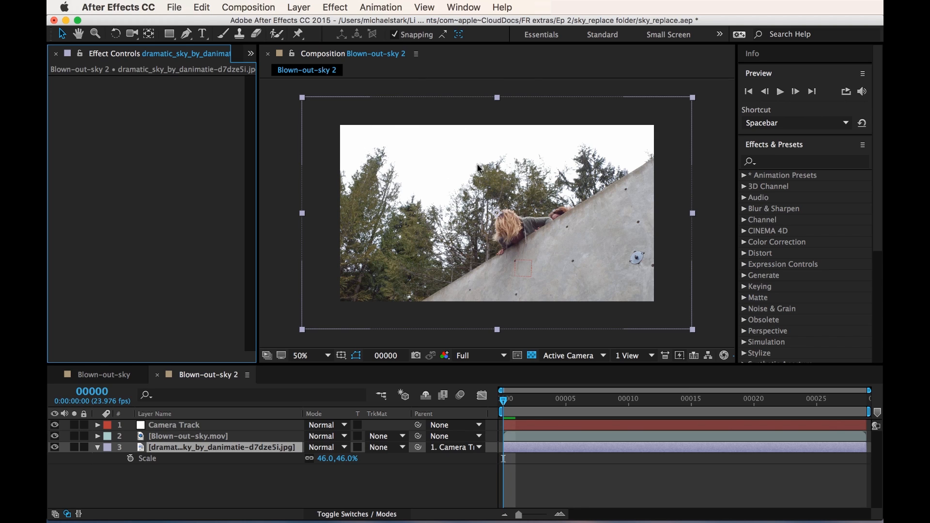
pyautogui.click(801, 162)
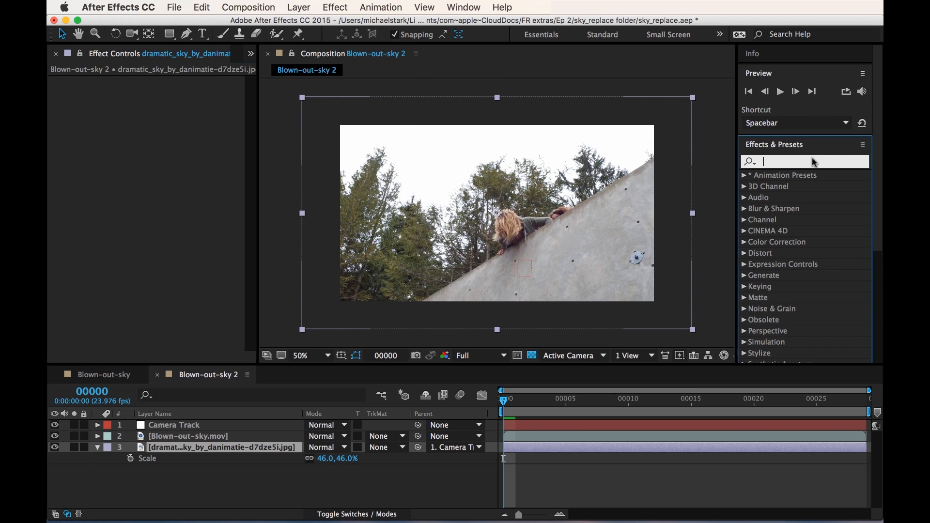
# Apply Luma Key to Blown-out-sky.mov with Key Type set to Key Out Brighter
pyautogui.write('luma')
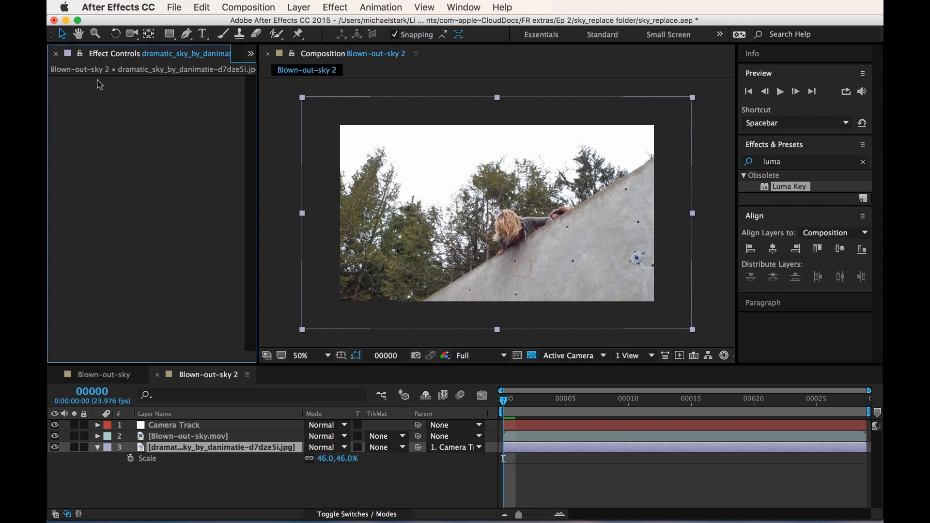
pyautogui.click(187, 437)
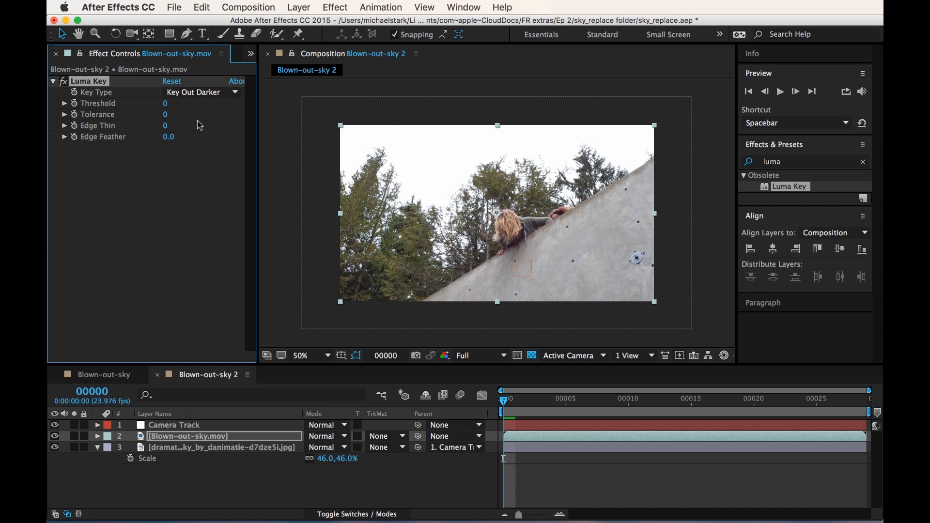
pyautogui.click(200, 93)
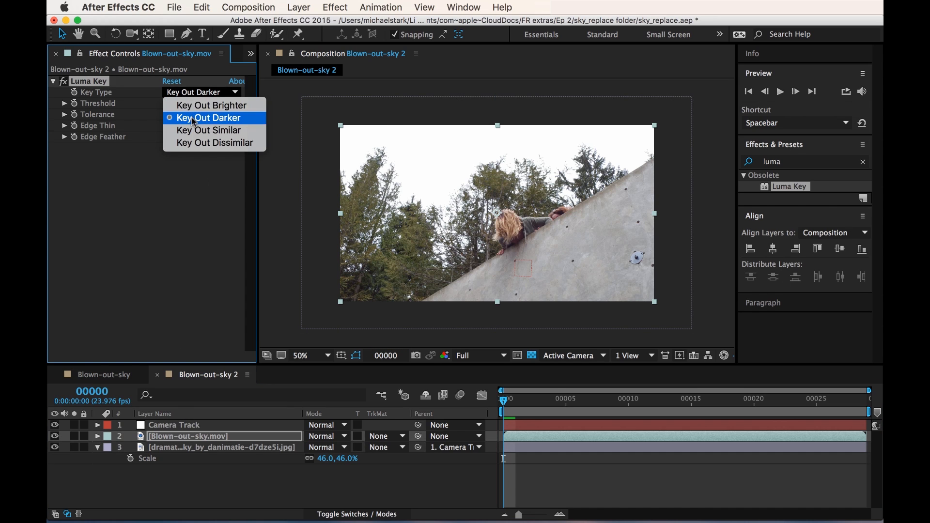
pyautogui.moveTo(210, 105)
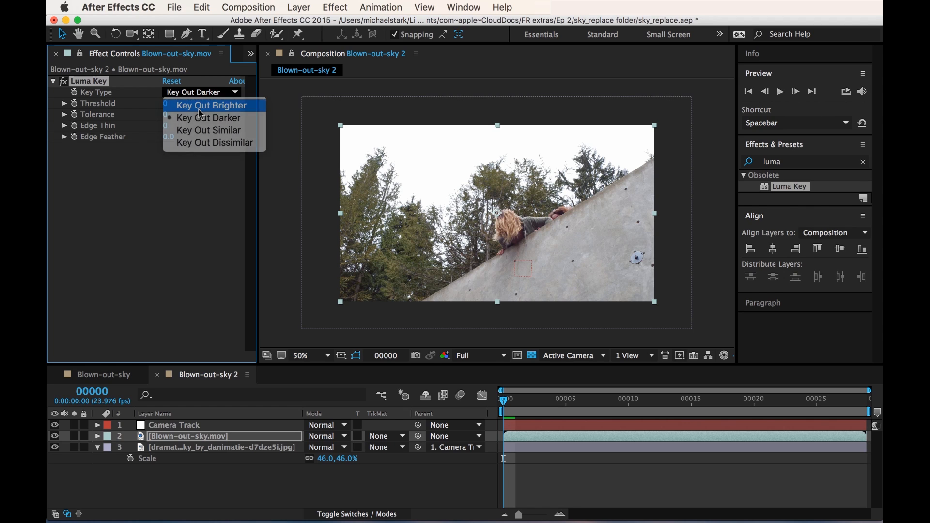
pyautogui.click(210, 104)
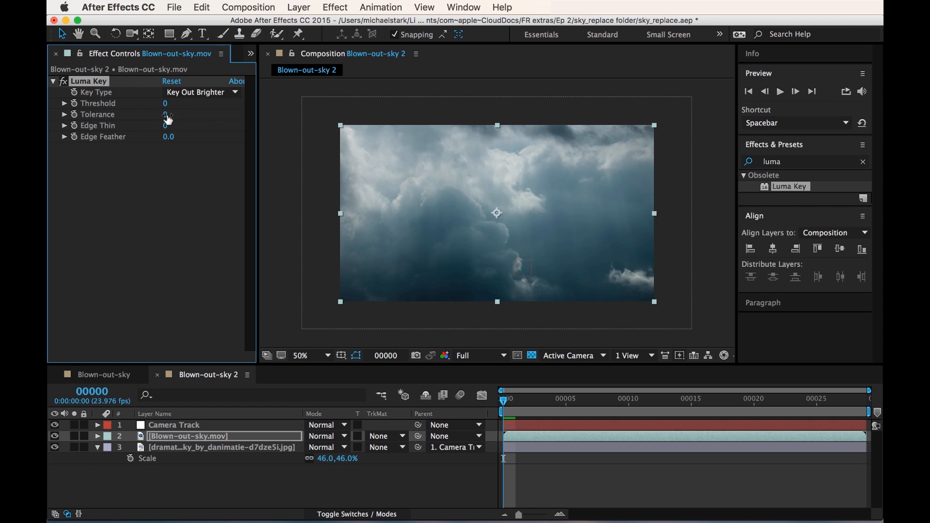
# Raise the Luma Key threshold to 158 so the cloudy sky shows through
pyautogui.moveTo(166, 114); pyautogui.dragTo(210, 115)
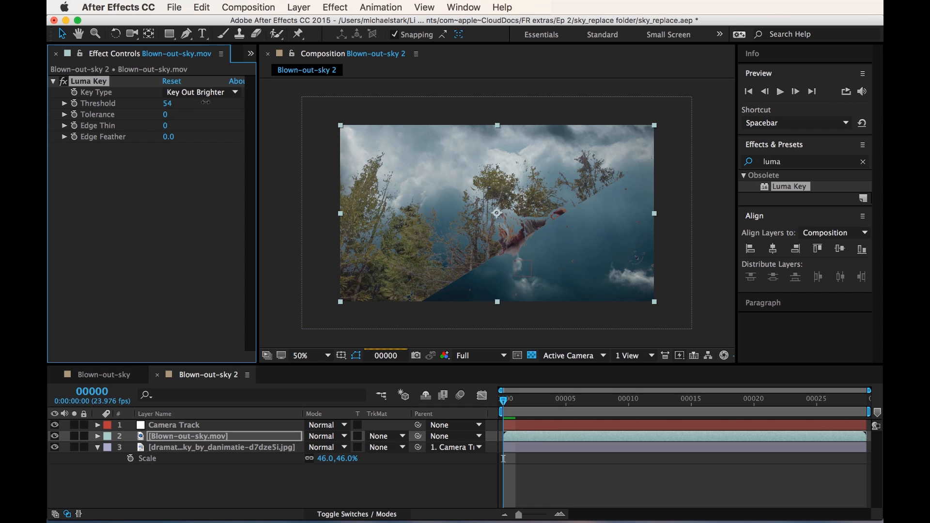
pyautogui.moveTo(169, 104); pyautogui.dragTo(175, 104)
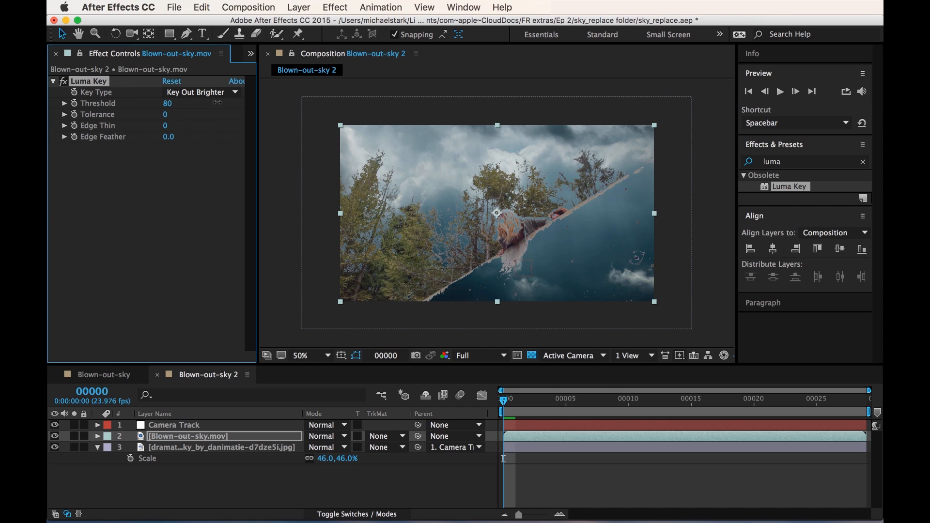
pyautogui.moveTo(169, 104); pyautogui.dragTo(182, 104)
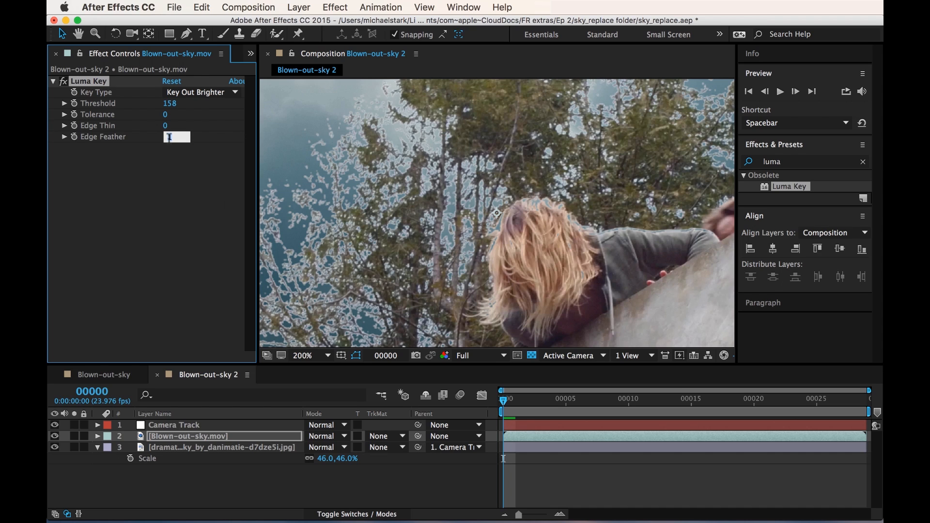
# Set Edge Feather 0.5 and Edge Thin 1 on the Luma Key, then view the whole frame again
pyautogui.write('0.5')
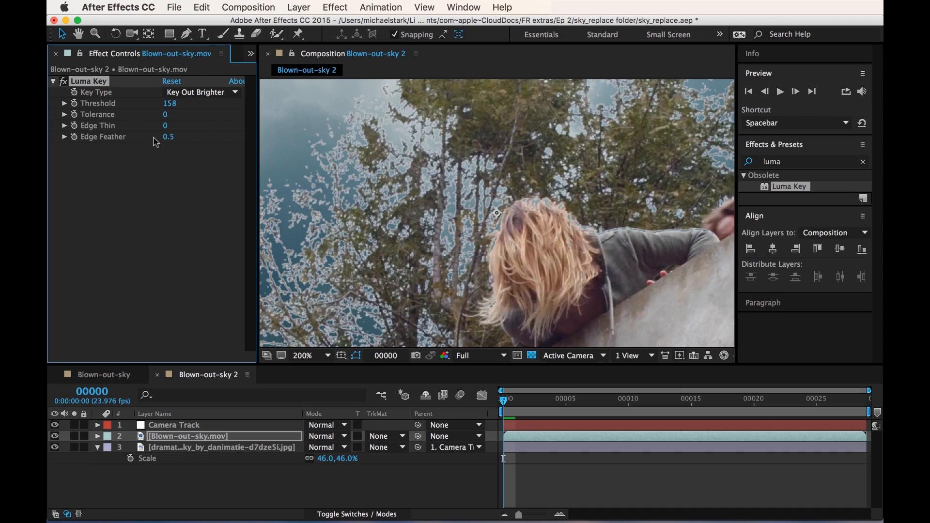
pyautogui.moveTo(168, 125); pyautogui.dragTo(178, 125)
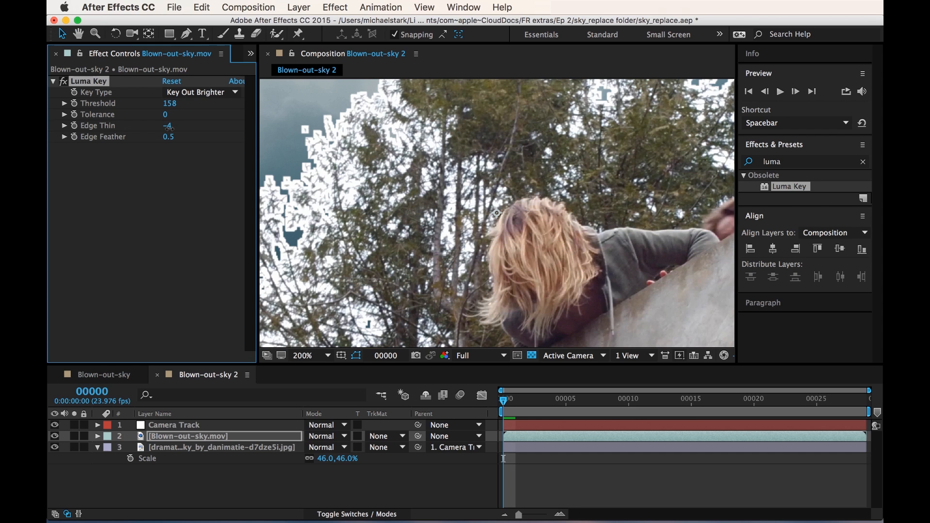
pyautogui.moveTo(168, 125); pyautogui.dragTo(190, 125)
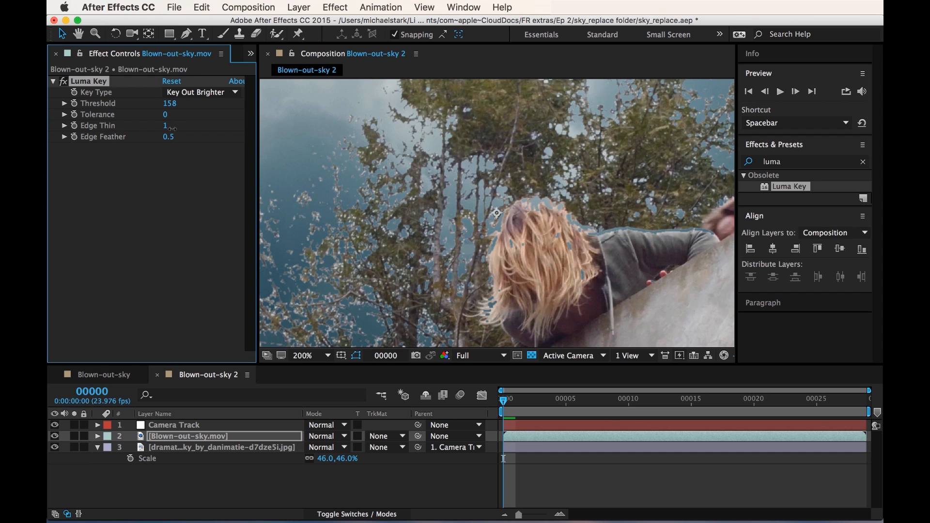
pyautogui.click(302, 356)
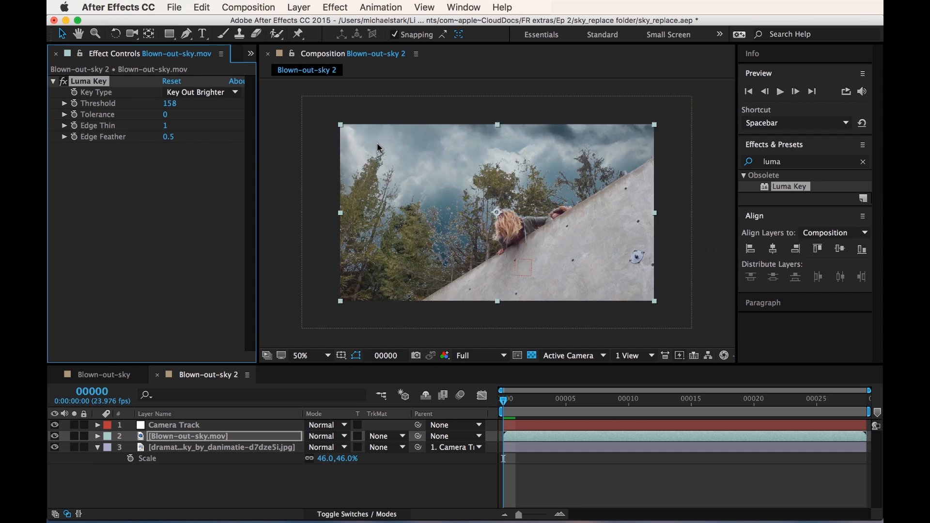
pyautogui.click(300, 356)
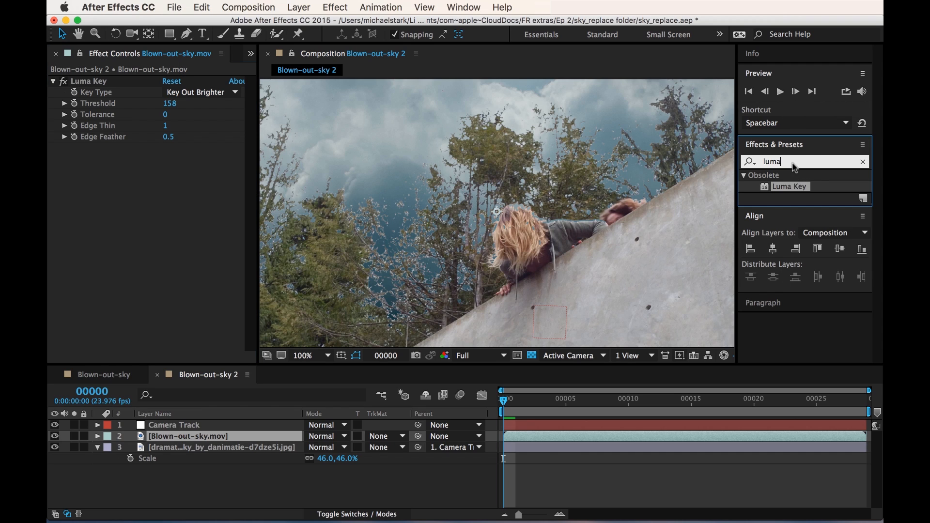
# Apply Refine Soft Matte with Chatter Reduction set to More Detailed and collapse its settings
pyautogui.write('refine')
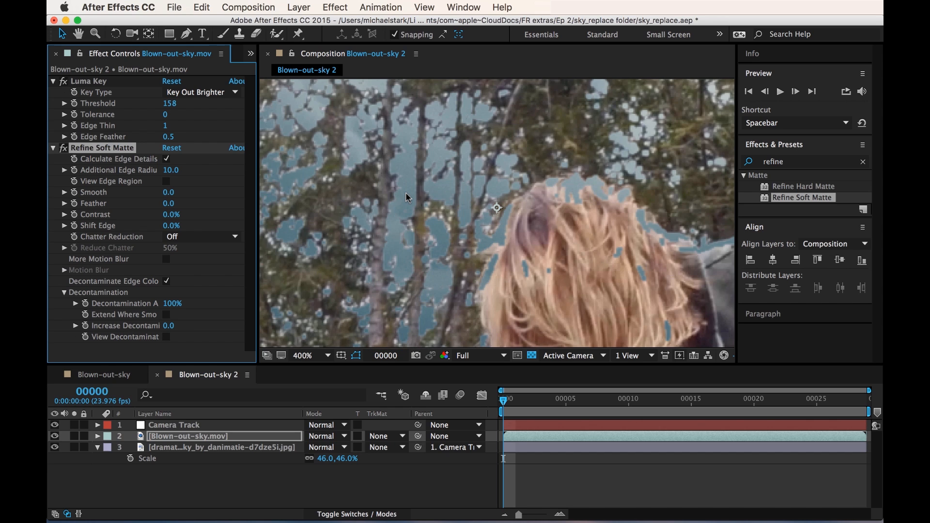
pyautogui.click(302, 356)
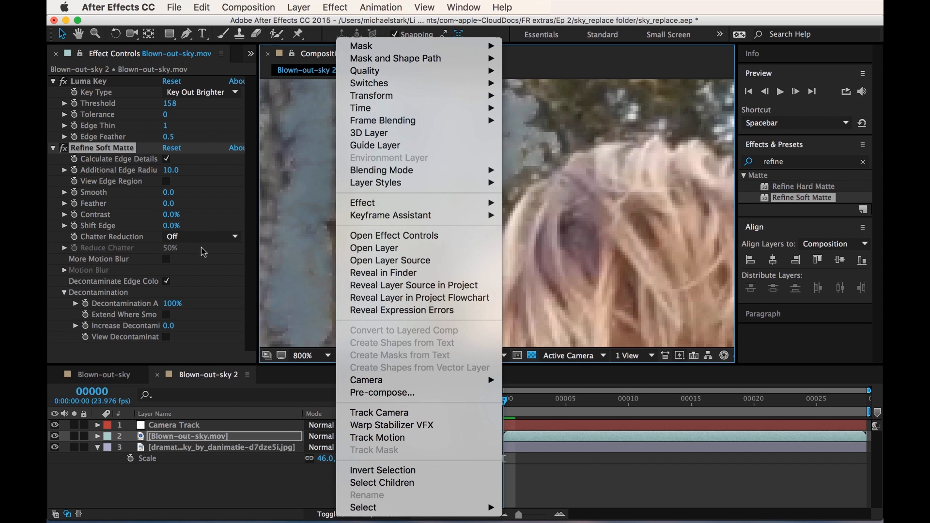
pyautogui.click(202, 237)
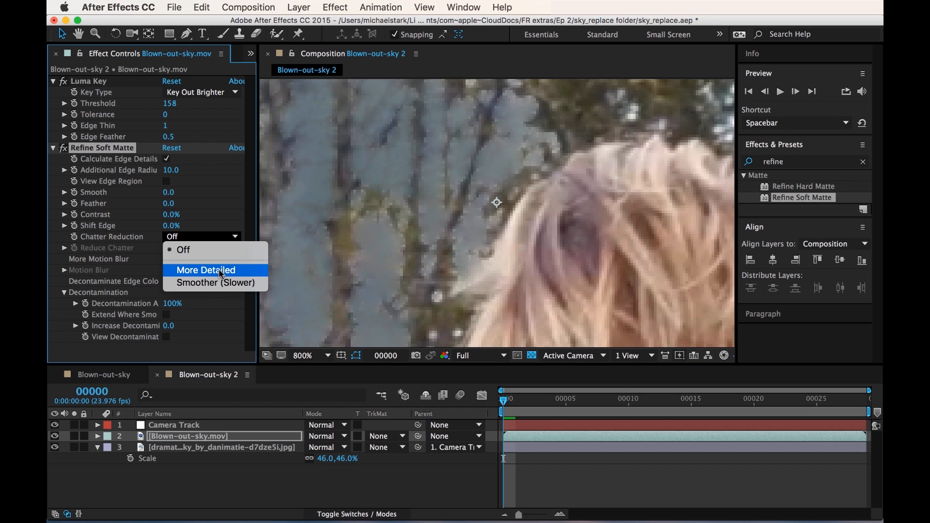
pyautogui.click(206, 271)
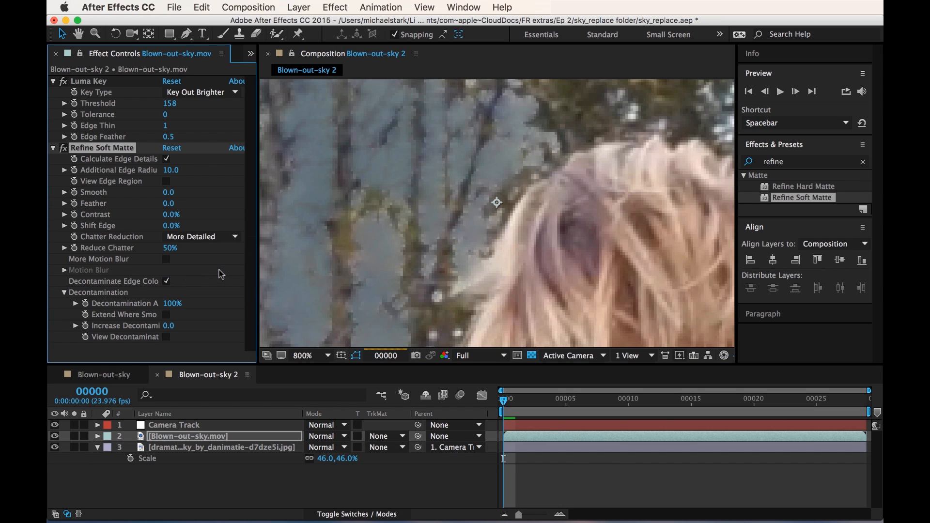
pyautogui.click(304, 355)
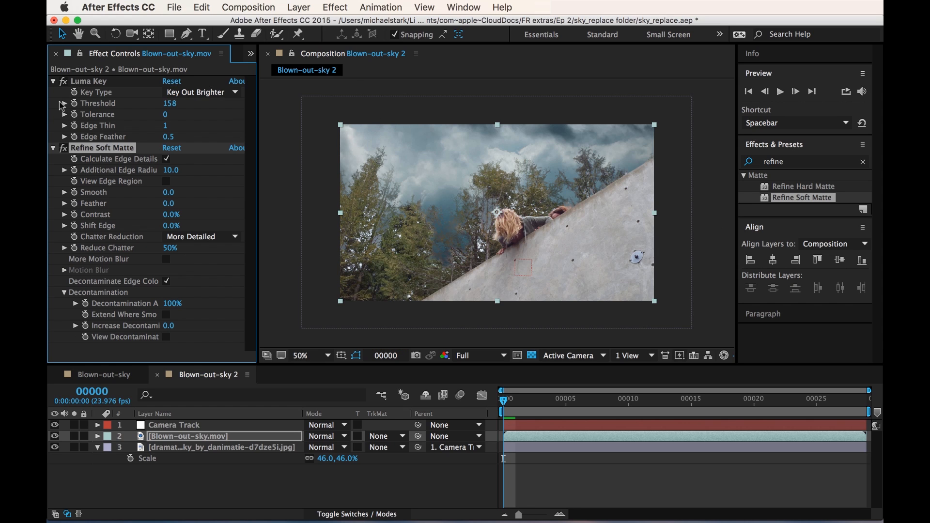
pyautogui.click(53, 148)
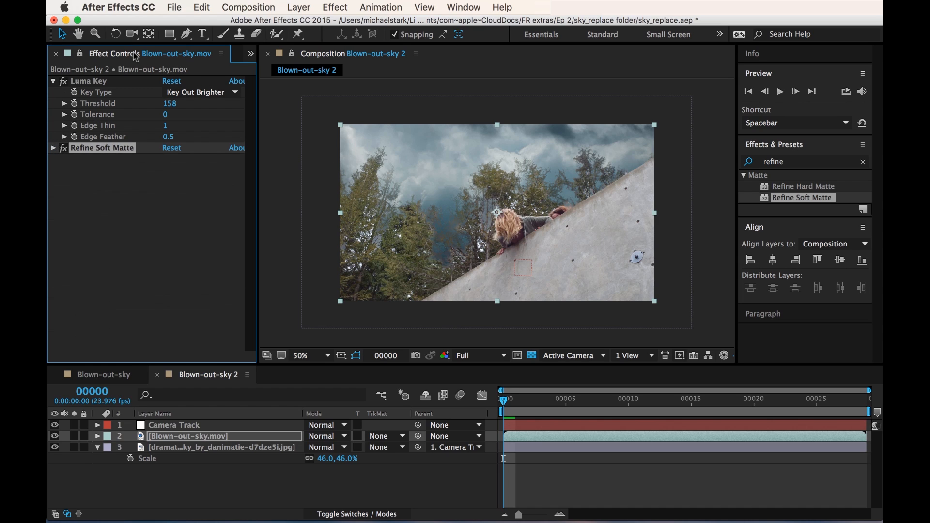
pyautogui.moveTo(145, 113)
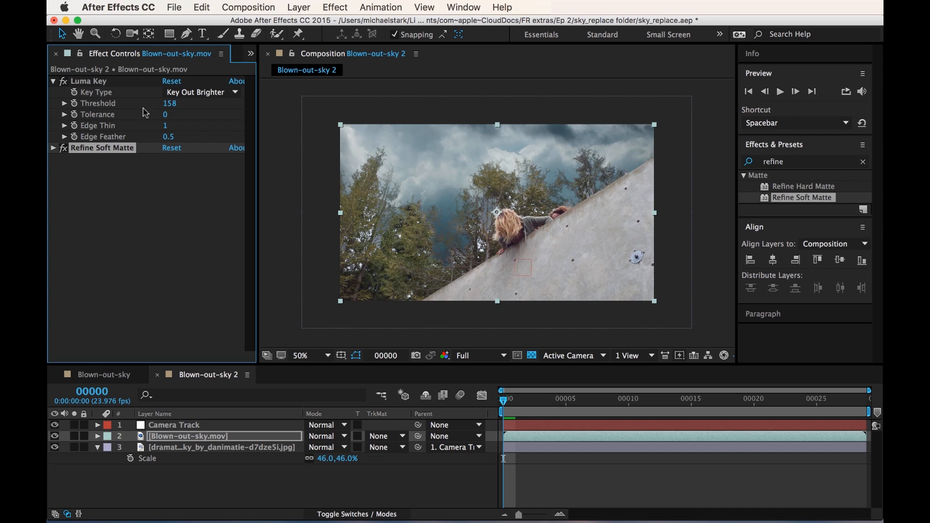
pyautogui.moveTo(430, 174)
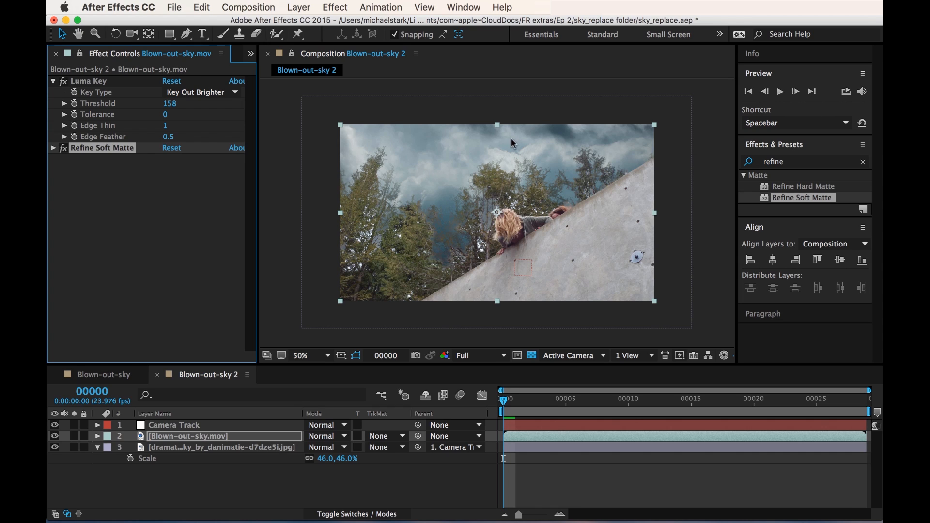
pyautogui.moveTo(512, 123)
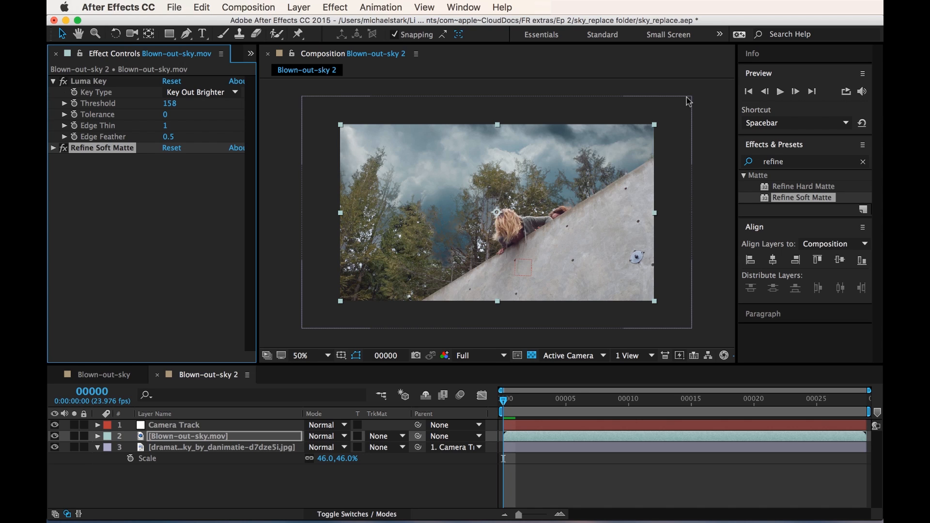
pyautogui.moveTo(434, 145)
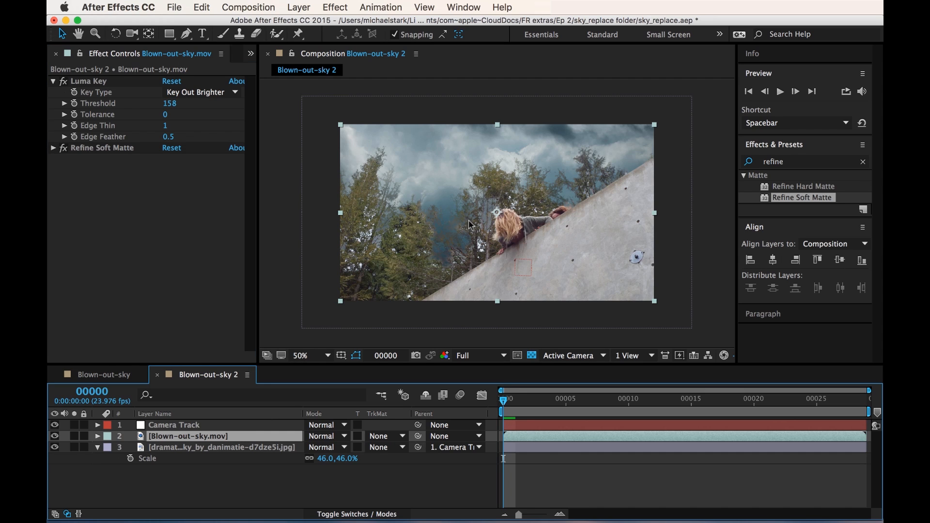
pyautogui.moveTo(398, 162)
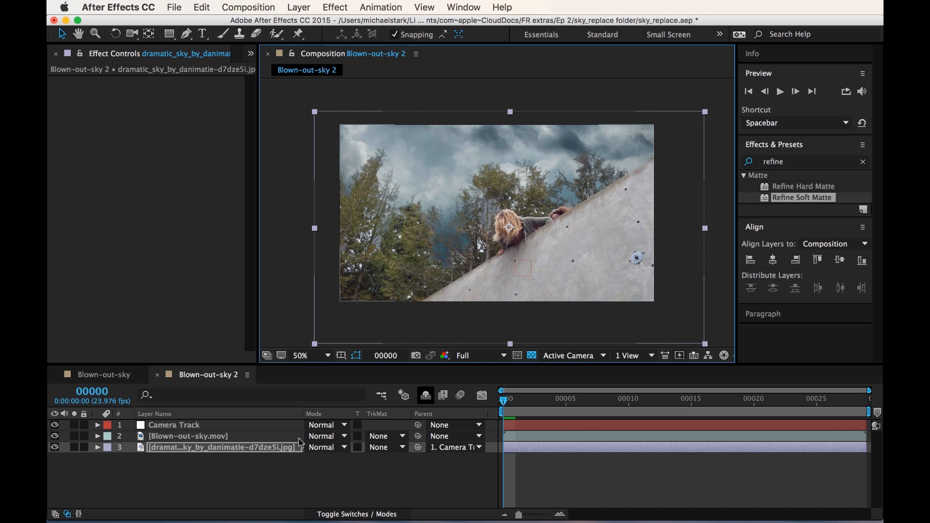
pyautogui.click(97, 448)
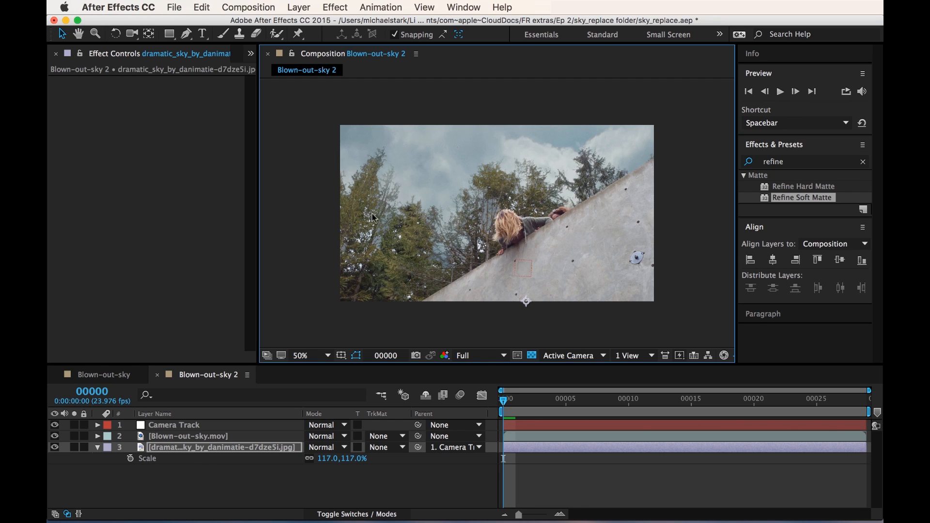
pyautogui.moveTo(385, 247)
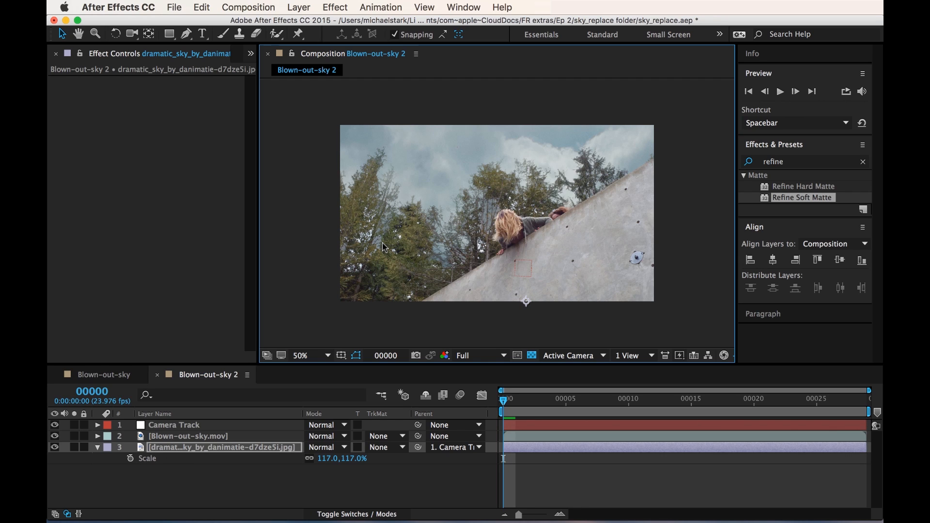
pyautogui.moveTo(485, 153)
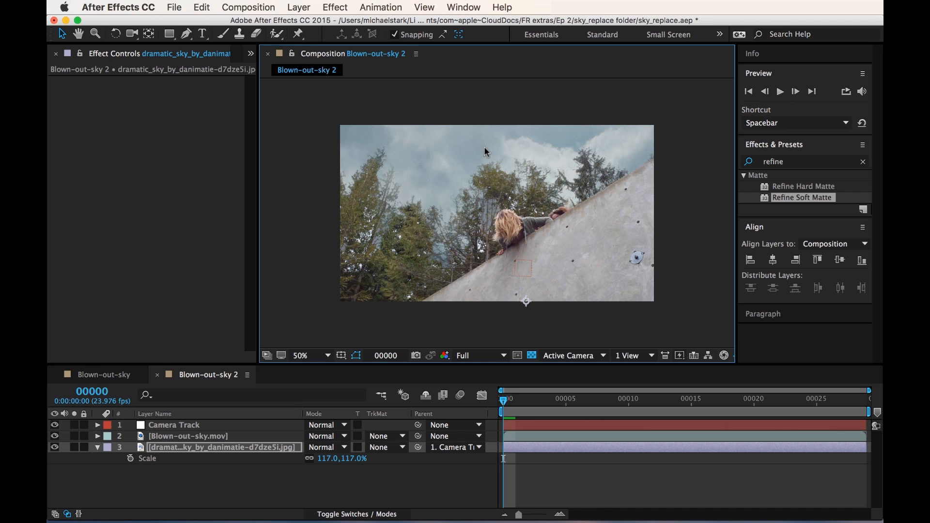
pyautogui.moveTo(488, 156)
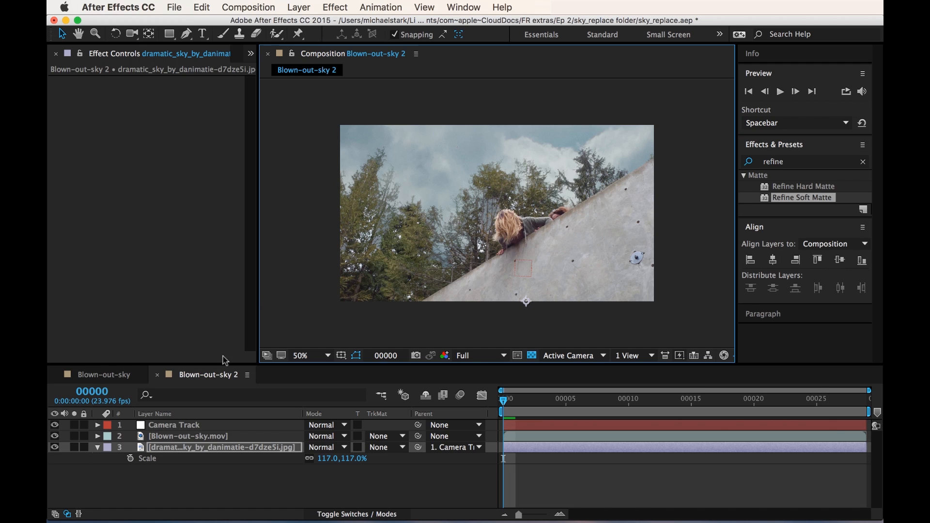
# Select the Blown-out-sky.mov layer and pick its Luma Key effect in Effect Controls for removal
pyautogui.click(188, 437)
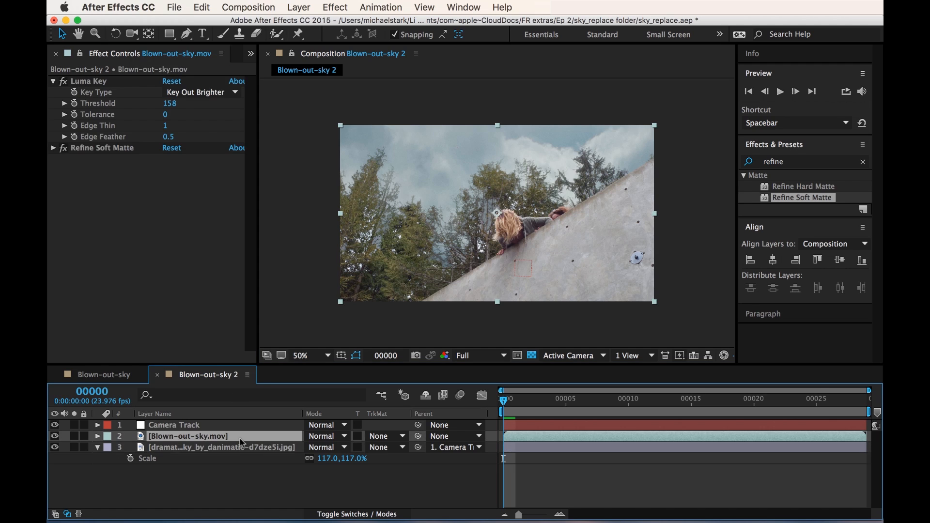
pyautogui.moveTo(154, 255)
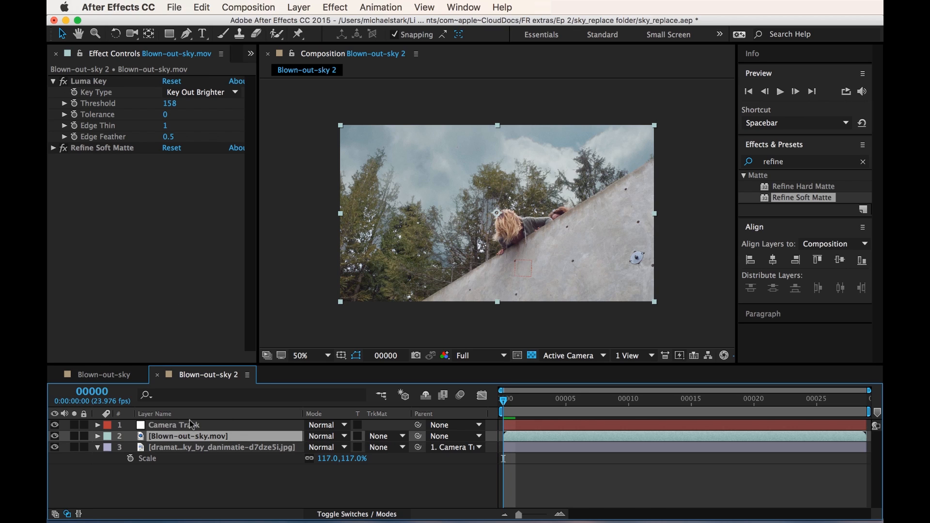
pyautogui.click(173, 425)
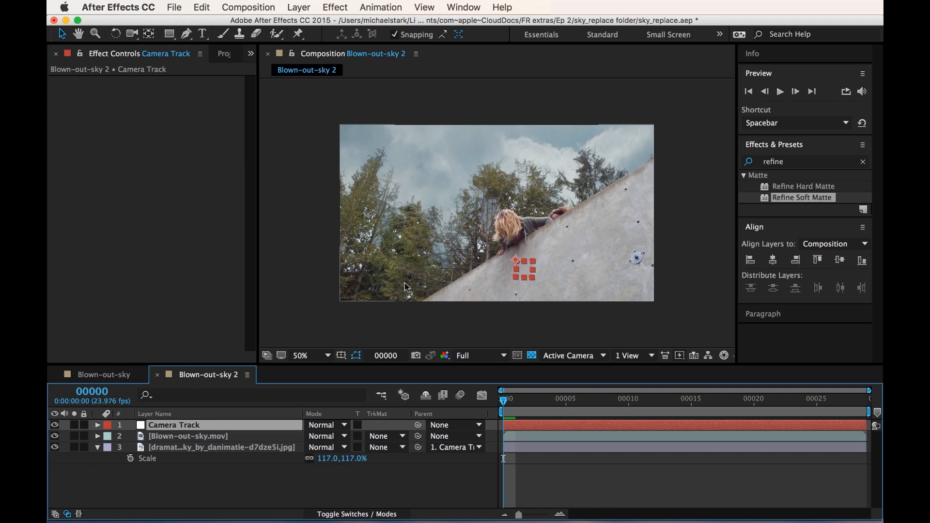
pyautogui.moveTo(388, 200)
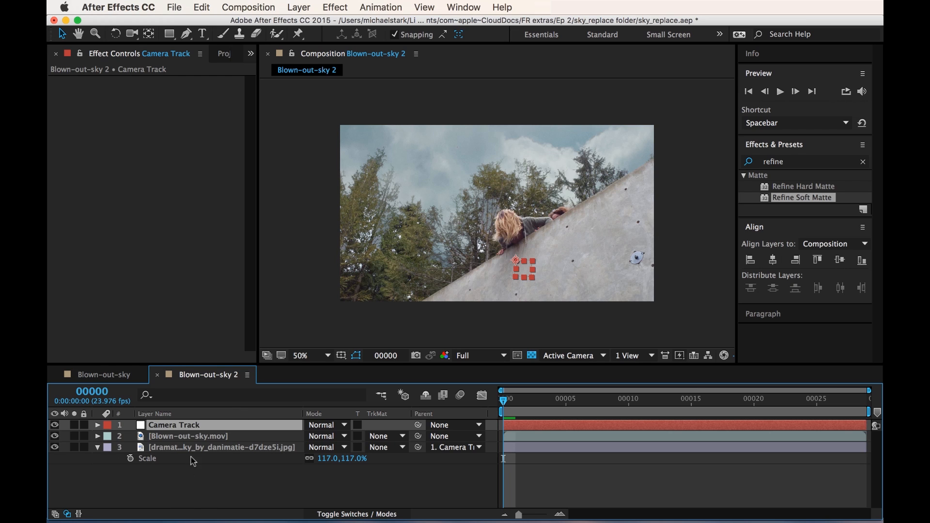
pyautogui.click(187, 436)
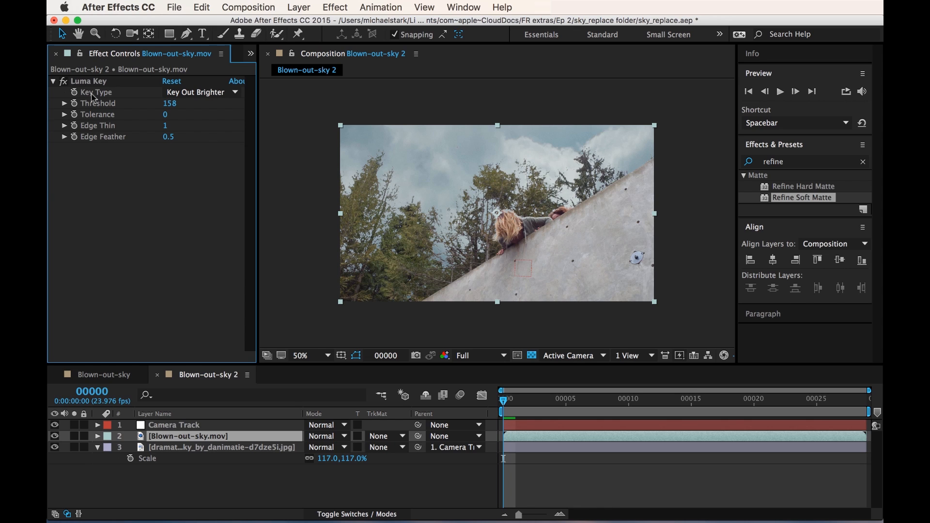
pyautogui.click(88, 82)
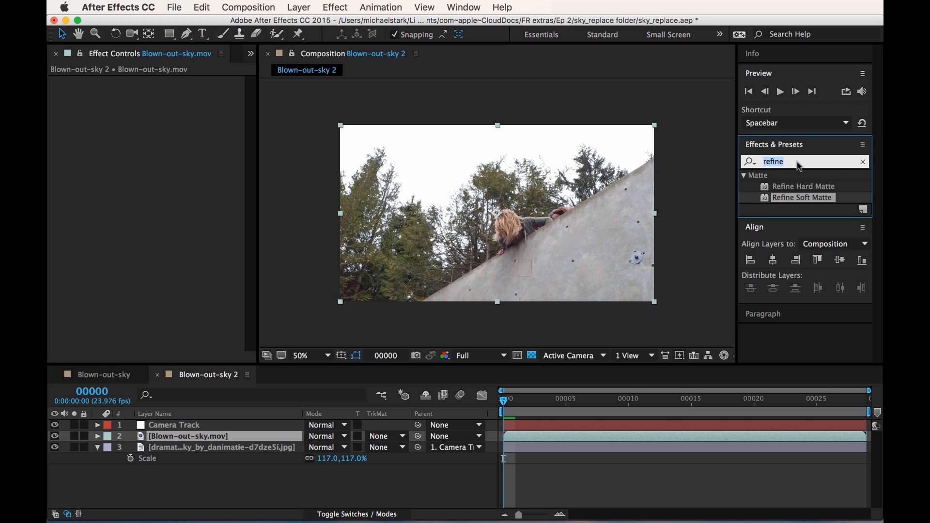
# Search 'keylight' in Effects & Presets and apply Keylight (1.2) to the footage layer
pyautogui.write('keylight')
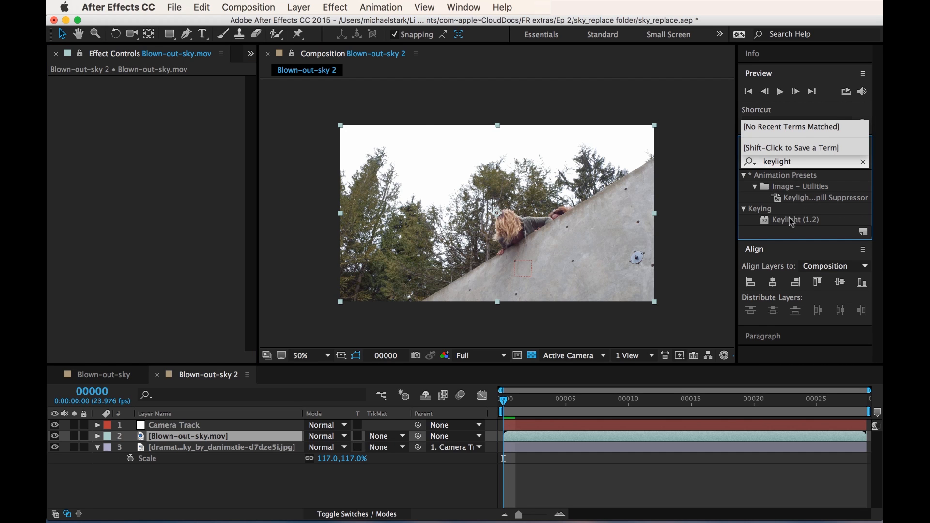
pyautogui.click(796, 220)
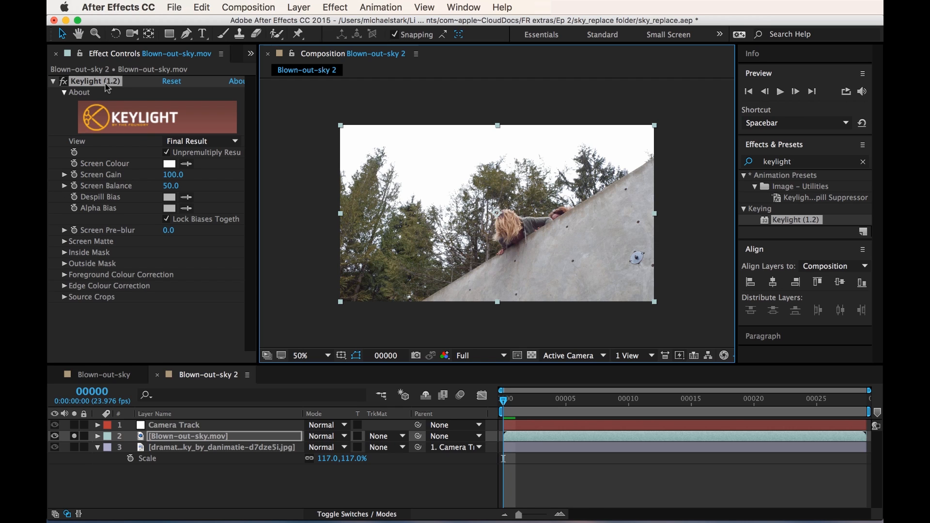
pyautogui.moveTo(132, 184)
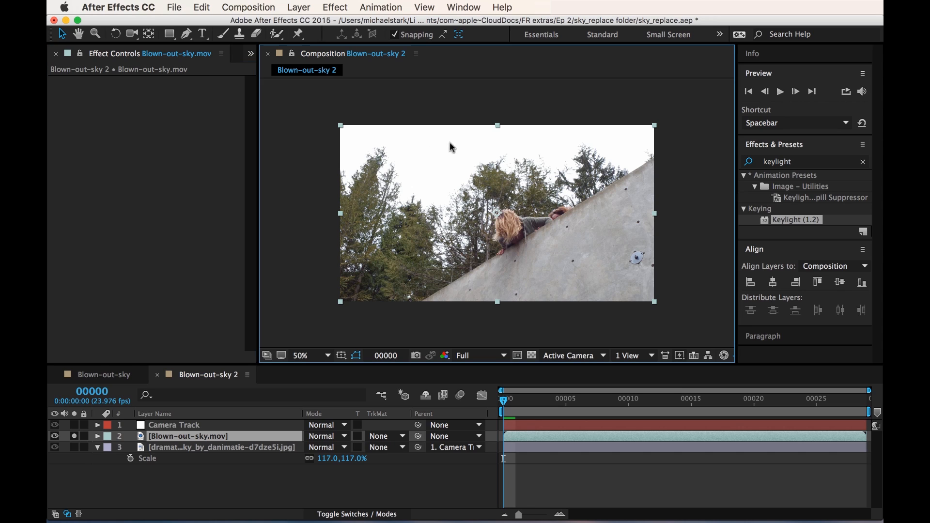
pyautogui.moveTo(174, 440)
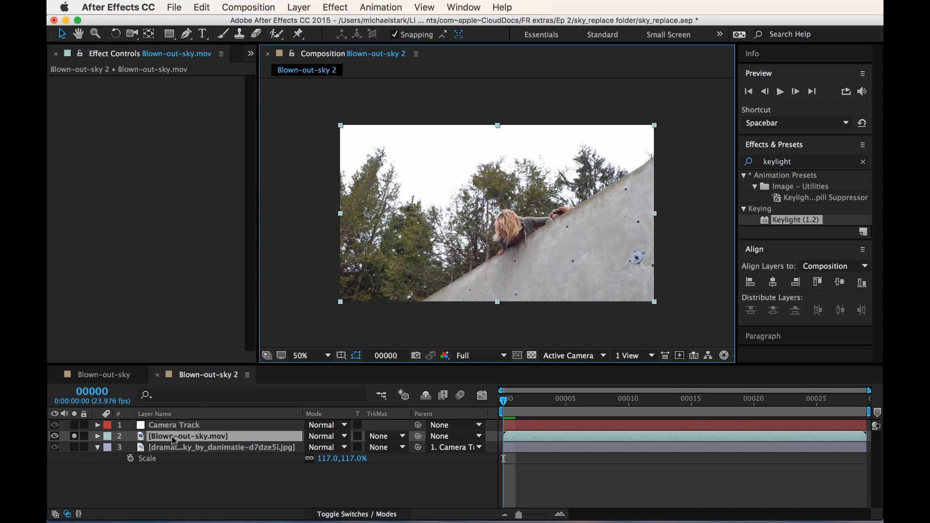
# Move the Blown-out-sky.mov layer below the dramatic_sky layer in the Timeline
pyautogui.click(223, 447)
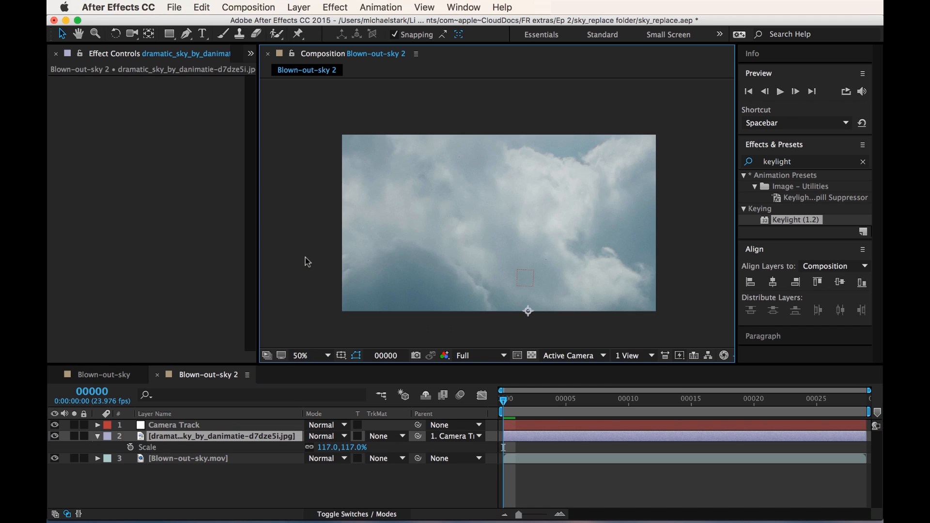
pyautogui.moveTo(321, 405)
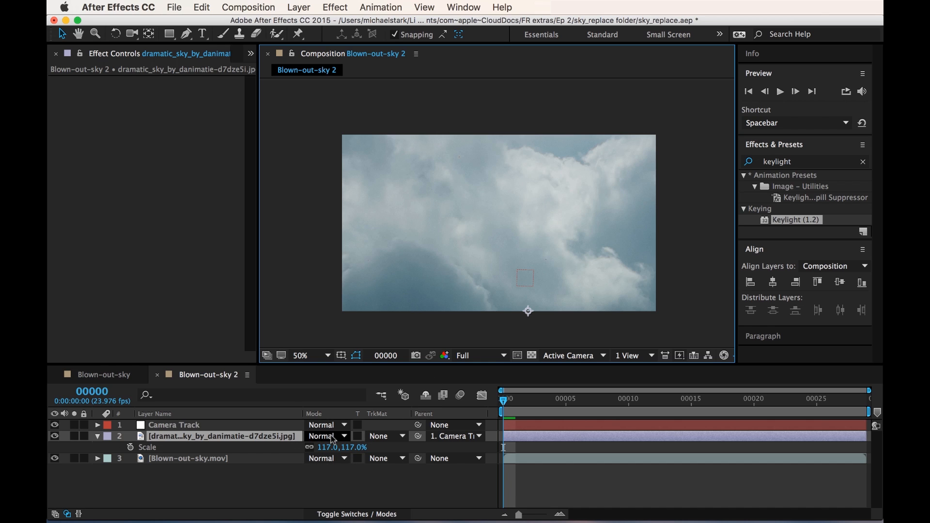
# Set the dramatic sky layer's blending mode to Linear Burn after trying Linear Dodge
pyautogui.click(326, 436)
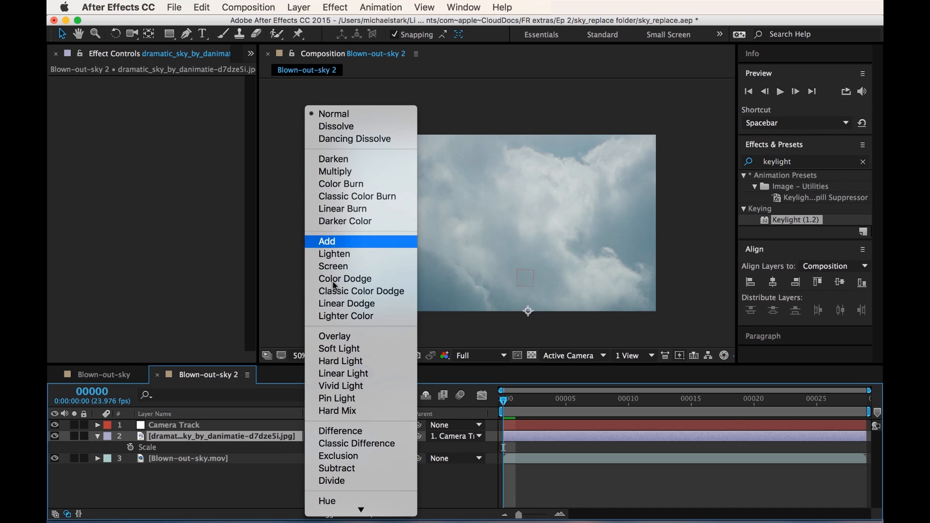
pyautogui.moveTo(354, 243)
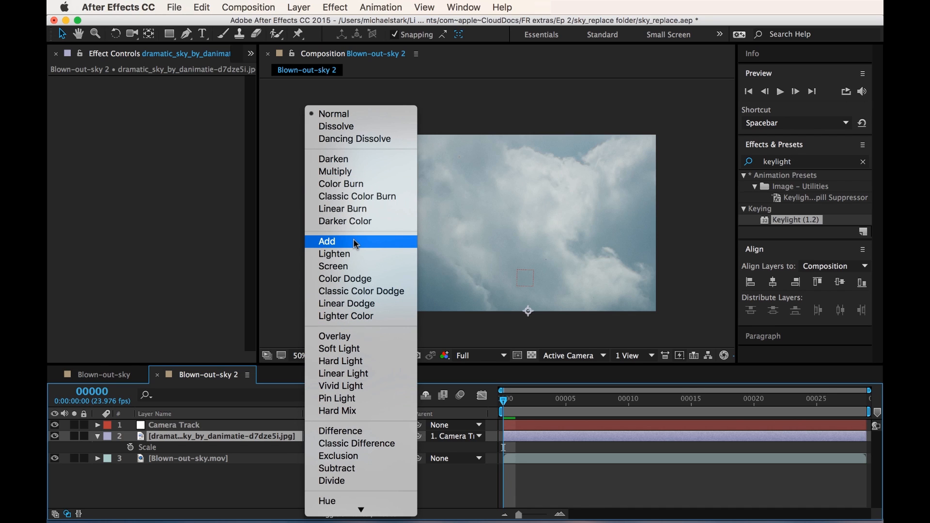
pyautogui.moveTo(362, 291)
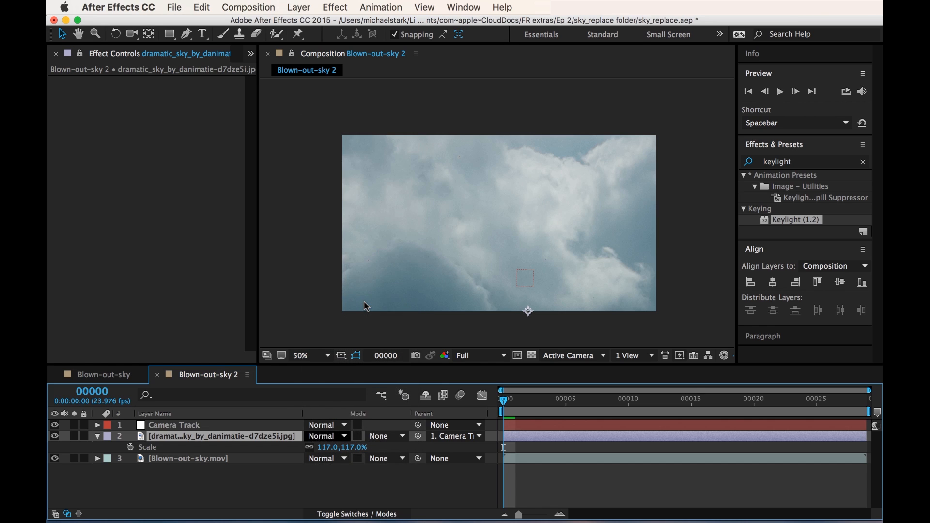
pyautogui.click(326, 437)
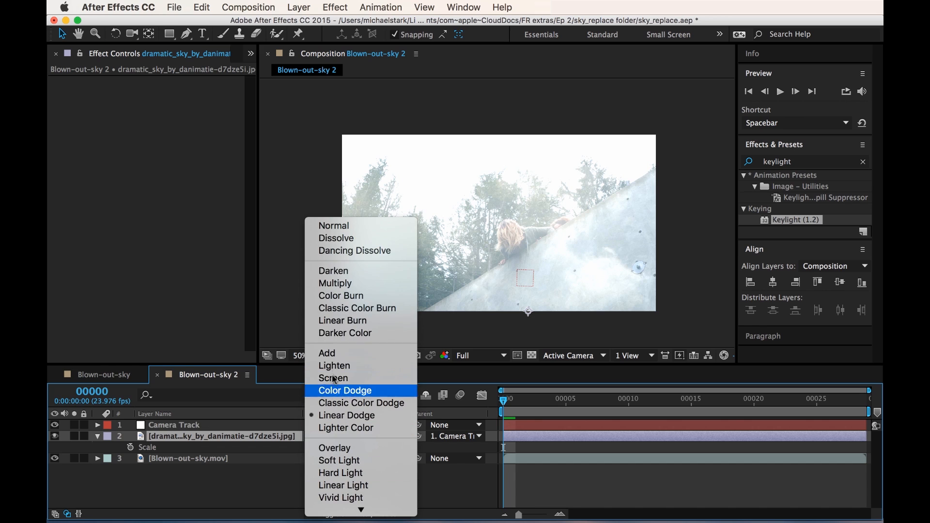
pyautogui.moveTo(355, 258)
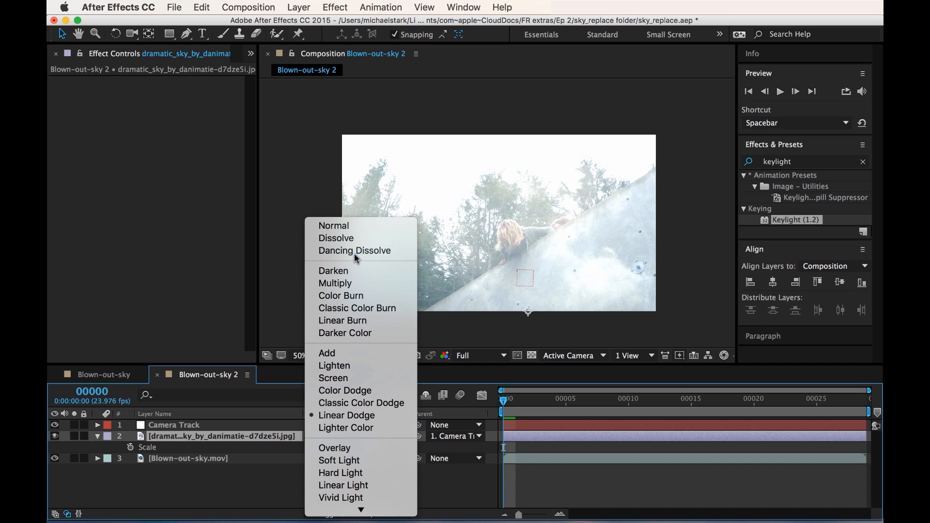
pyautogui.moveTo(345, 390)
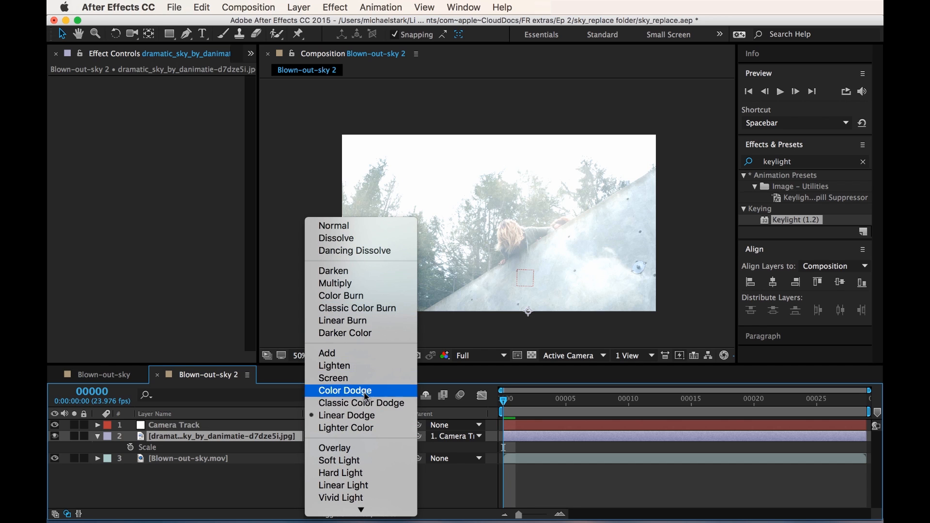
pyautogui.moveTo(361, 404)
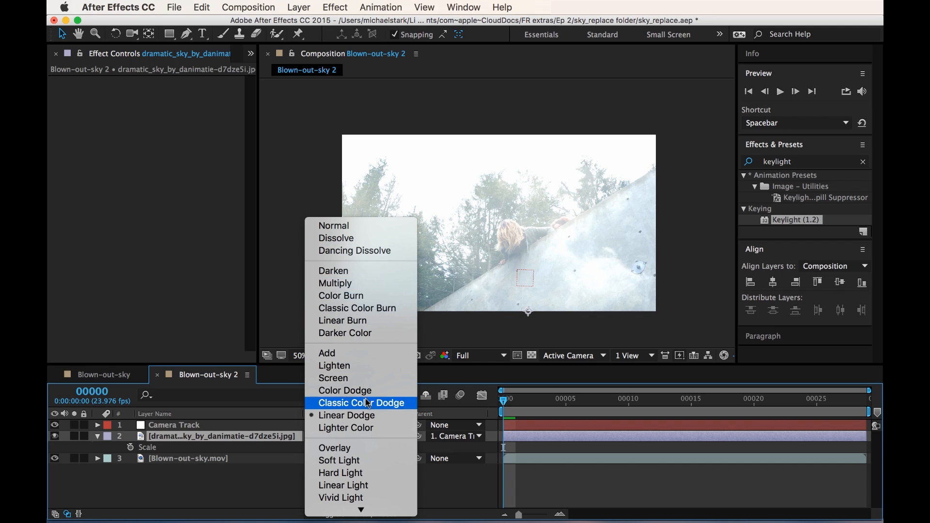
pyautogui.moveTo(332, 272)
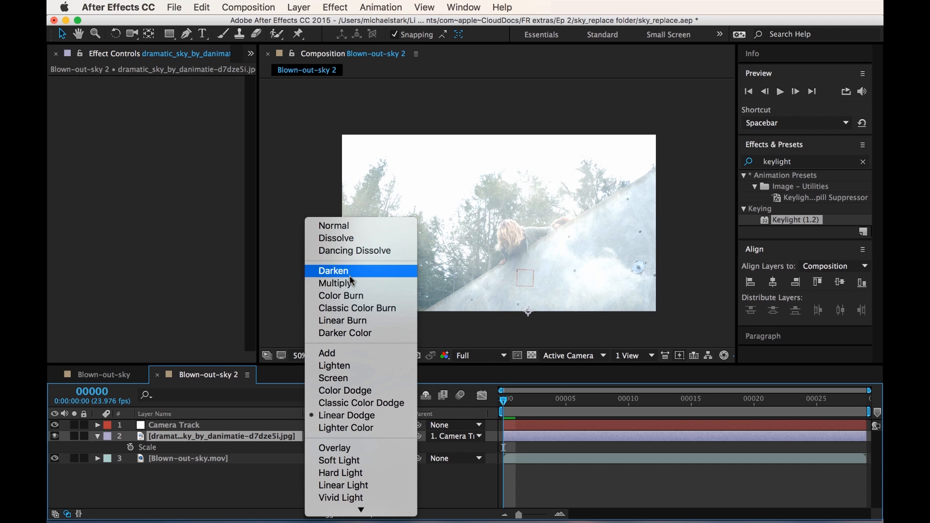
pyautogui.moveTo(357, 321)
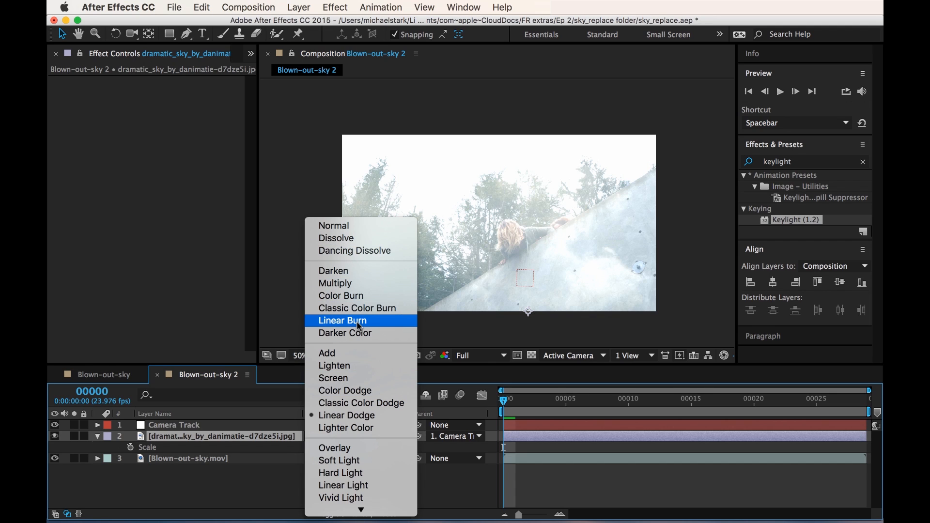
pyautogui.click(342, 321)
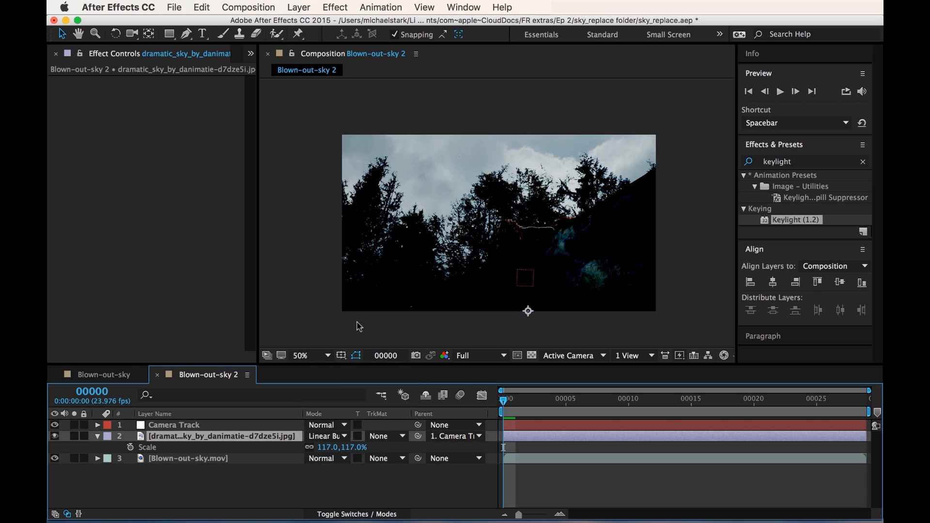
pyautogui.moveTo(433, 204)
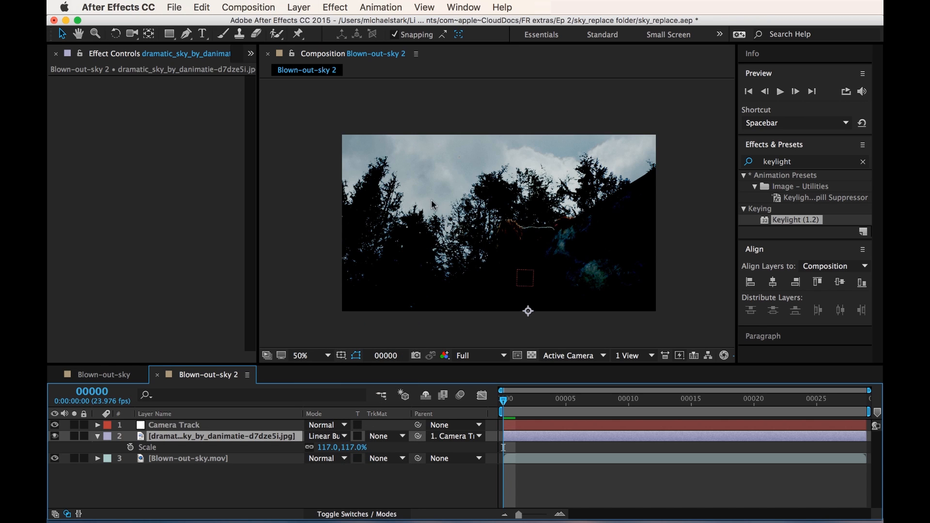
pyautogui.moveTo(331, 187)
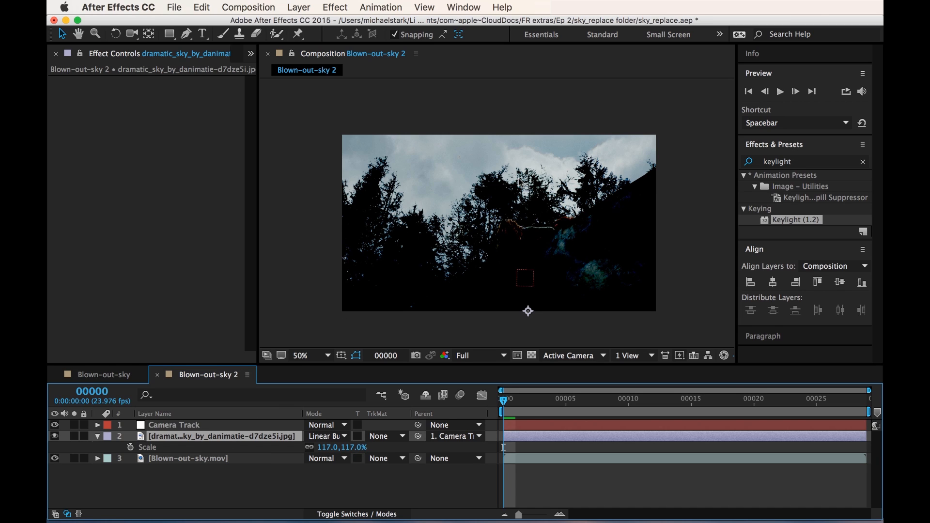
pyautogui.moveTo(369, 220)
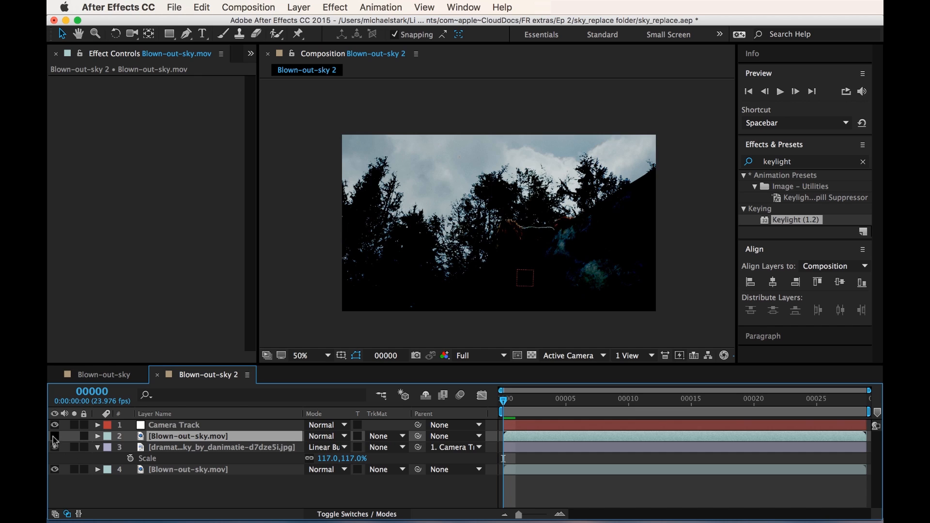
# Hide the upper footage copy, use it as a luma matte, and show the dramatic sky layer again
pyautogui.click(385, 446)
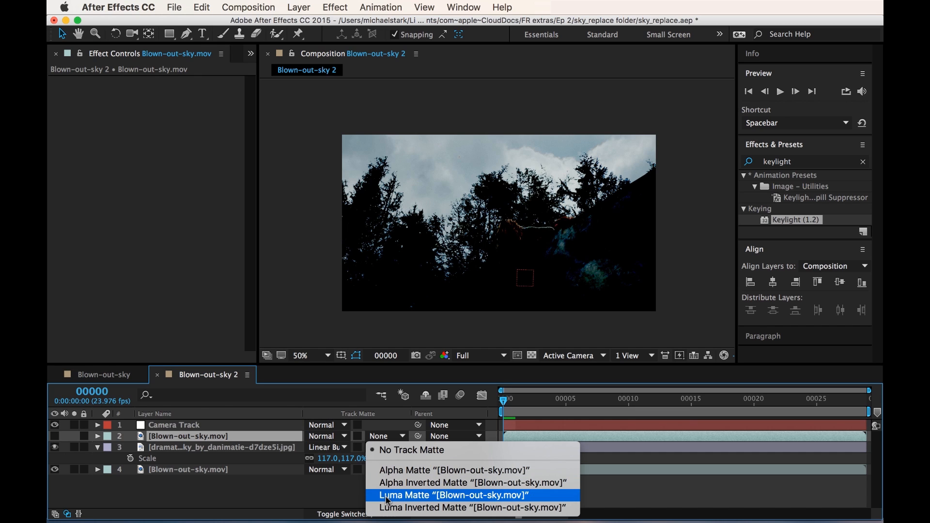
pyautogui.click(453, 496)
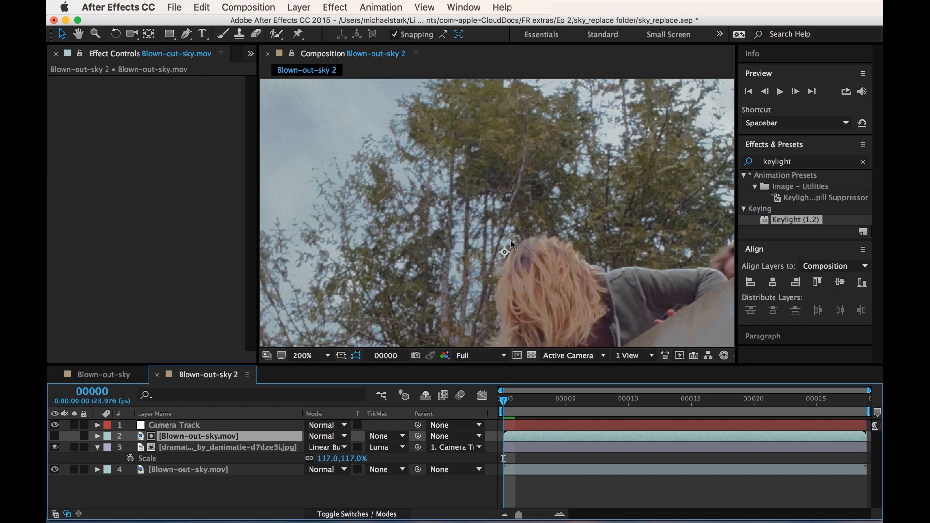
pyautogui.moveTo(539, 157)
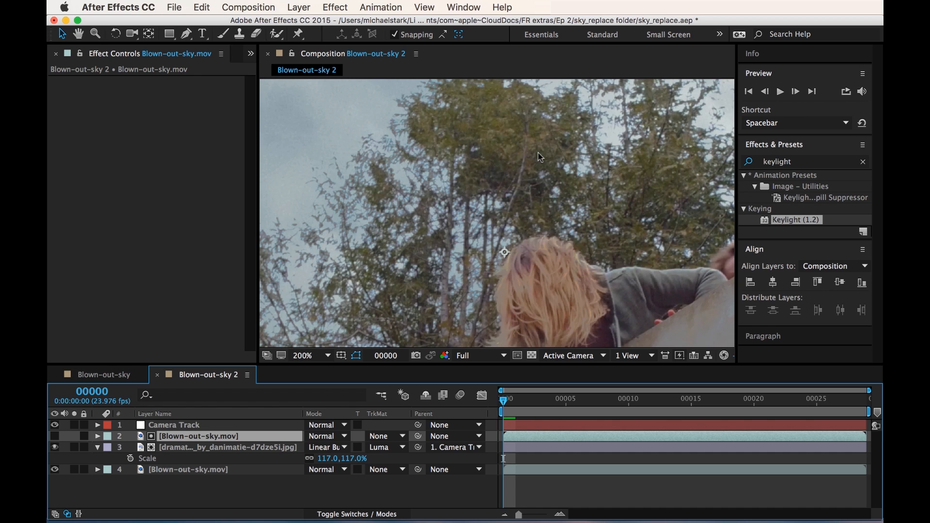
pyautogui.click(302, 356)
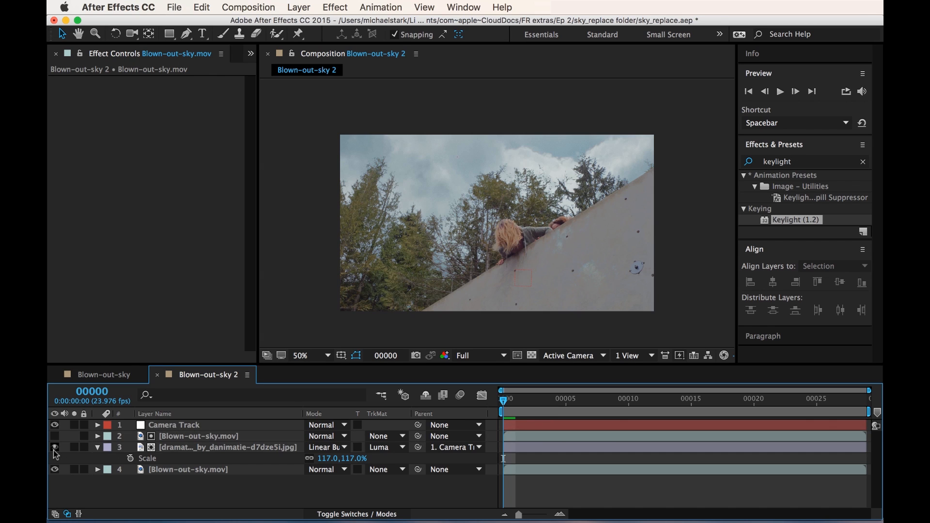
pyautogui.click(54, 448)
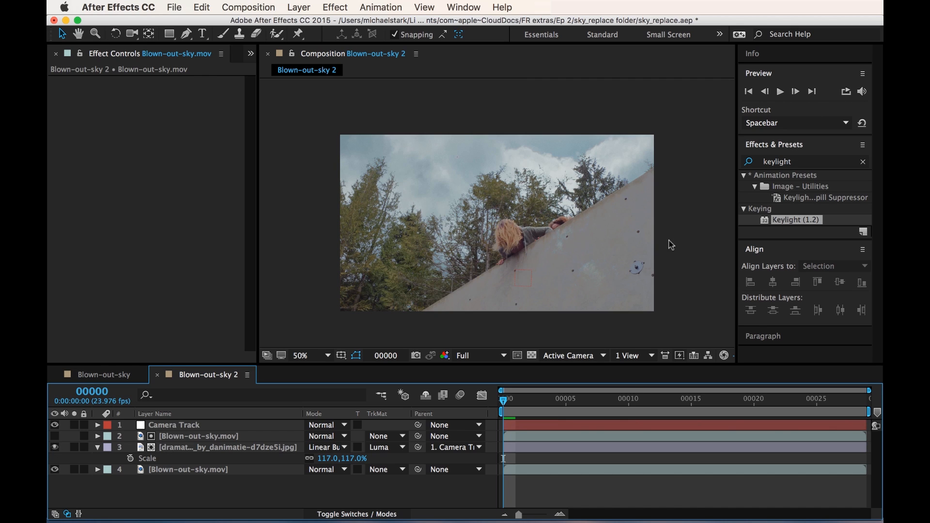
pyautogui.moveTo(184, 78)
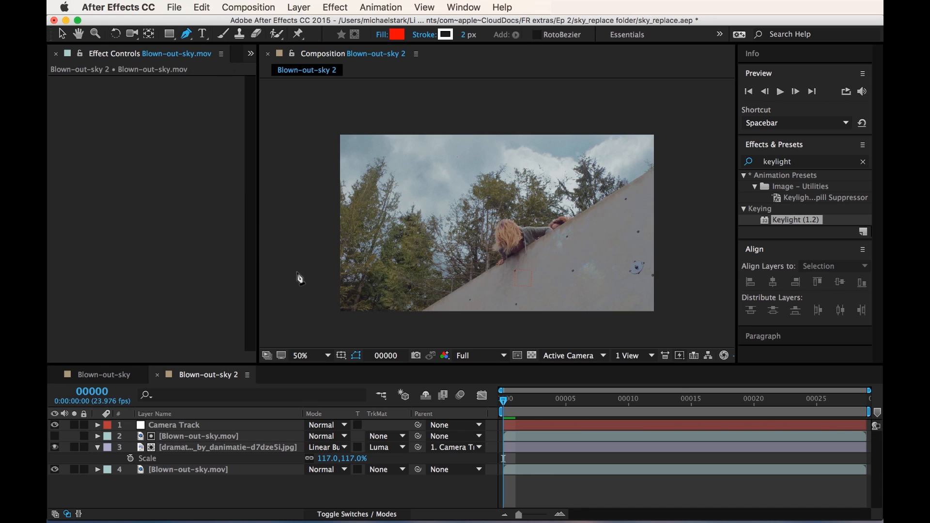
pyautogui.moveTo(230, 506)
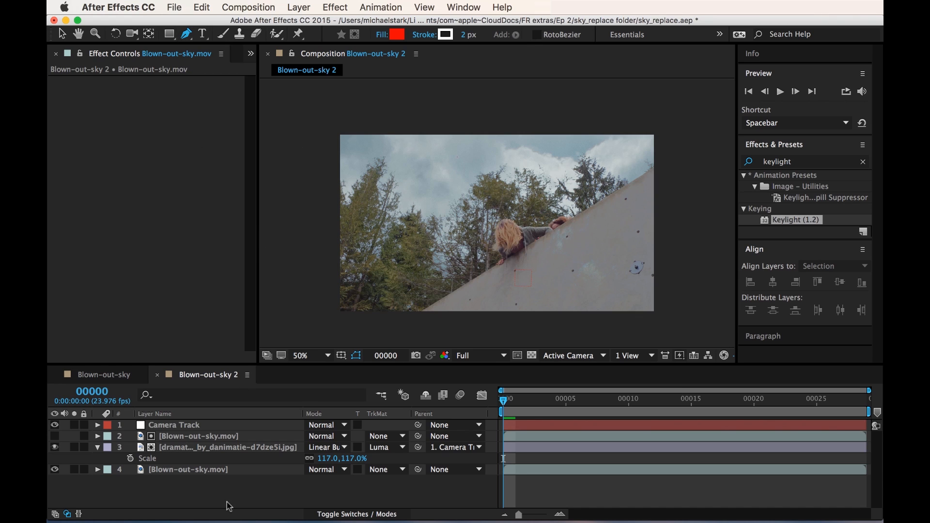
# Draw Mask 1 around the sky above the wall with the Pen tool and hide the mask outline
pyautogui.click(227, 447)
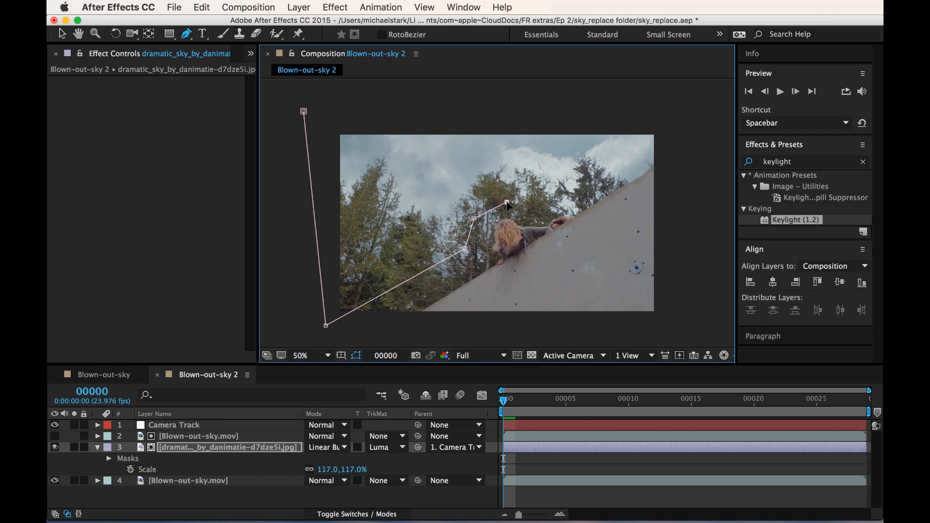
pyautogui.moveTo(507, 204); pyautogui.dragTo(537, 200)
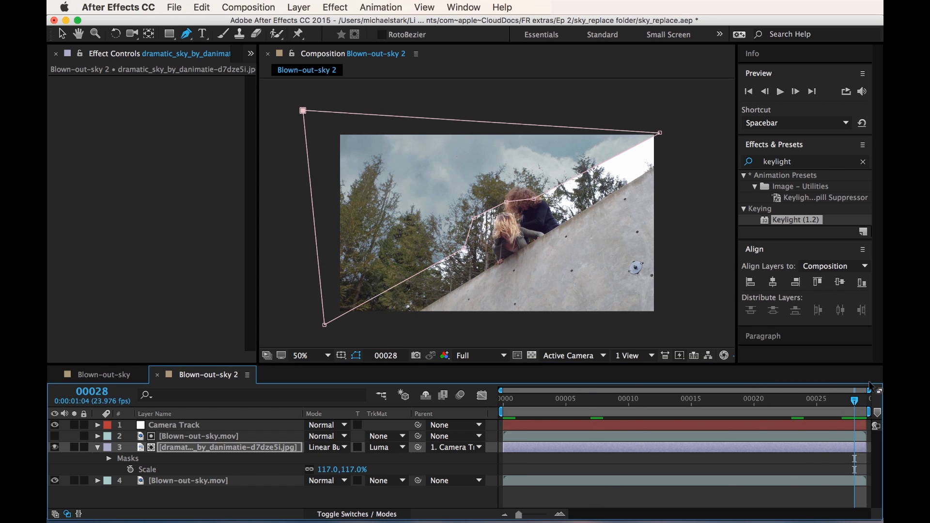
pyautogui.moveTo(507, 208)
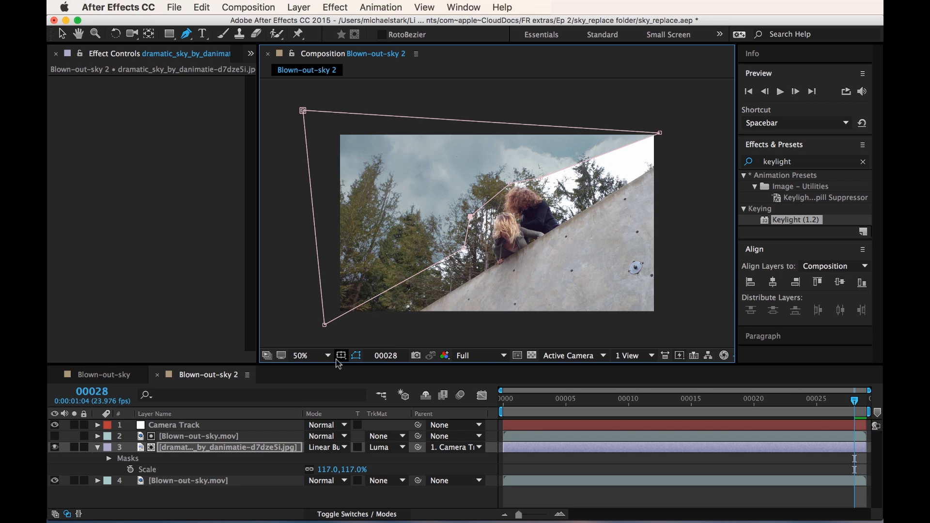
pyautogui.click(355, 354)
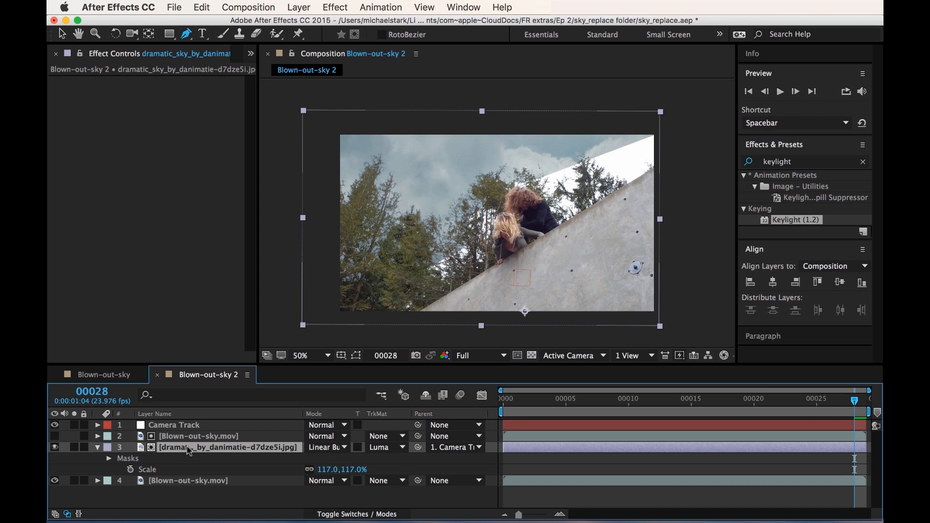
pyautogui.click(109, 458)
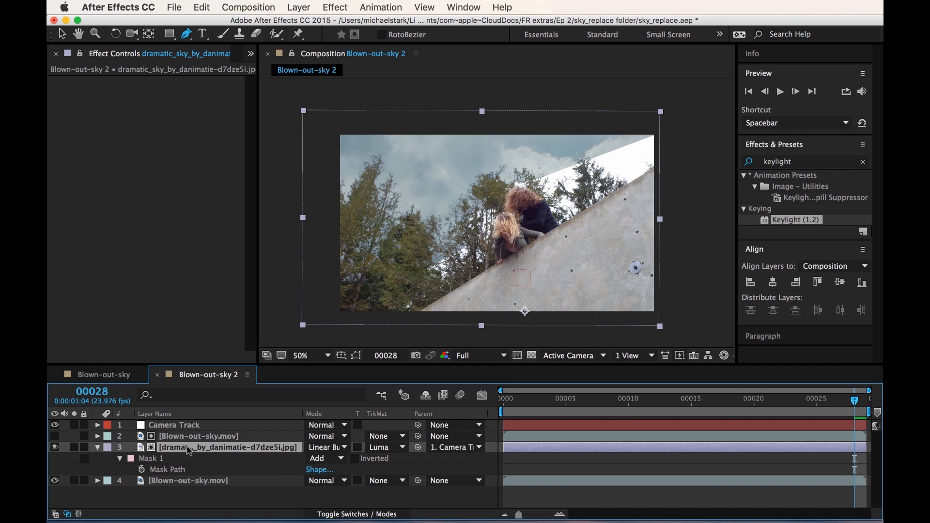
# Fit the composition in the viewer and give Mask 1 a 168-pixel feather
pyautogui.click(120, 458)
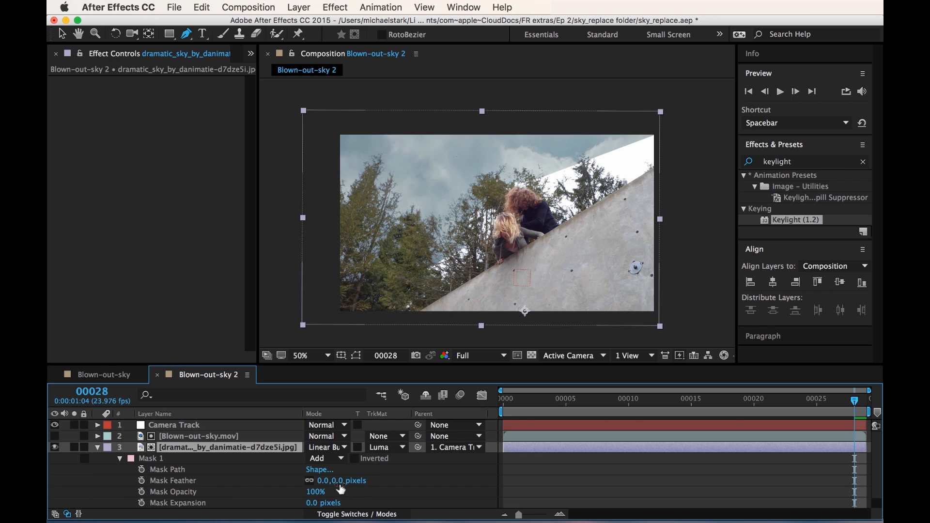
pyautogui.click(306, 356)
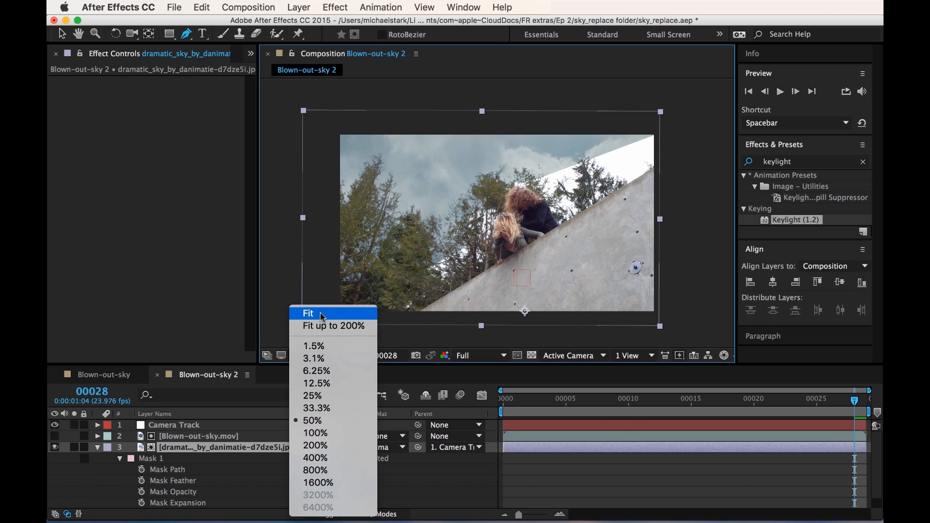
pyautogui.click(309, 313)
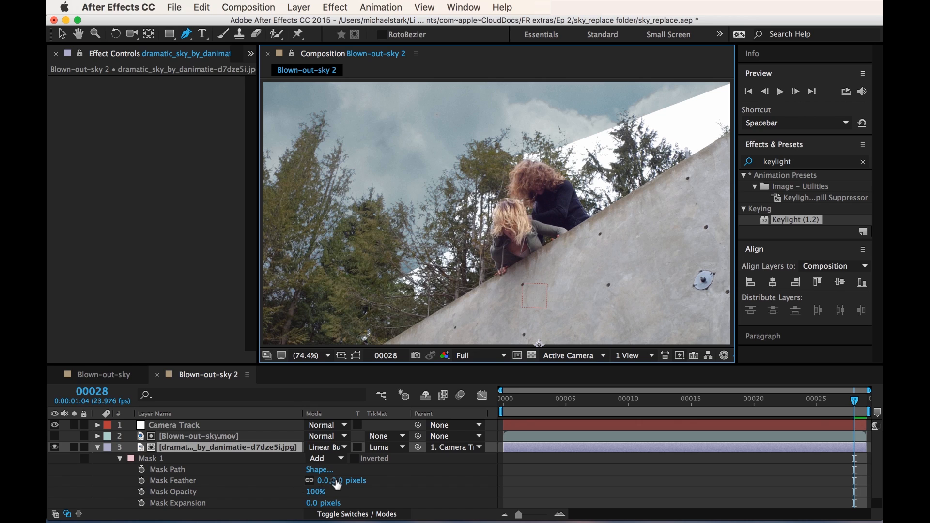
pyautogui.moveTo(342, 481); pyautogui.dragTo(383, 480)
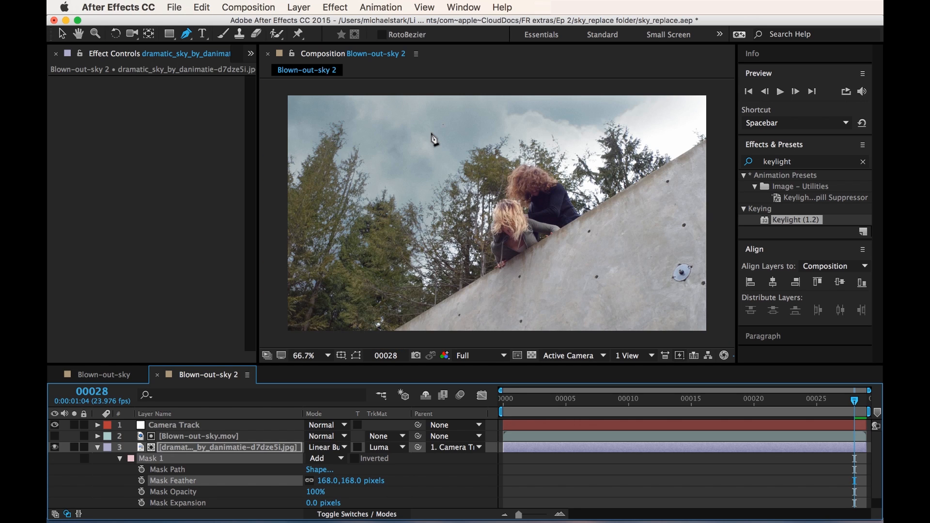
pyautogui.moveTo(397, 344)
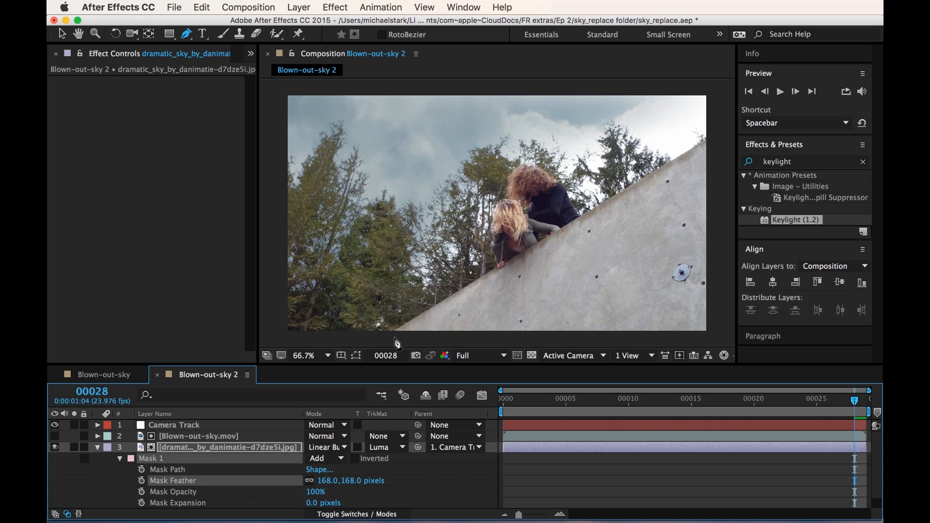
pyautogui.moveTo(585, 242)
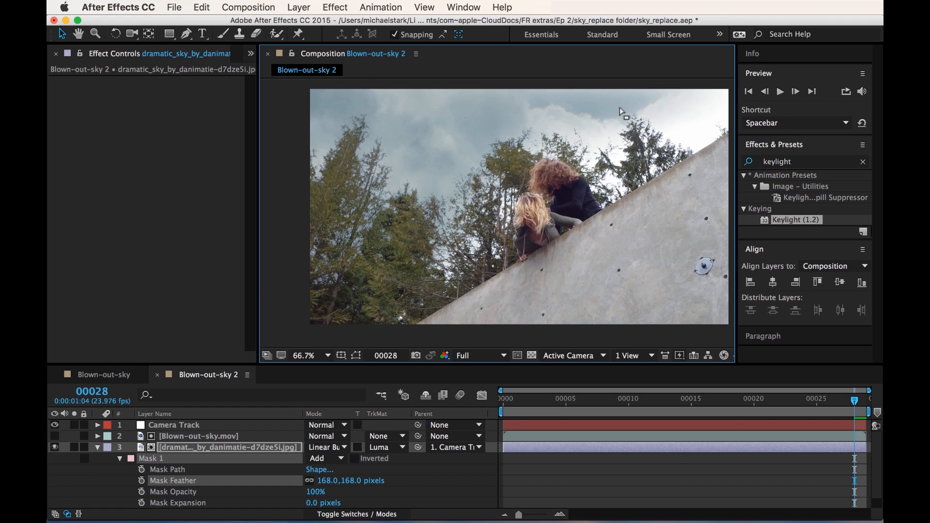
pyautogui.moveTo(562, 115)
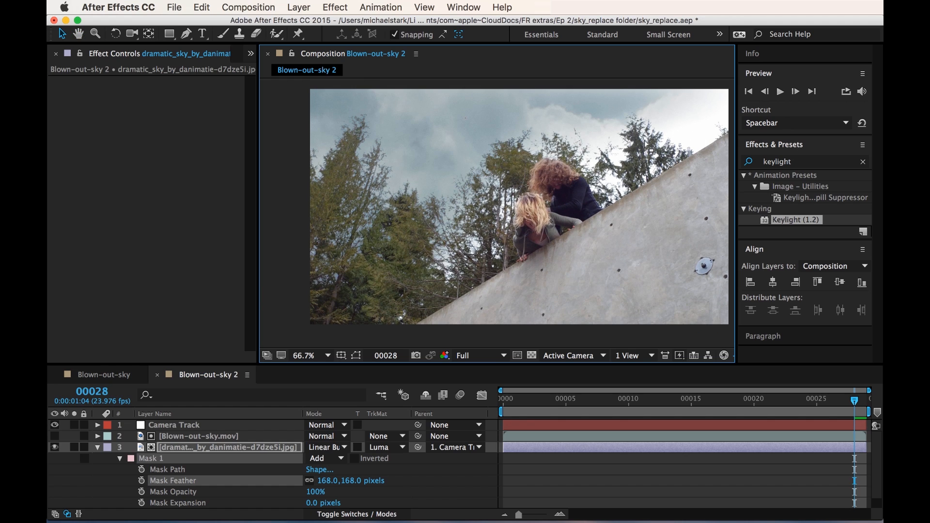
pyautogui.moveTo(341, 288)
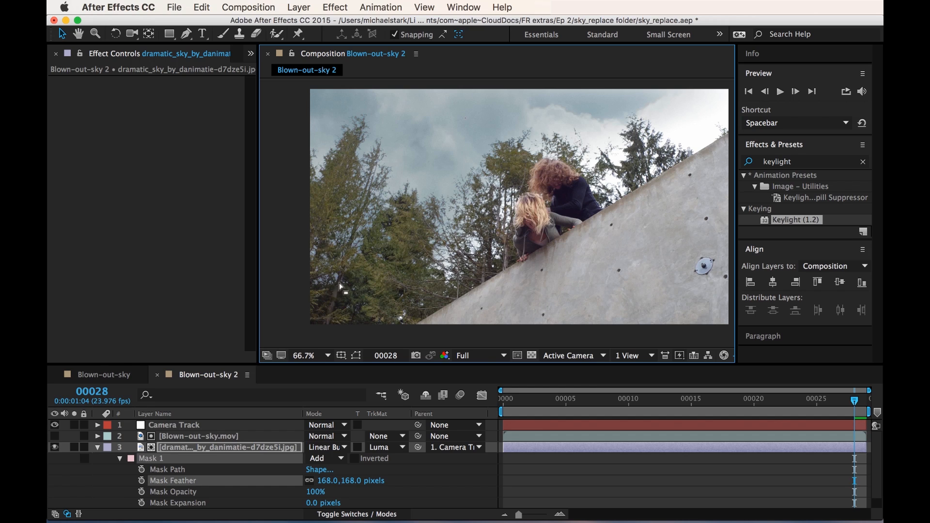
pyautogui.moveTo(366, 125)
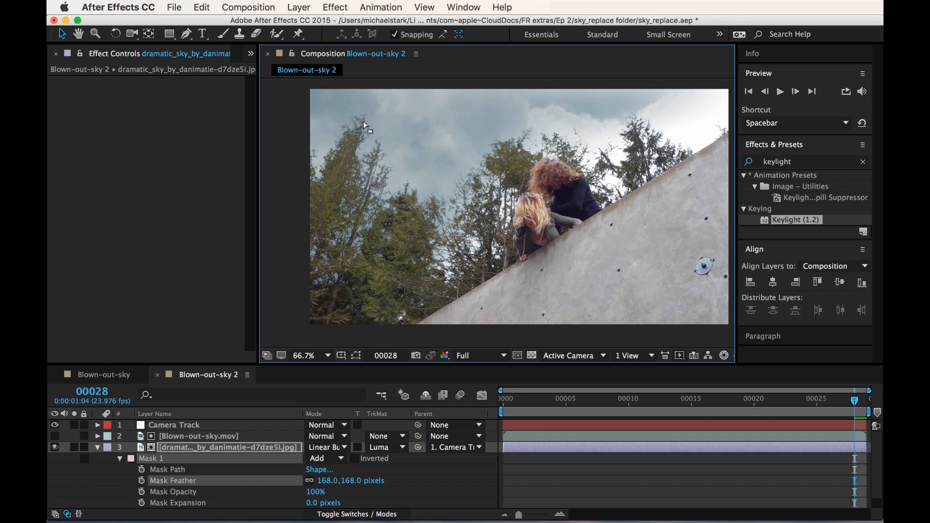
pyautogui.moveTo(305, 239)
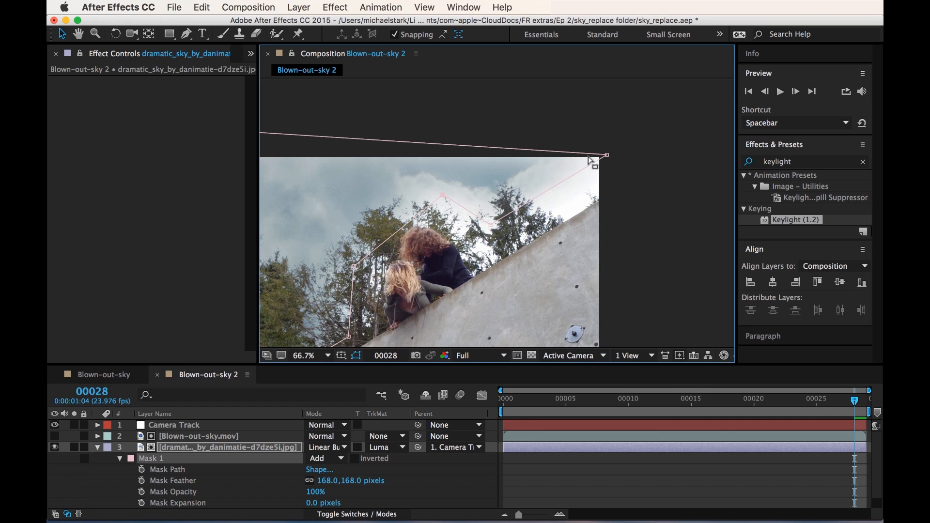
# Move the top-right vertex of Mask 1 and shift the composition view
pyautogui.moveTo(604, 155); pyautogui.dragTo(631, 144)
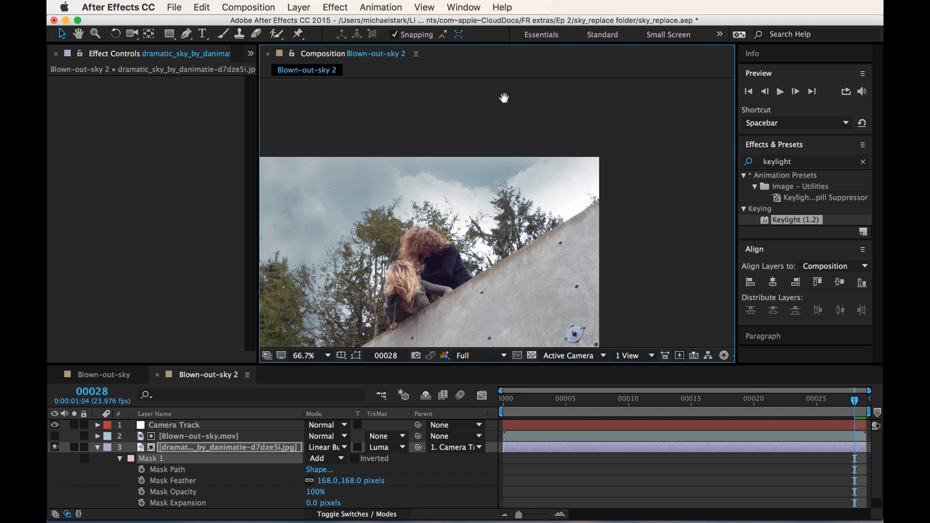
pyautogui.click(305, 356)
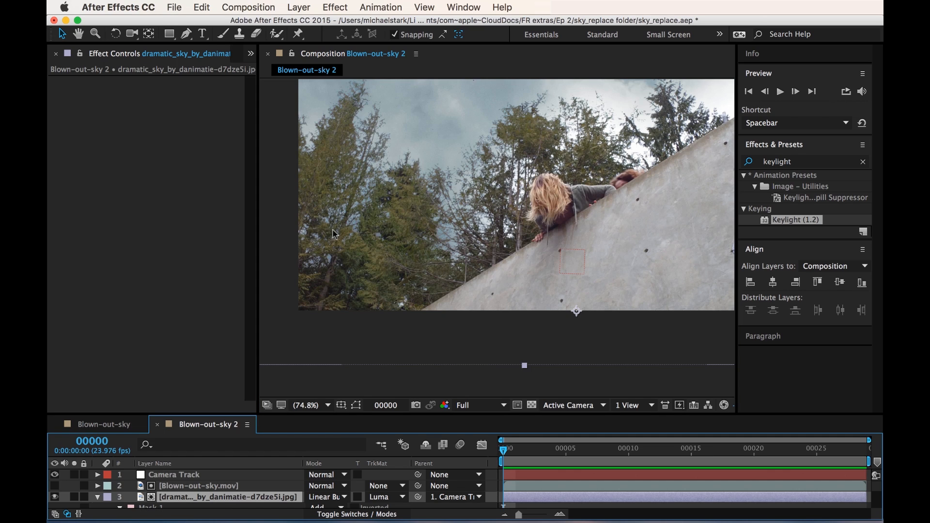
pyautogui.moveTo(457, 432)
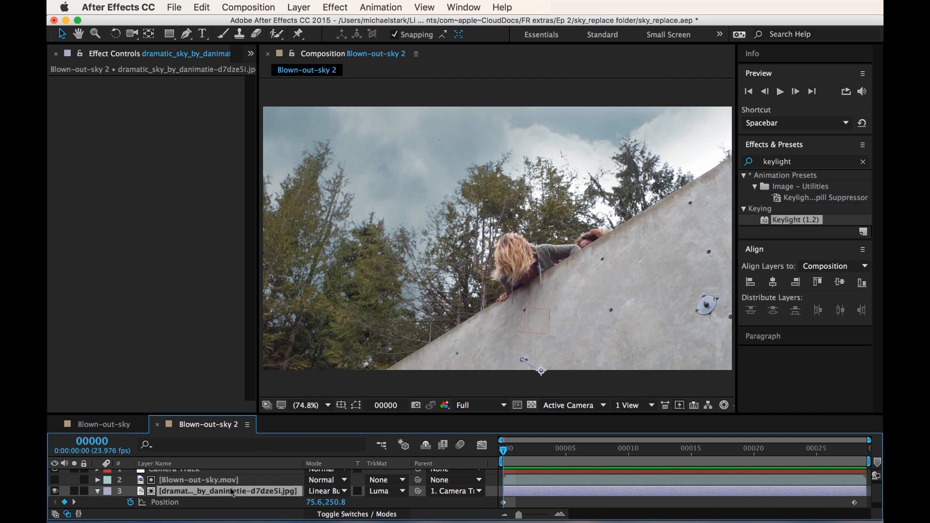
# Add a Curves effect to the sky layer and bow the RGB curve upward to brighten the clouds
pyautogui.click(334, 7)
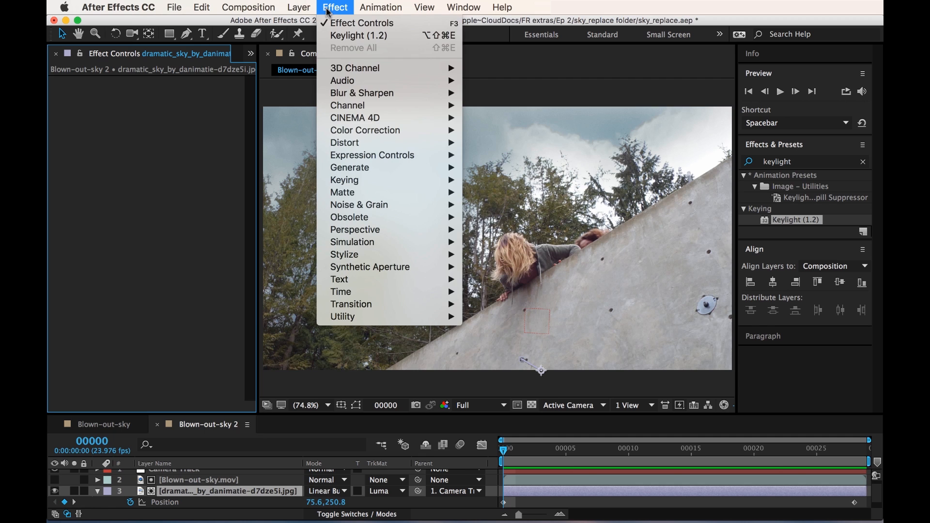
pyautogui.moveTo(365, 130)
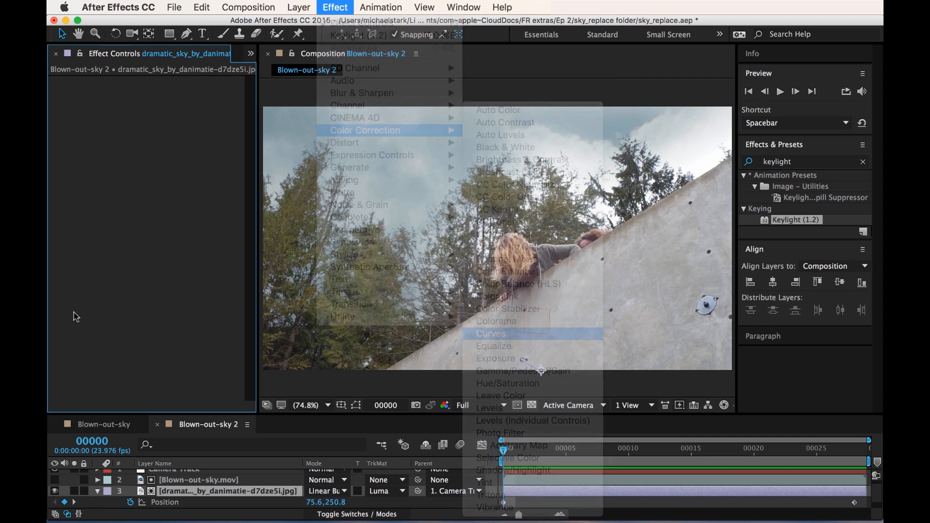
pyautogui.click(491, 334)
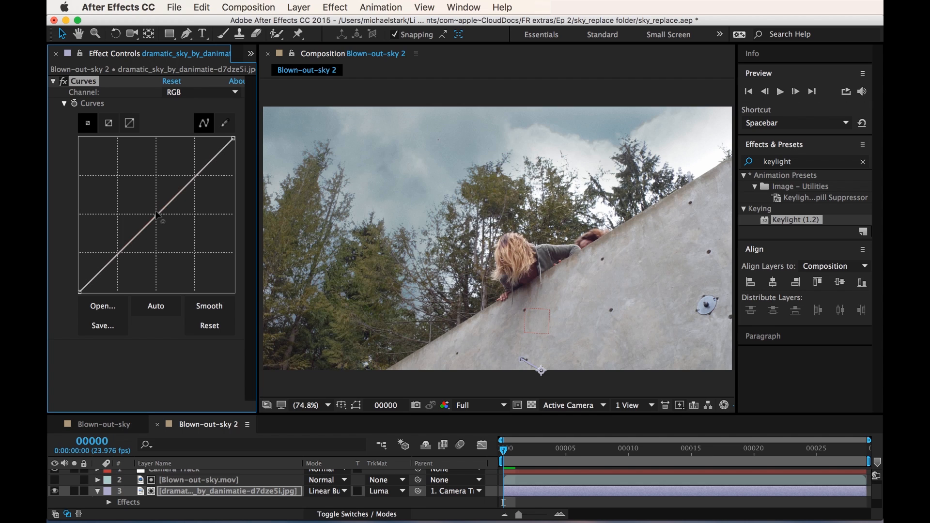
pyautogui.moveTo(162, 221); pyautogui.dragTo(149, 190)
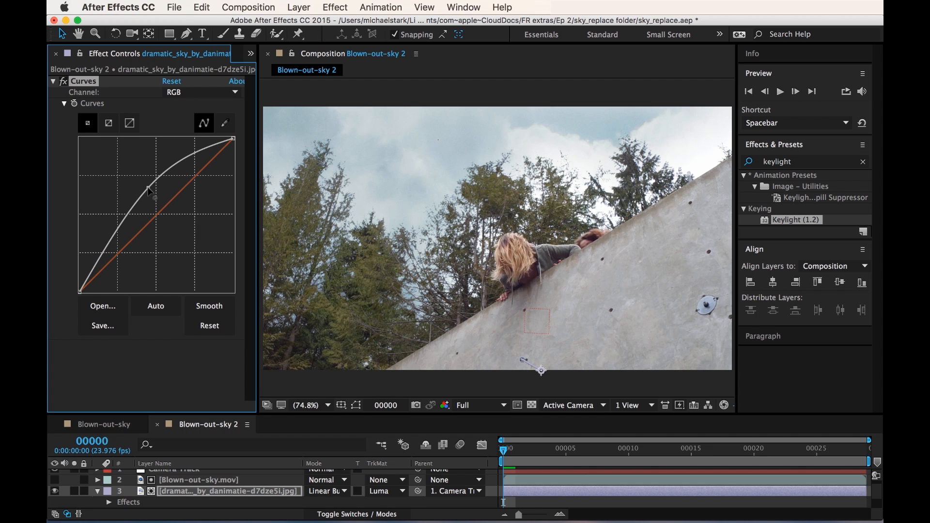
pyautogui.moveTo(147, 190); pyautogui.dragTo(148, 185)
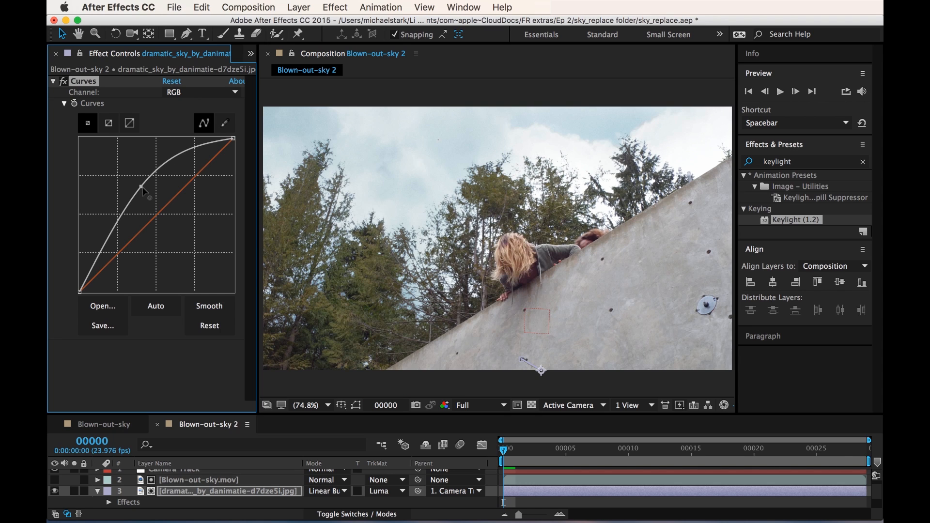
pyautogui.moveTo(145, 190); pyautogui.dragTo(154, 193)
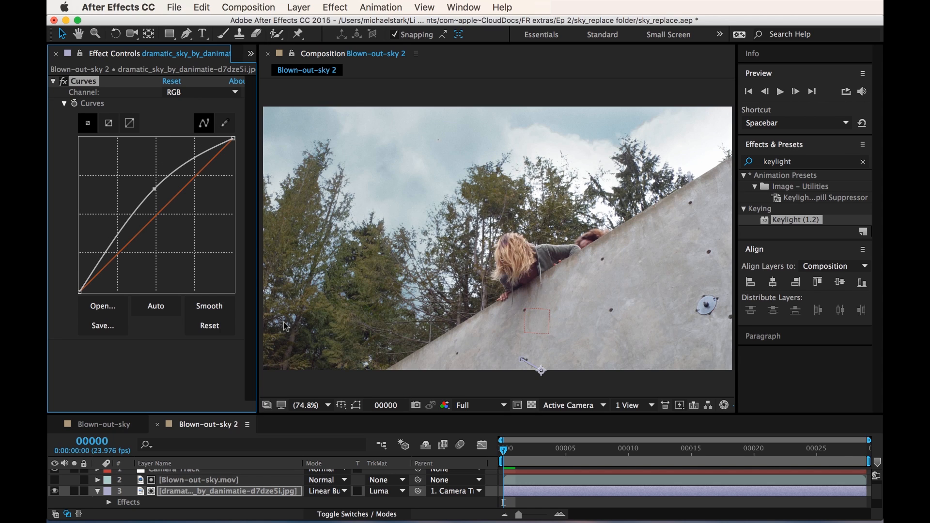